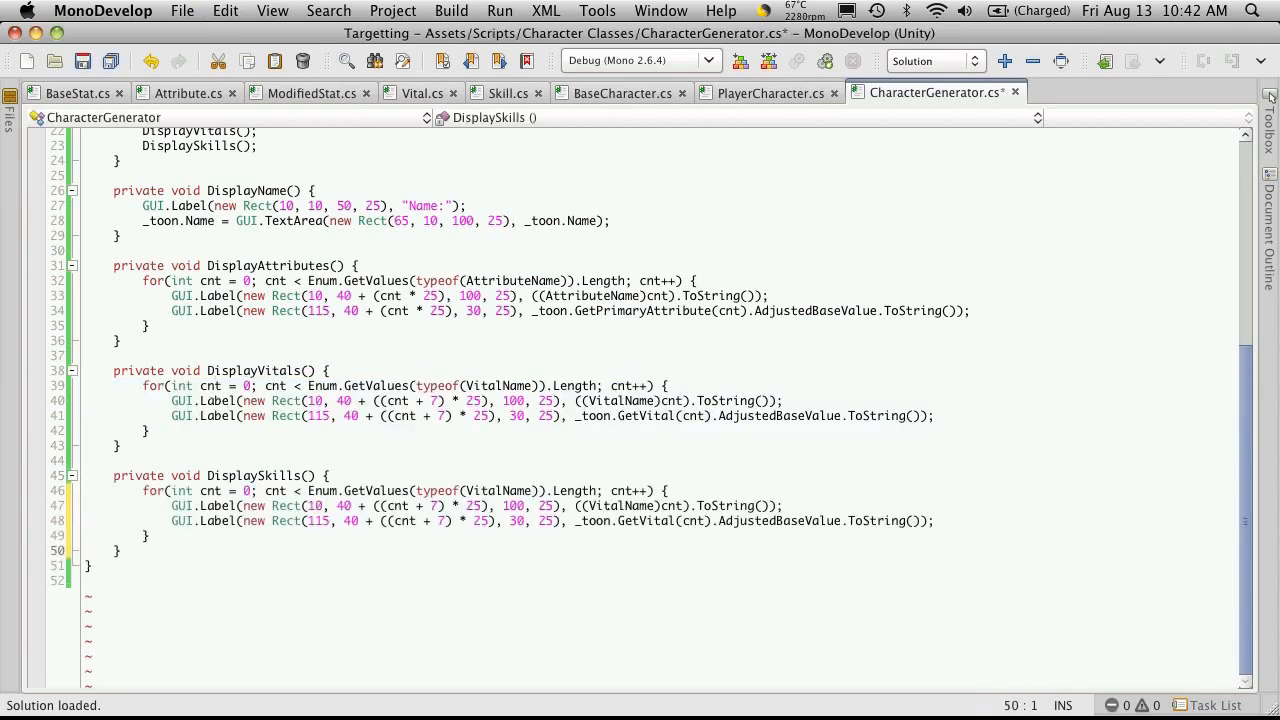
Step: Change the skills loop to use typeof Skill, SkillName labels and GetSkill
{"action": "double_click", "coordinate": [497, 490]}
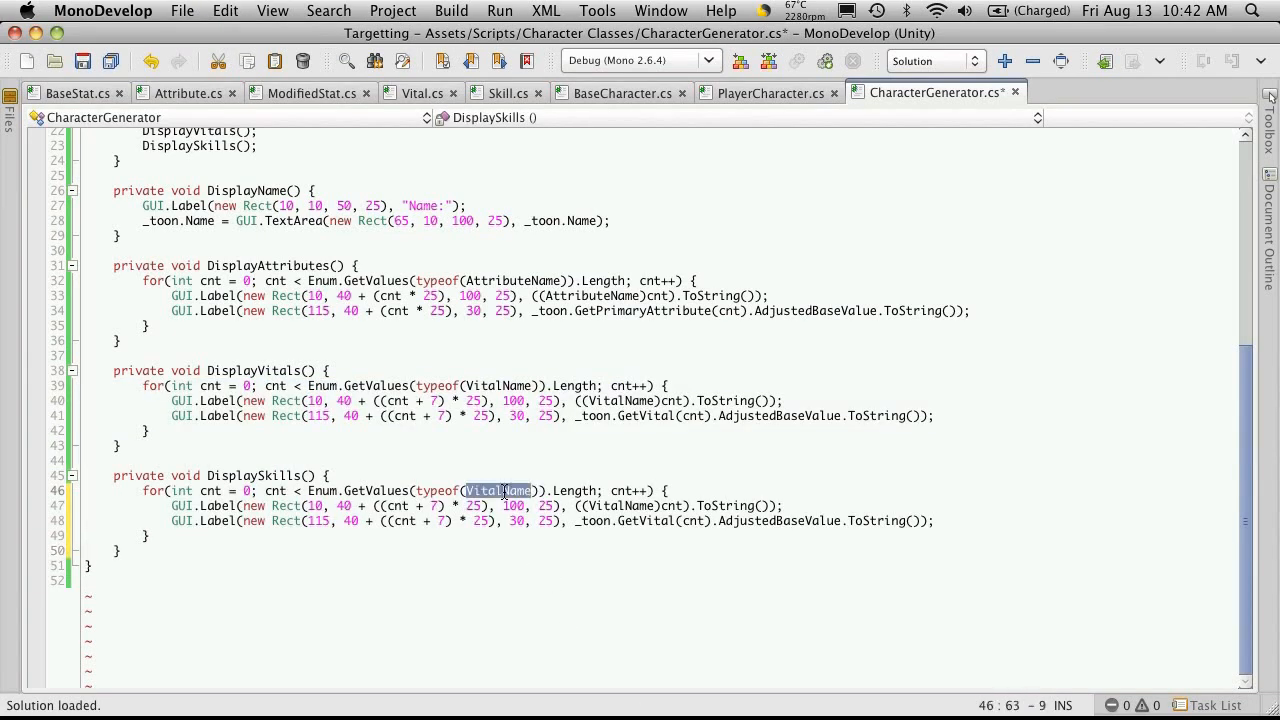
{"action": "type", "text": "Skill"}
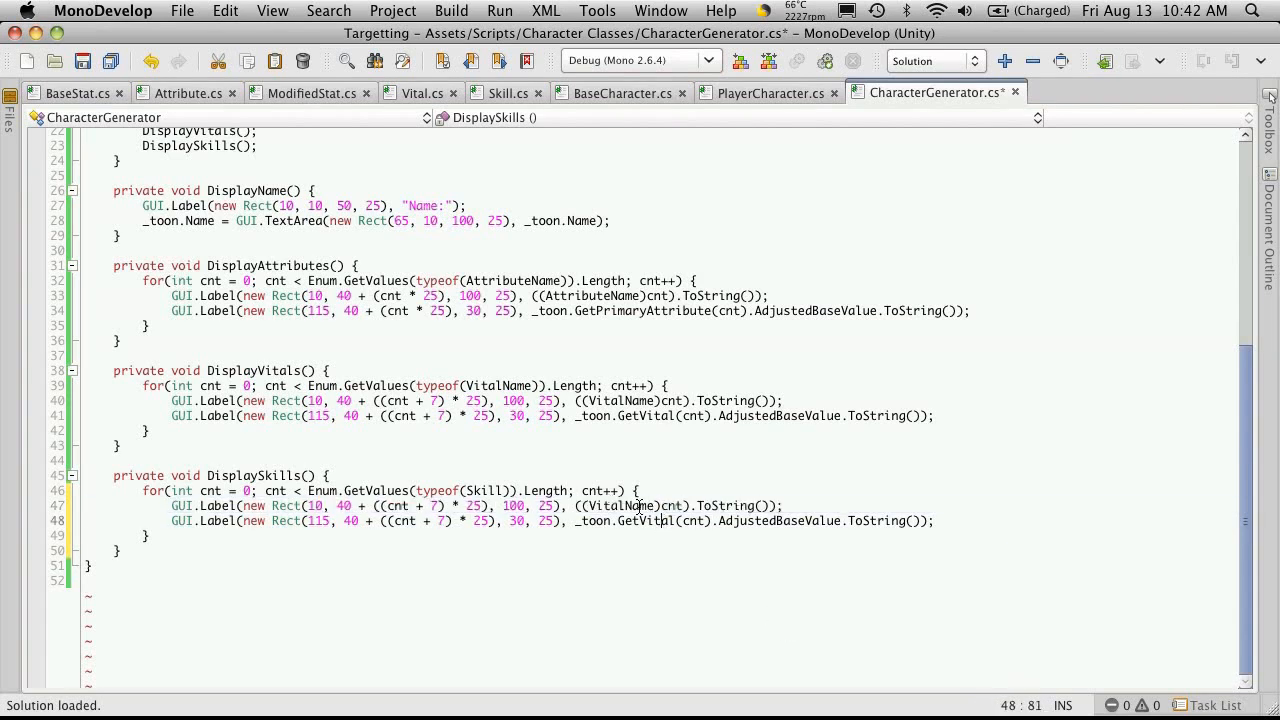
{"action": "type", "text": "Skill"}
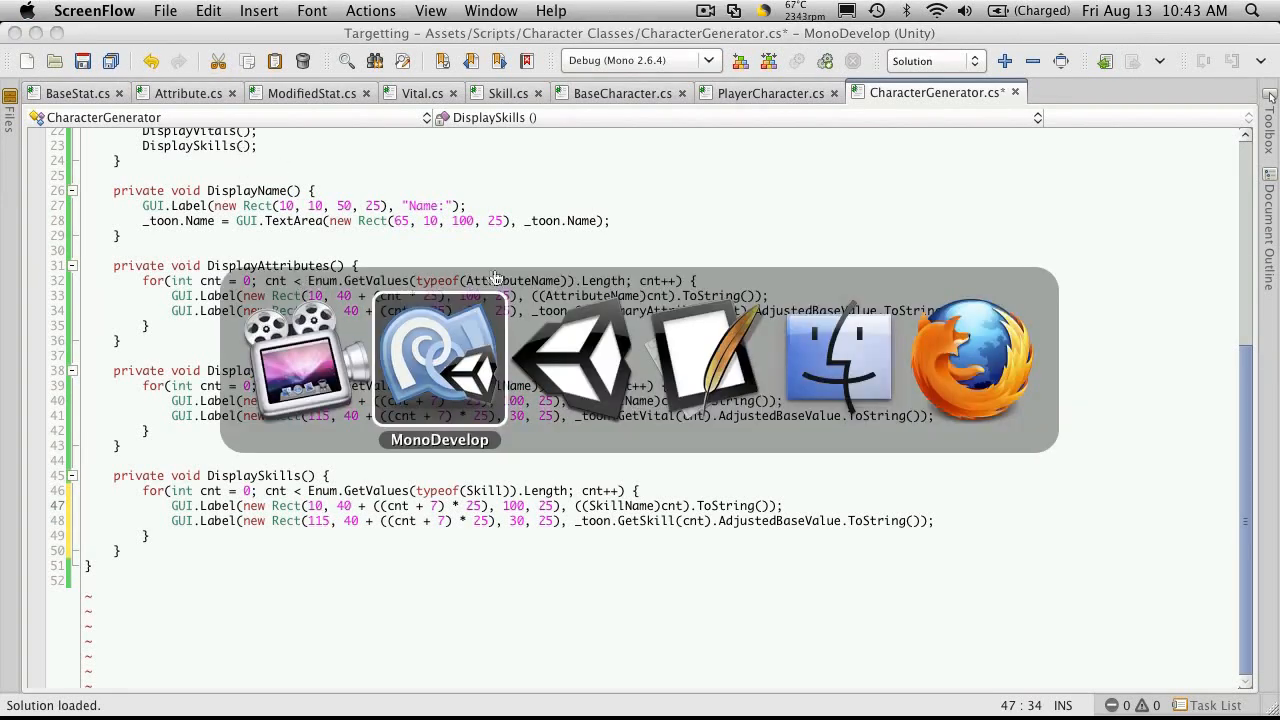
Step: Set both skill label rects to cnt * 25 row spacing with x position 150
{"action": "left_click", "coordinate": [572, 360]}
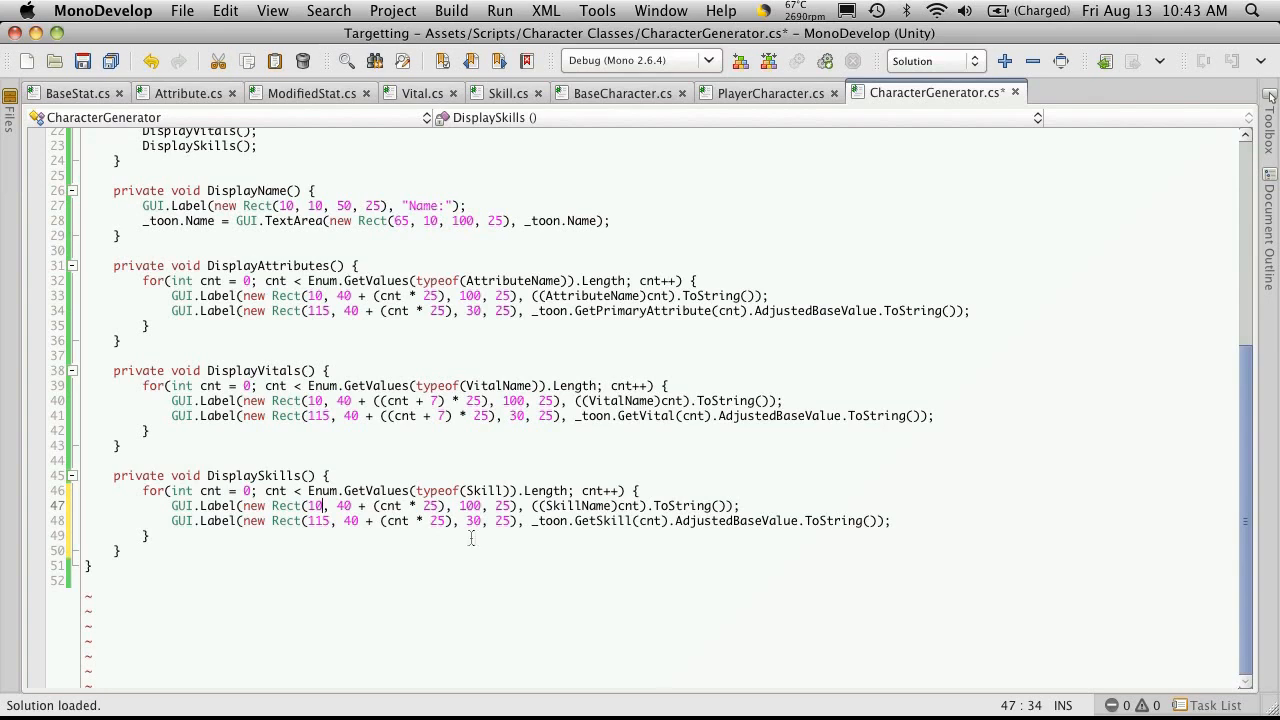
{"action": "mouse_move", "coordinate": [397, 520]}
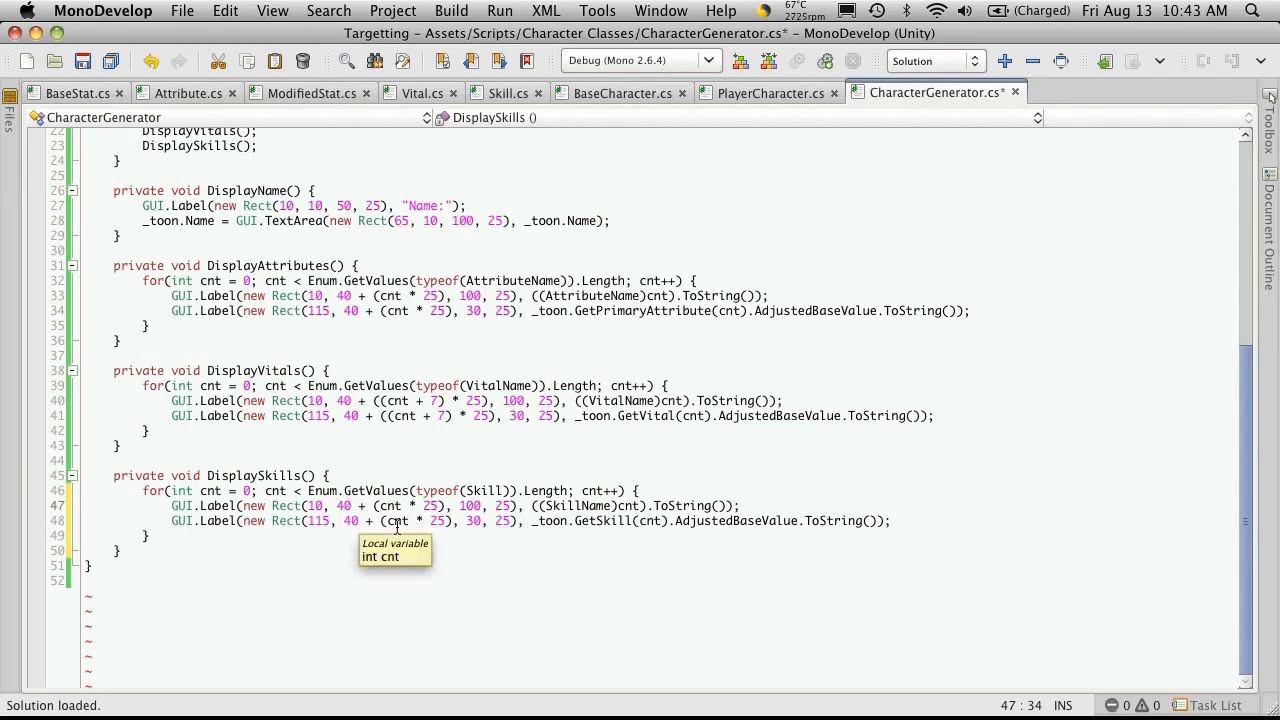
{"action": "type", "text": "5"}
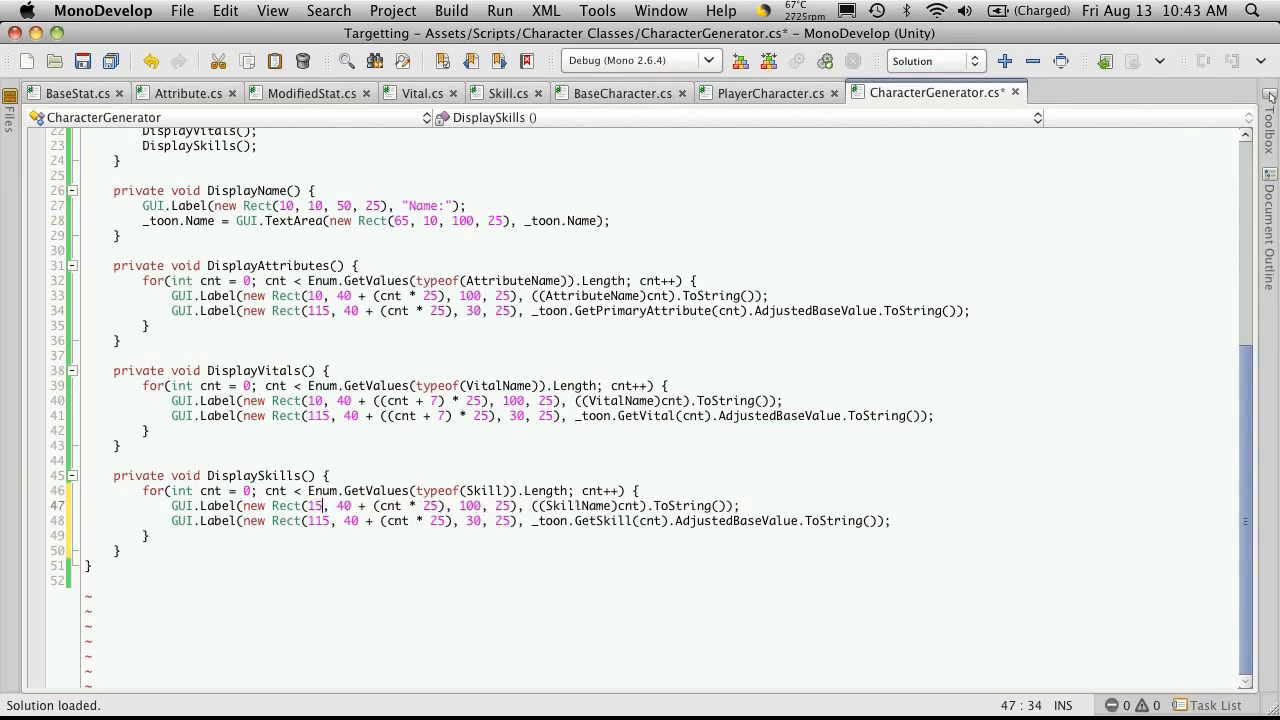
{"action": "type", "text": "0"}
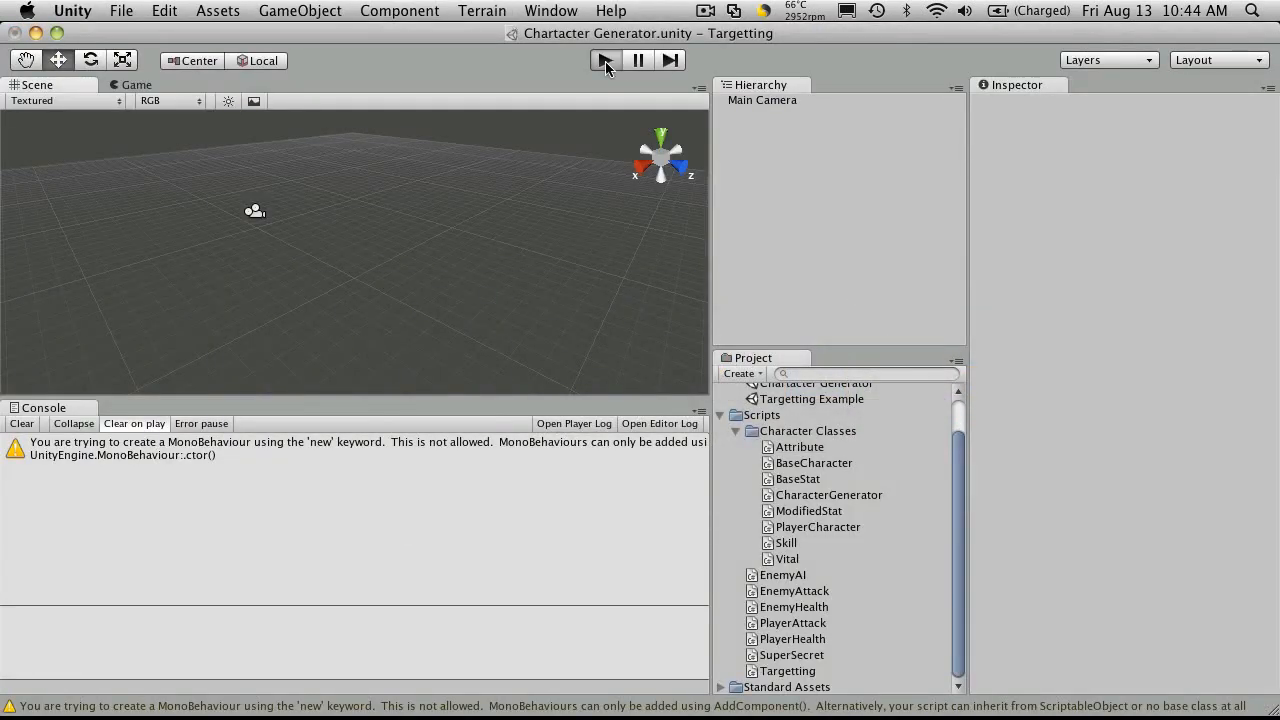
Step: Run the scene, hit the enum error, and change typeof(Skill) to typeof(SkillName)
{"action": "left_click", "coordinate": [605, 60]}
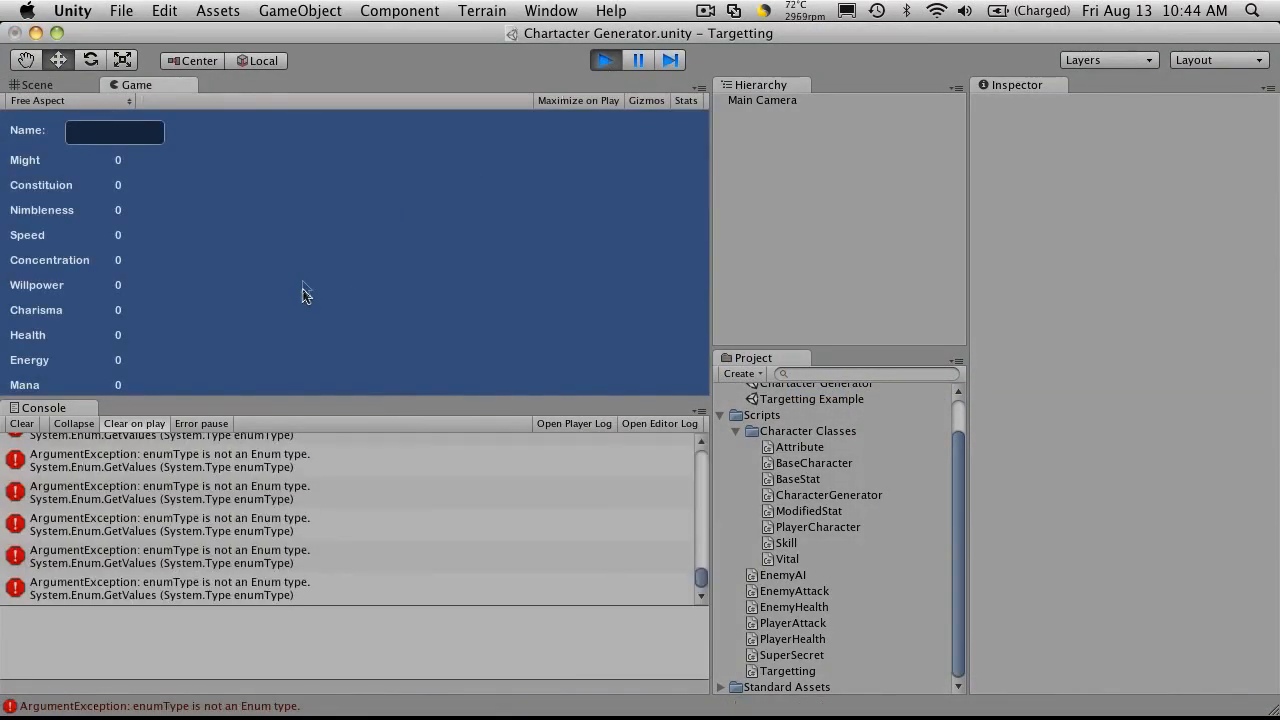
{"action": "left_click", "coordinate": [37, 84]}
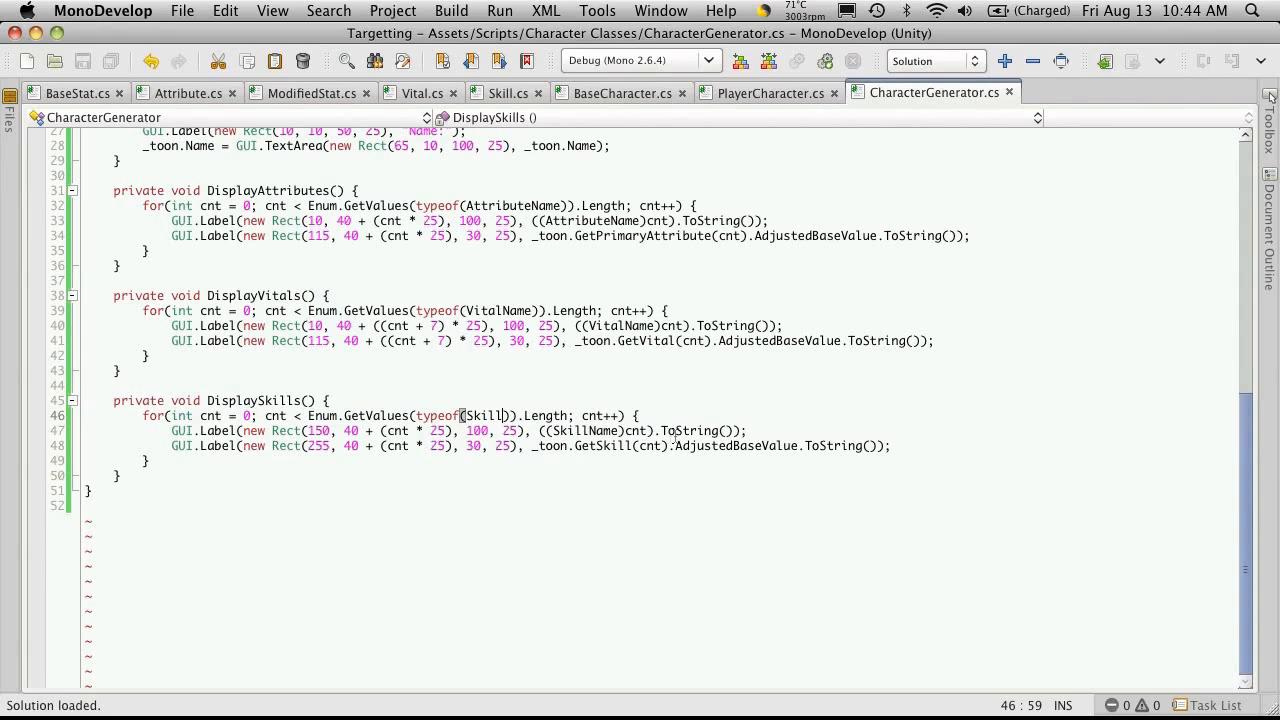
{"action": "type", "text": "Name"}
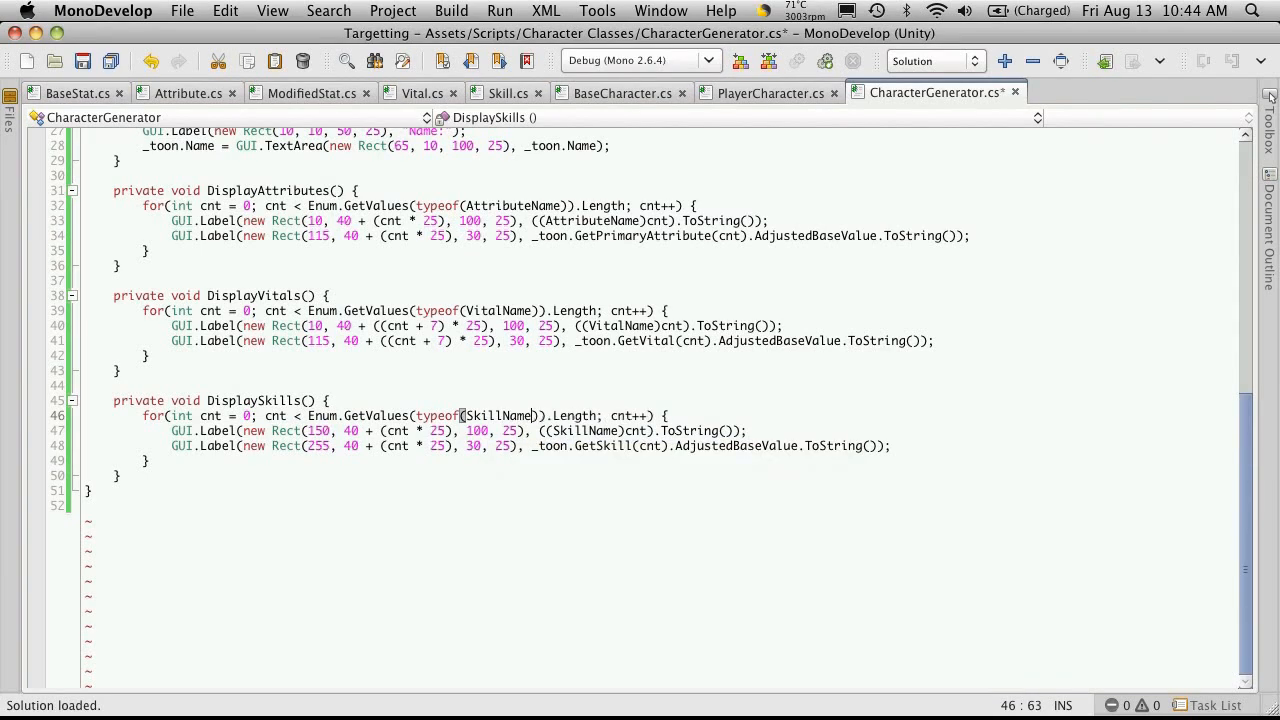
{"action": "left_click", "coordinate": [439, 357]}
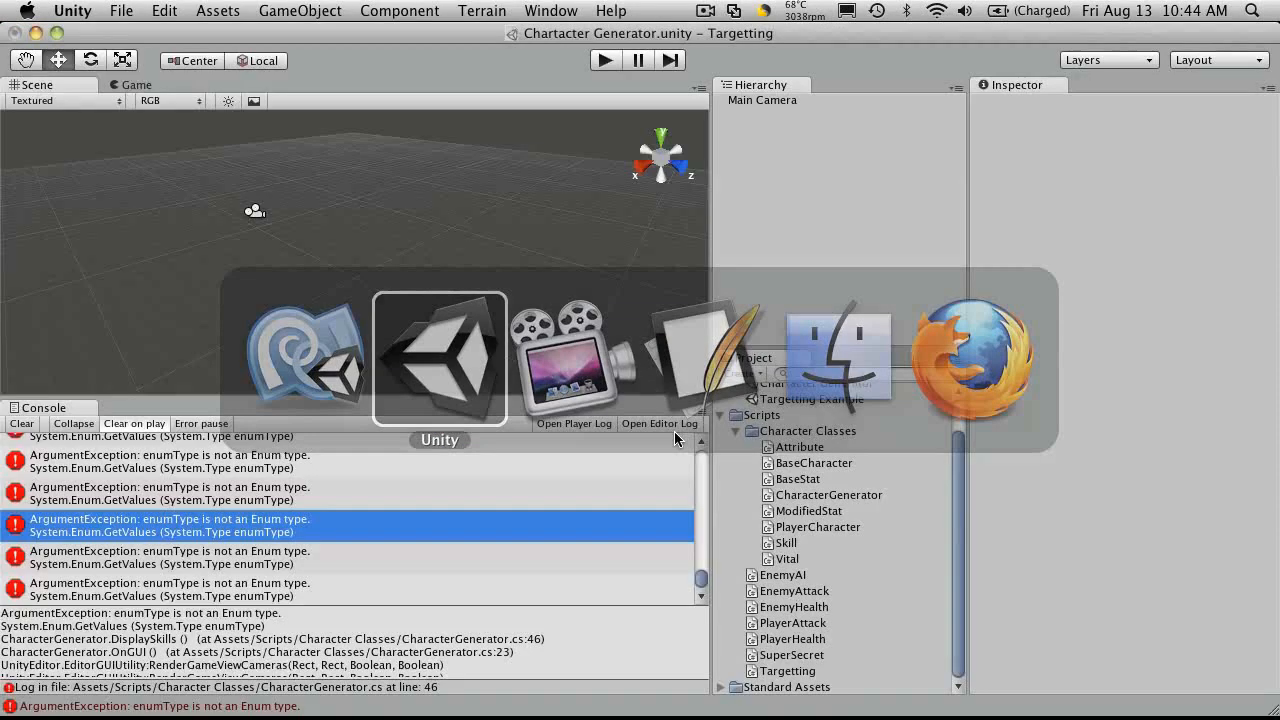
Step: Play the scene twice to check the six skills sit in a column beside attributes
{"action": "left_click", "coordinate": [605, 60]}
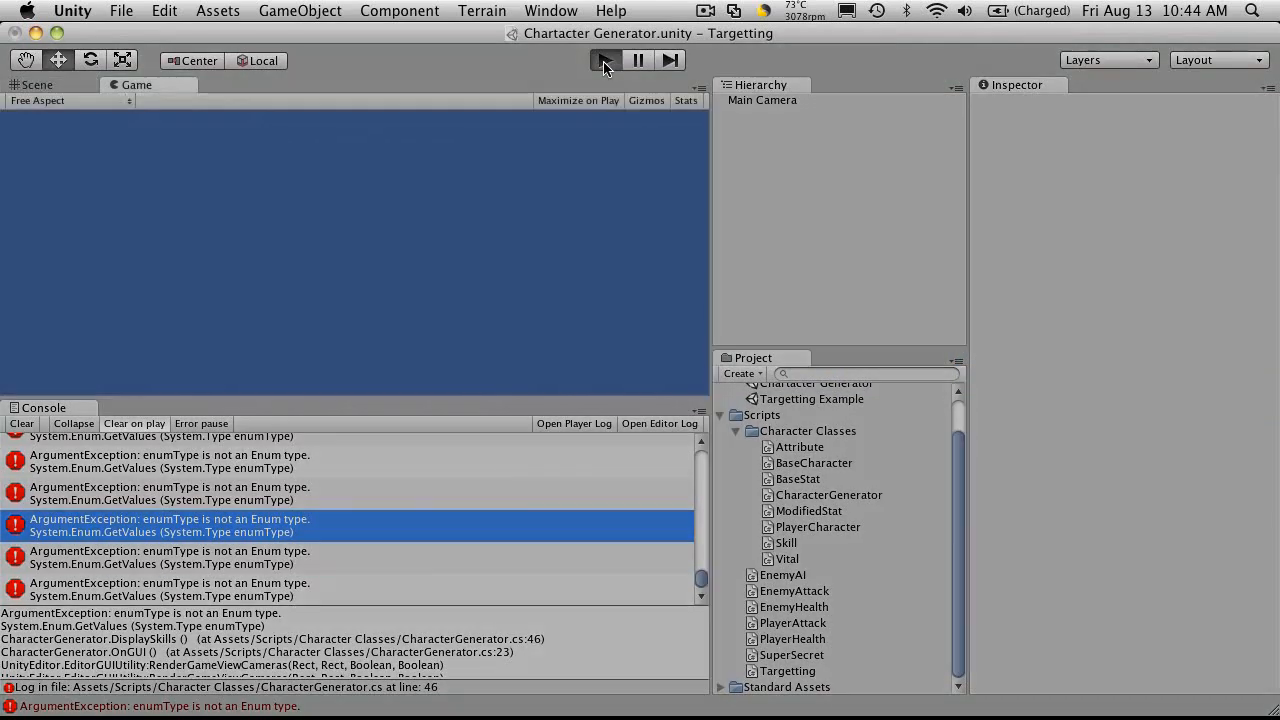
{"action": "left_click", "coordinate": [604, 60]}
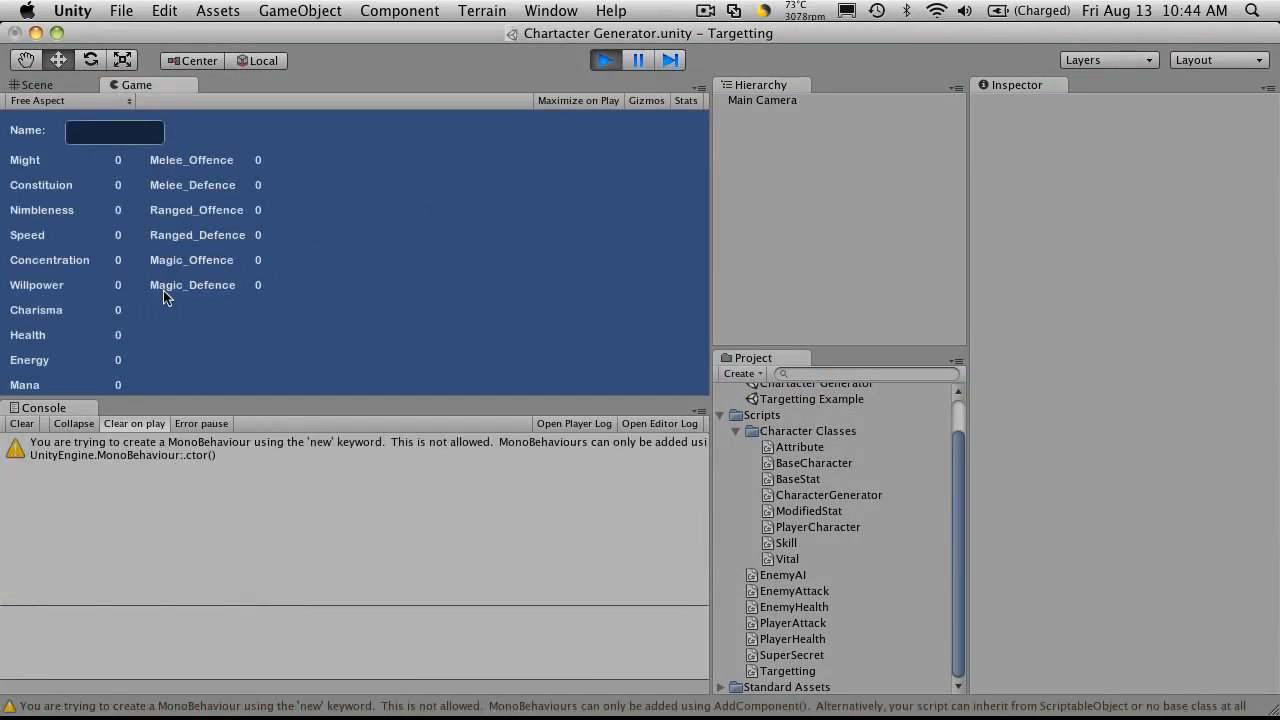
{"action": "mouse_move", "coordinate": [210, 306]}
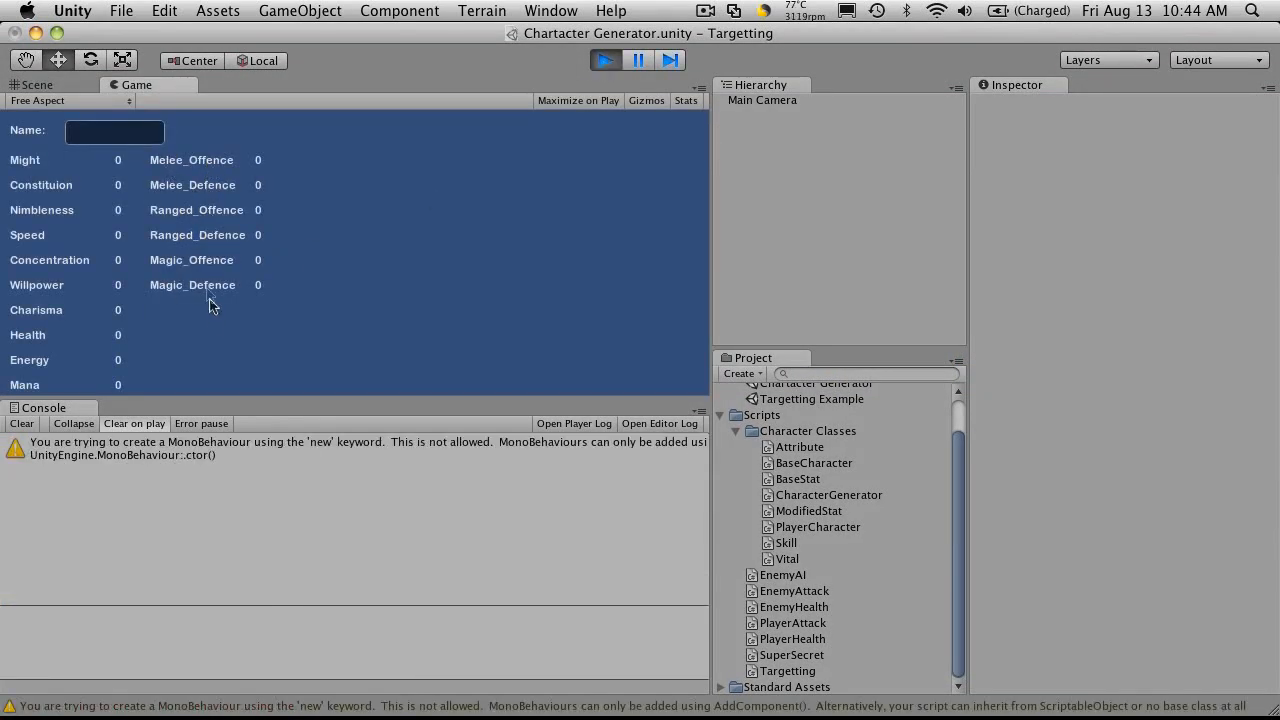
{"action": "mouse_move", "coordinate": [137, 173]}
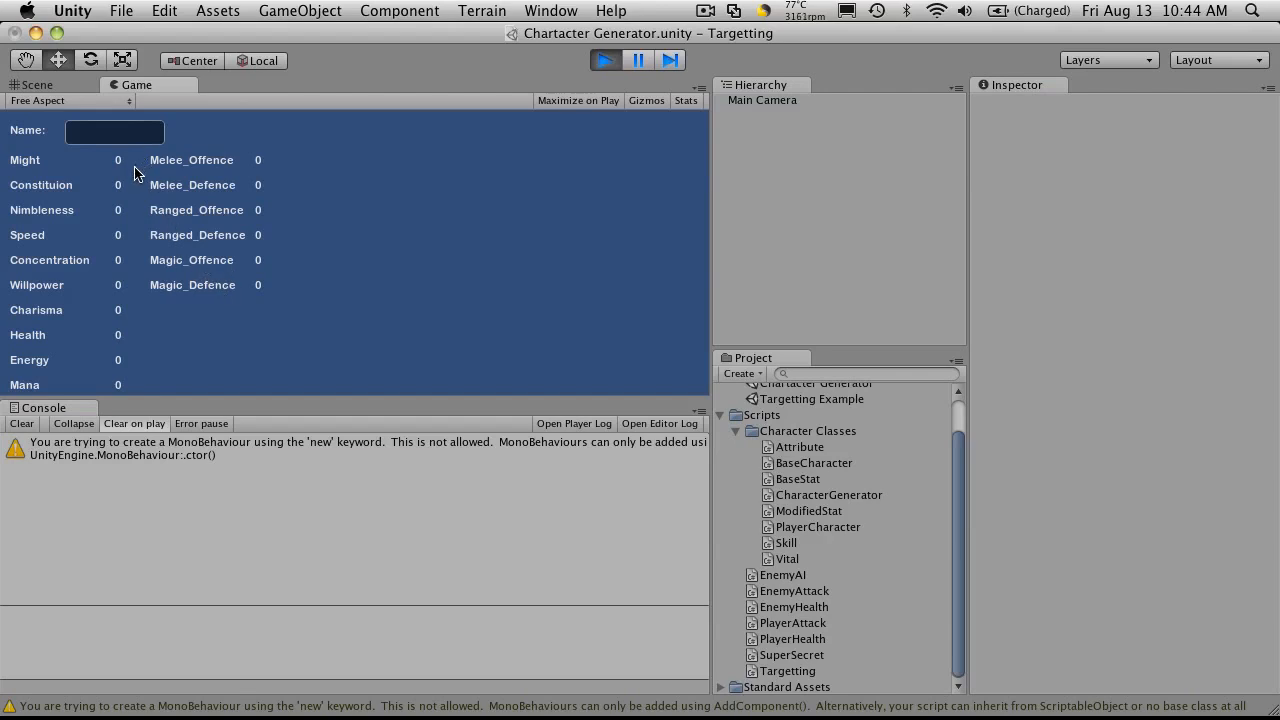
{"action": "mouse_move", "coordinate": [433, 114]}
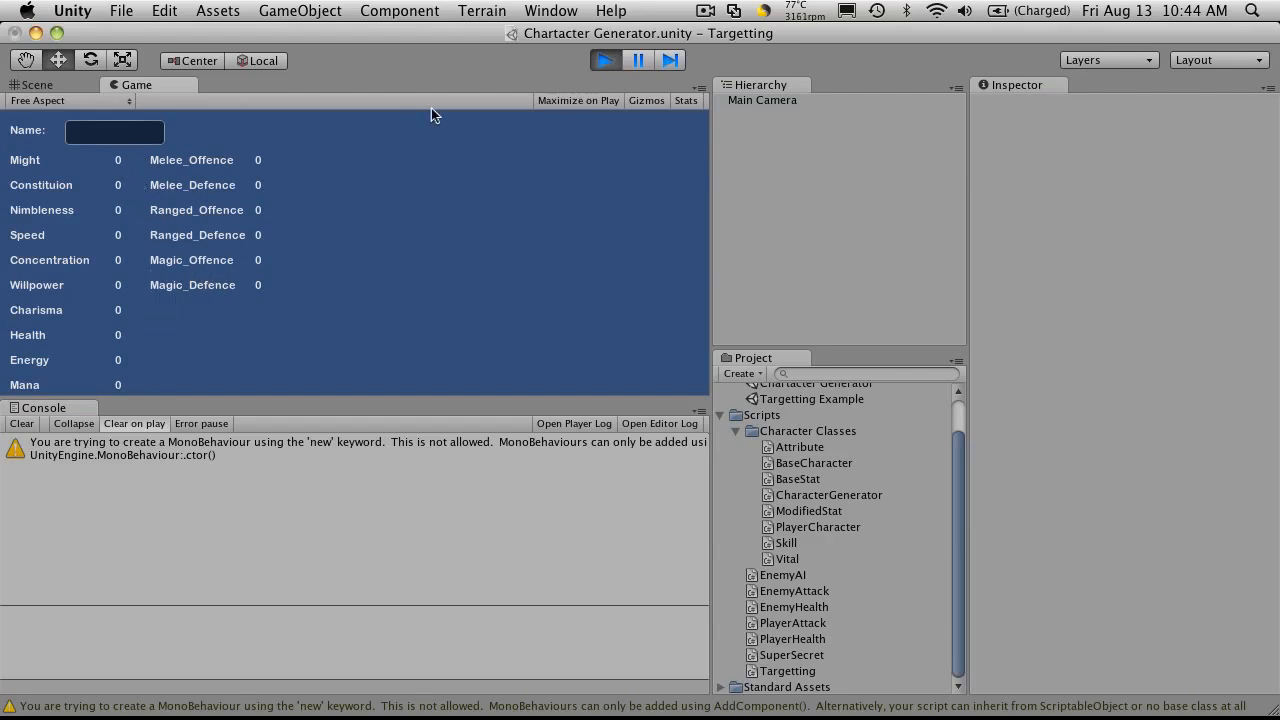
{"action": "mouse_move", "coordinate": [142, 167]}
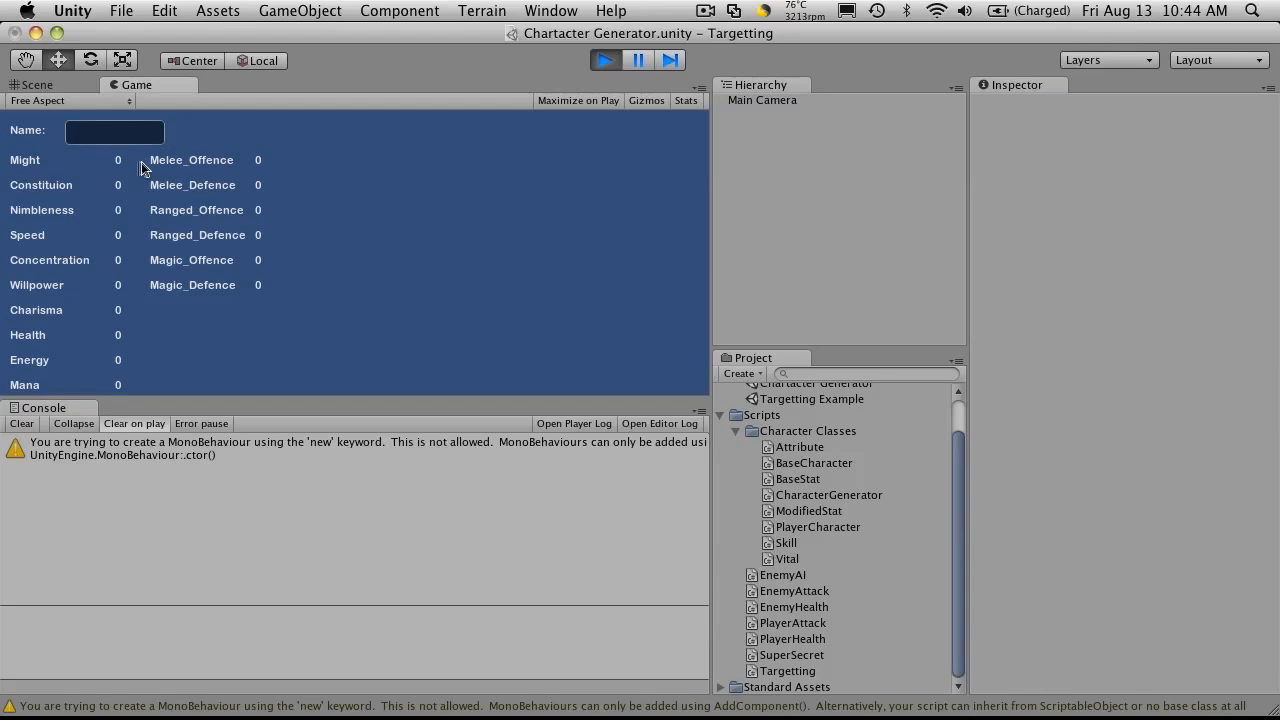
{"action": "left_click", "coordinate": [38, 84]}
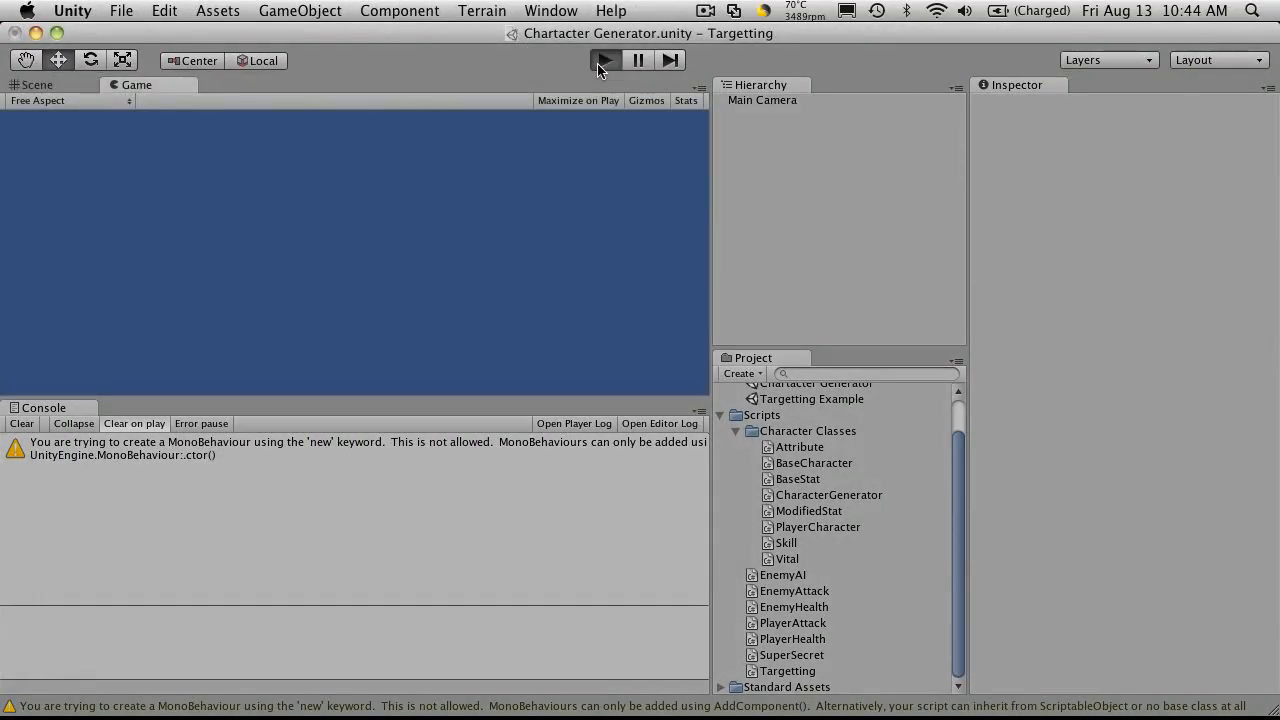
{"action": "left_click", "coordinate": [603, 60]}
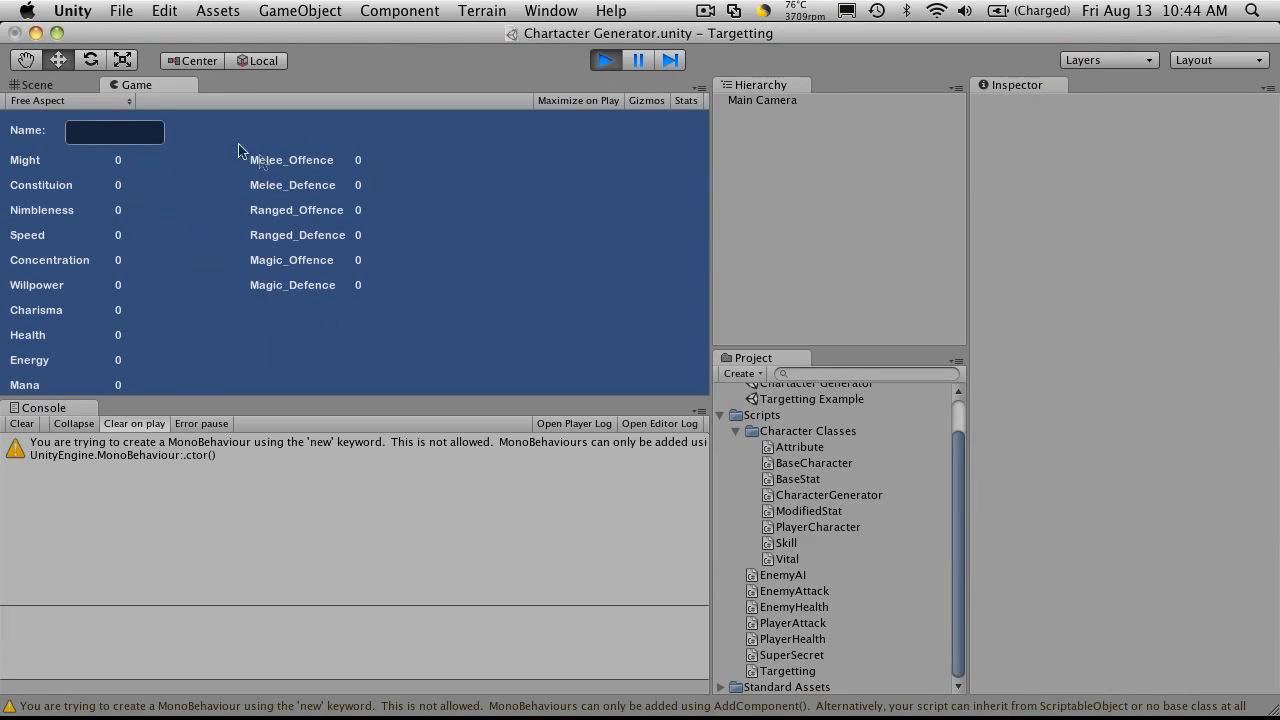
{"action": "mouse_move", "coordinate": [265, 212]}
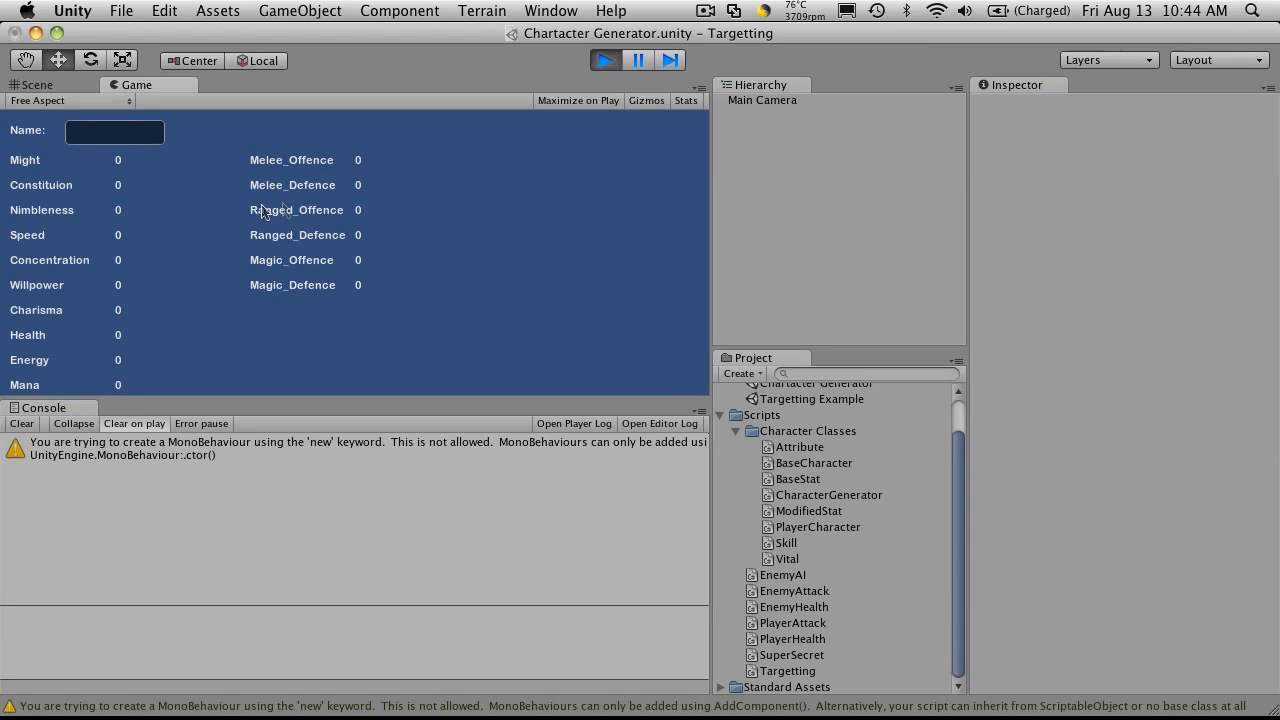
{"action": "mouse_move", "coordinate": [120, 168]}
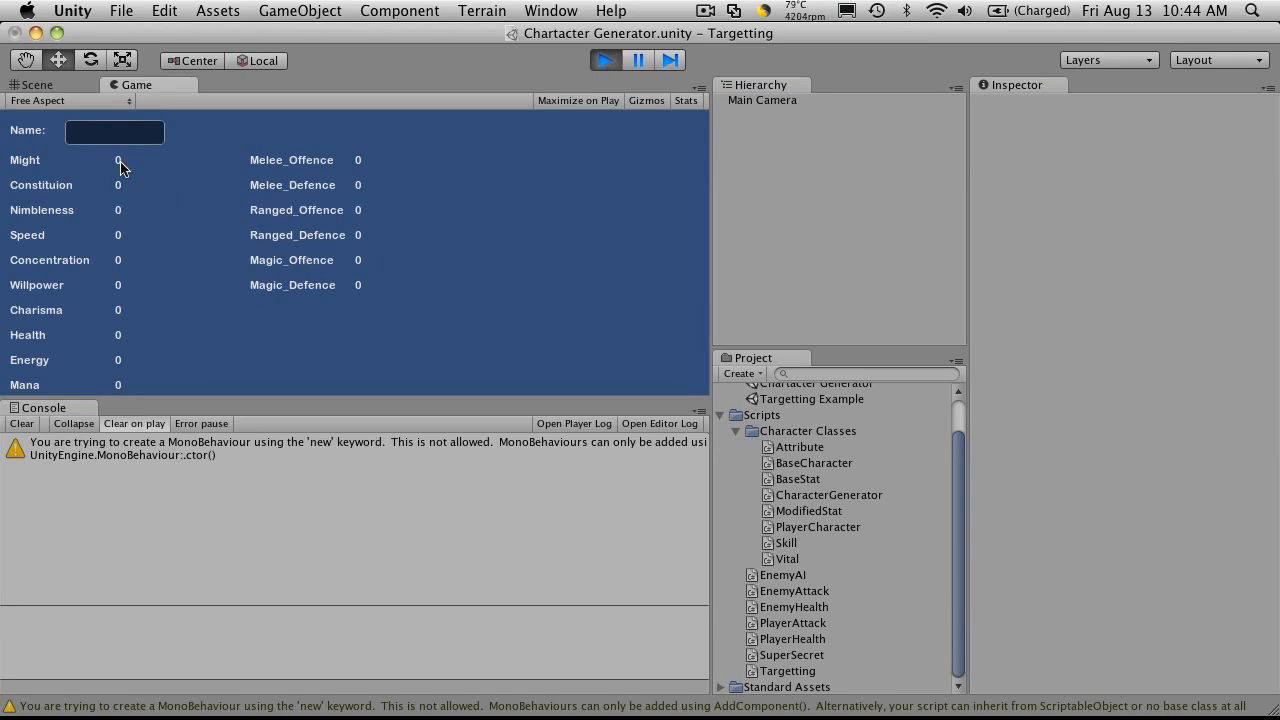
{"action": "mouse_move", "coordinate": [155, 263]}
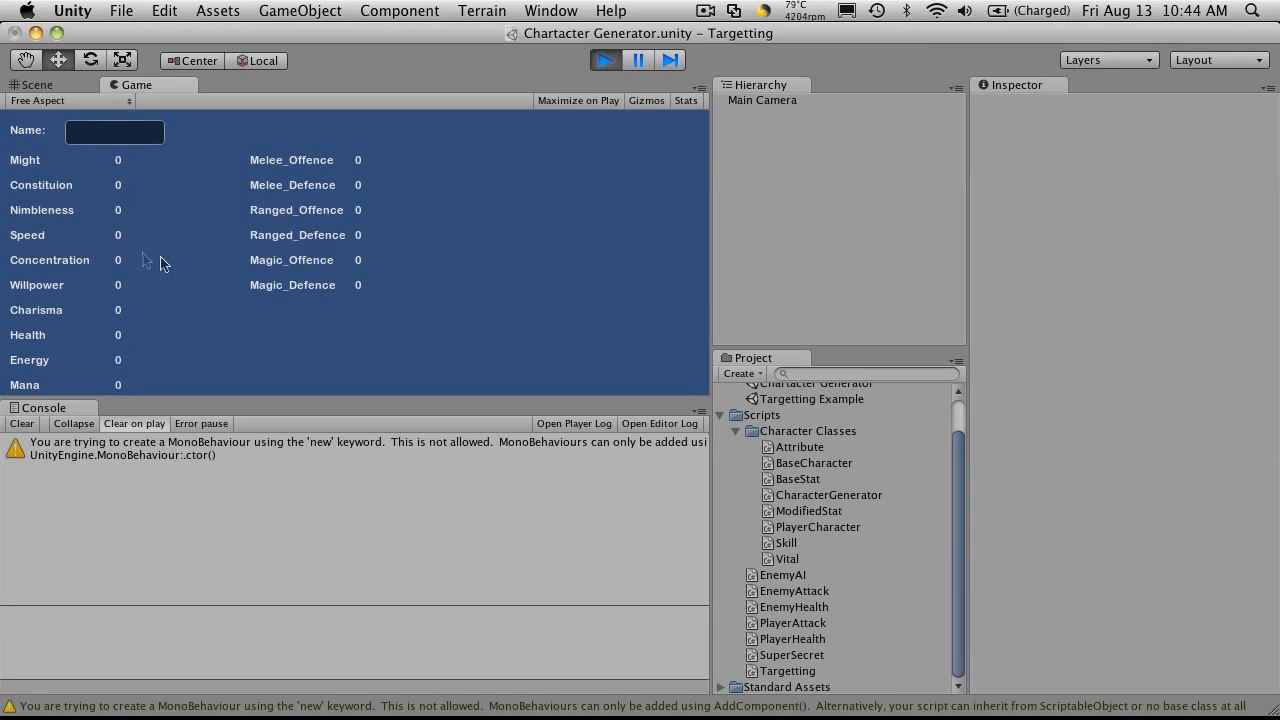
{"action": "left_click", "coordinate": [37, 84]}
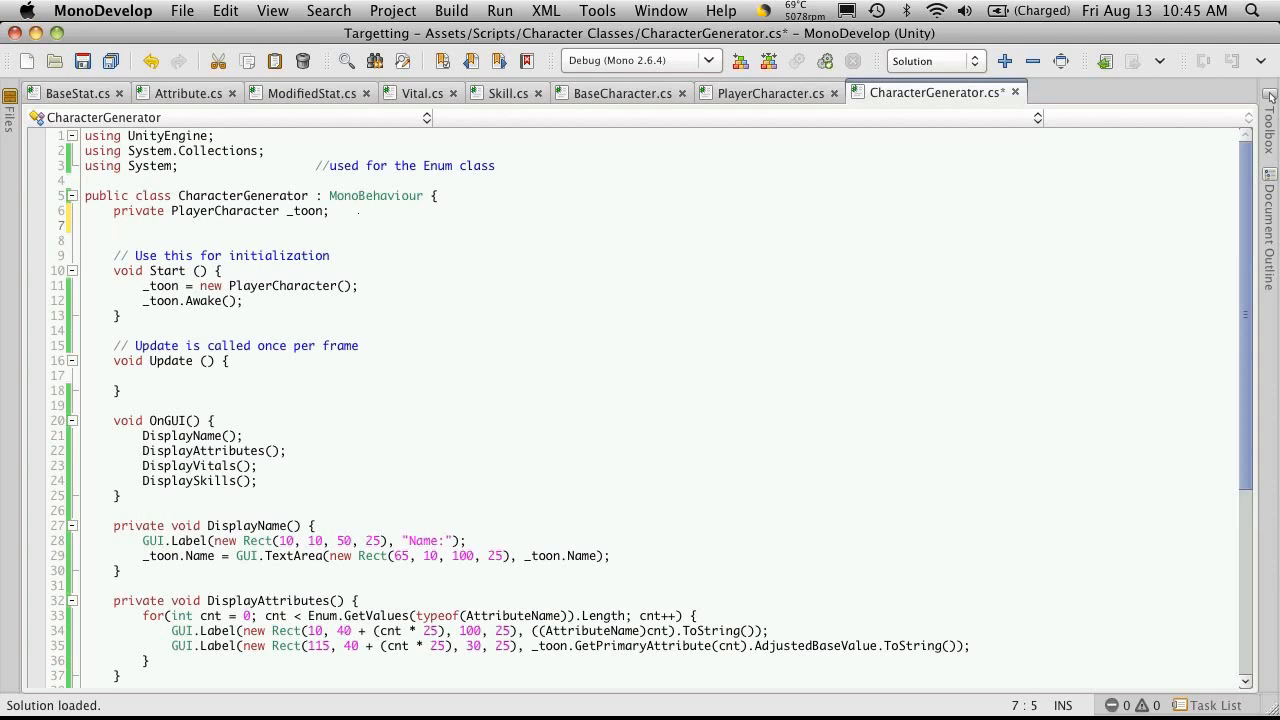
Step: Declare private const int STARTING_POINTS = 350 below the _toon field
{"action": "type", "text": "priv"}
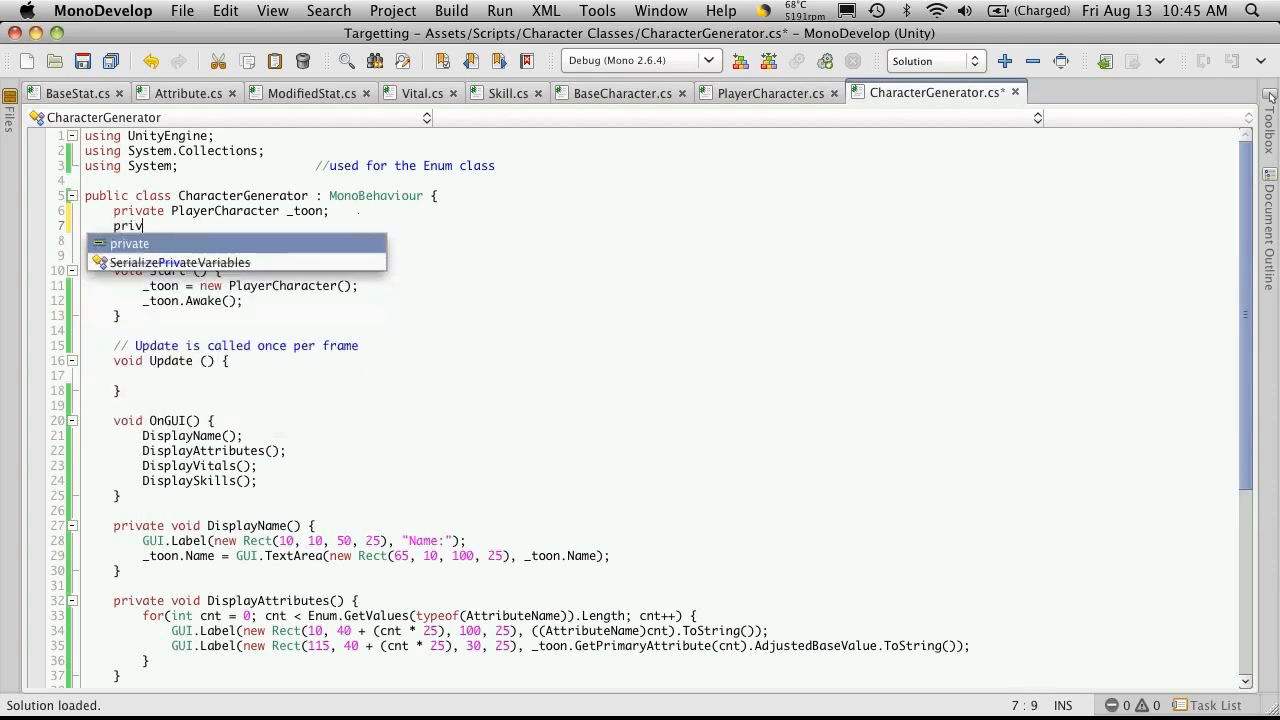
{"action": "type", "text": "ate con"}
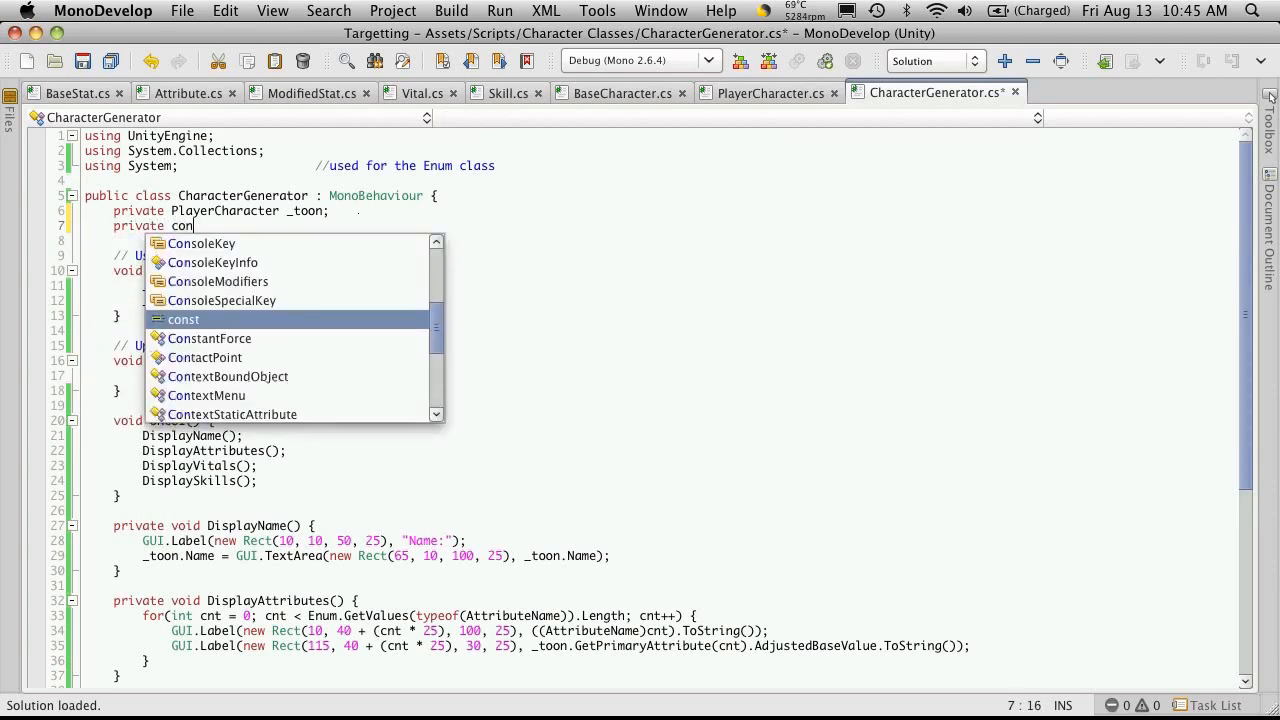
{"action": "type", "text": "st int"}
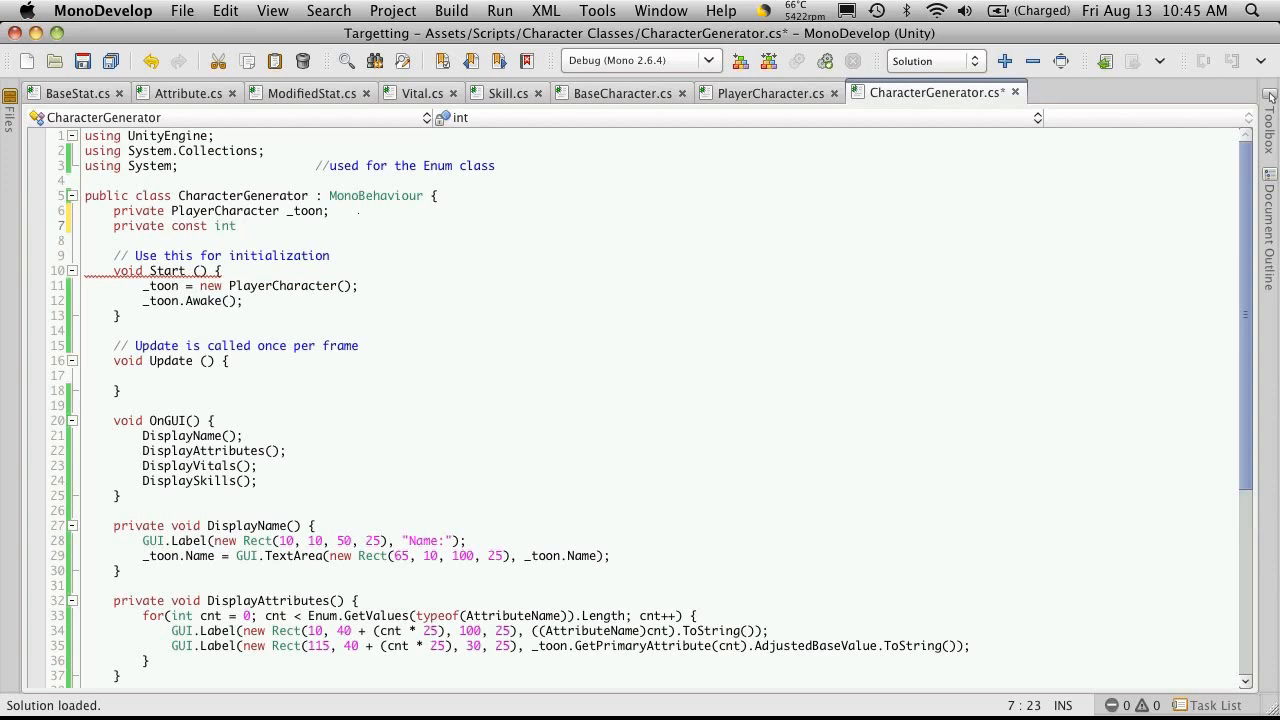
{"action": "type", "text": "350;"}
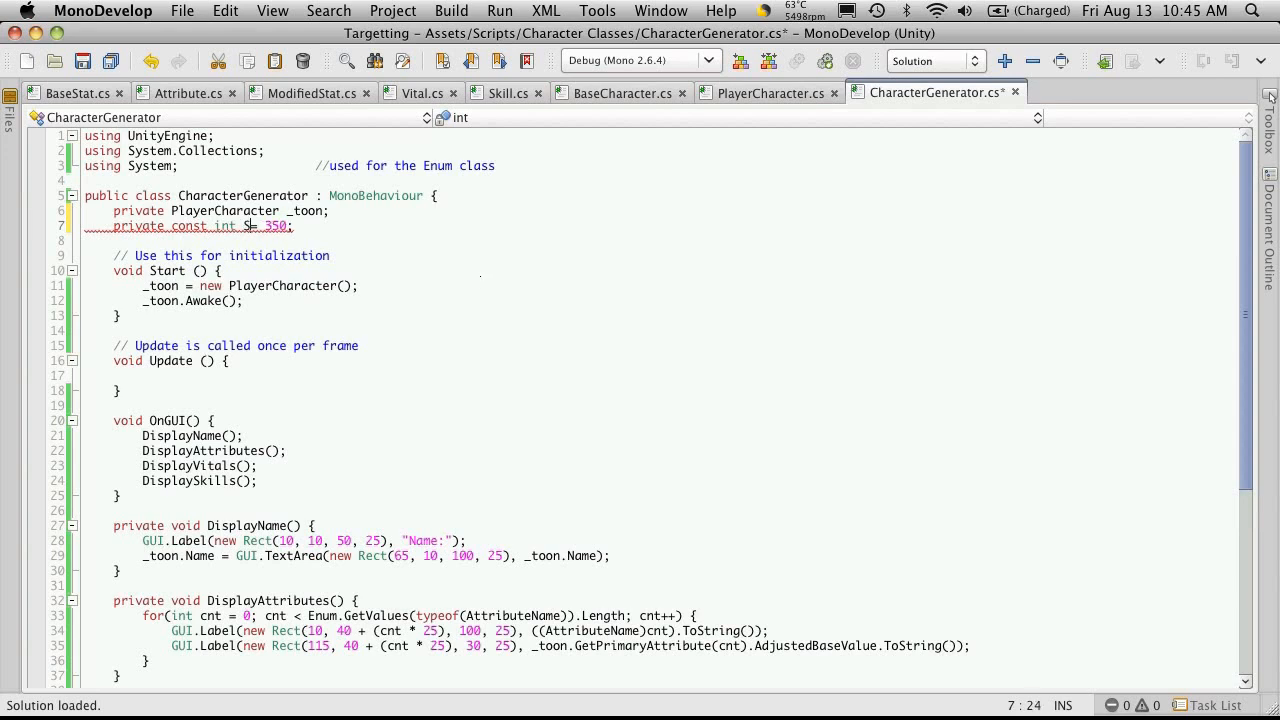
{"action": "type", "text": "TA"}
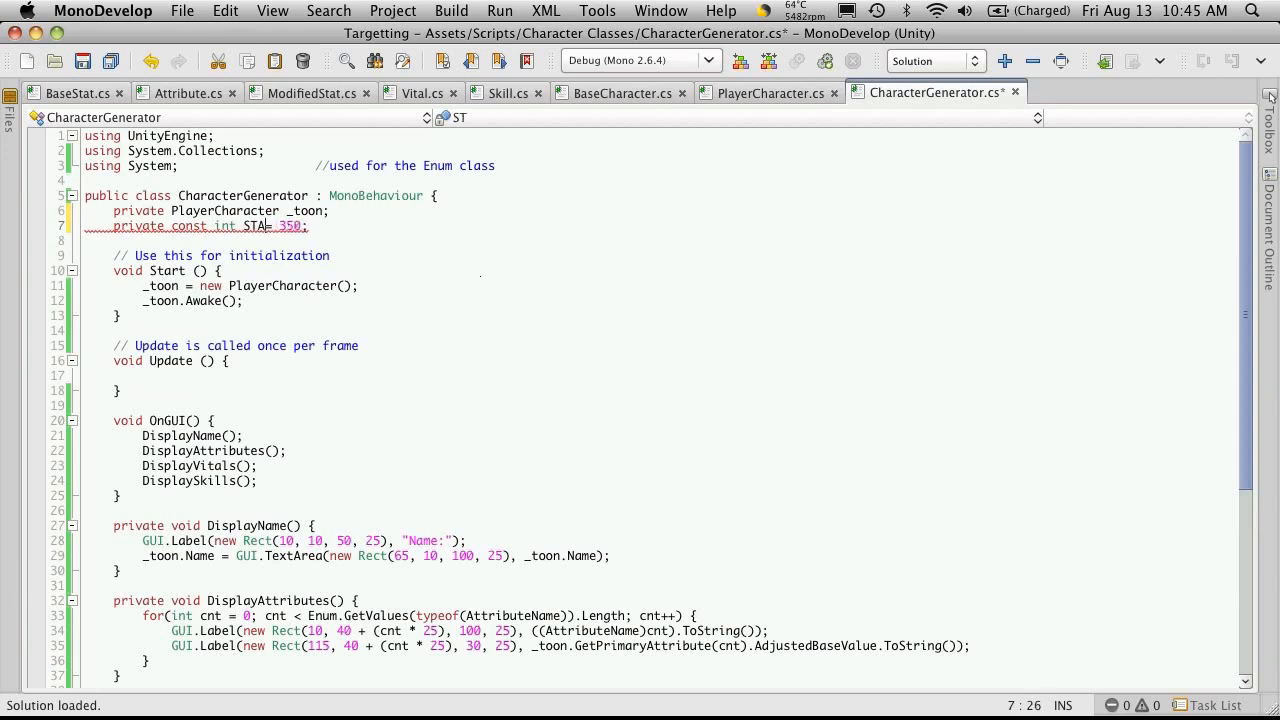
{"action": "type", "text": "RTING"}
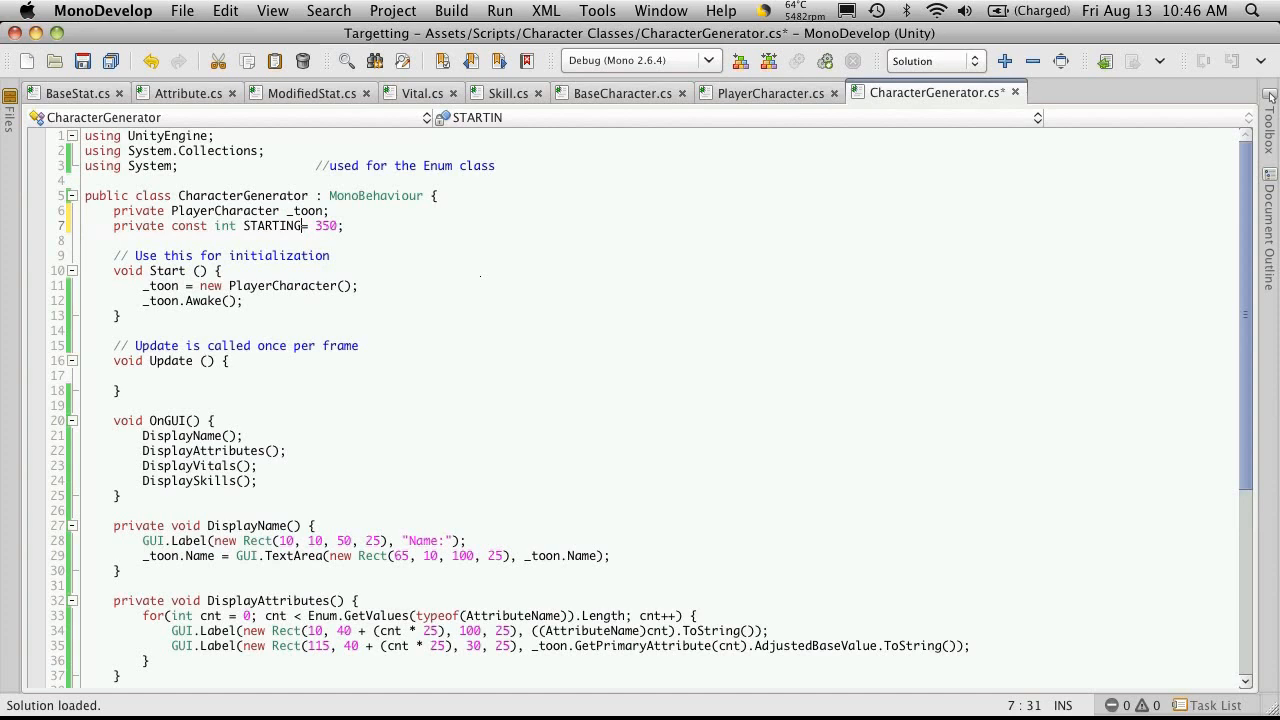
{"action": "type", "text": "_POINTS"}
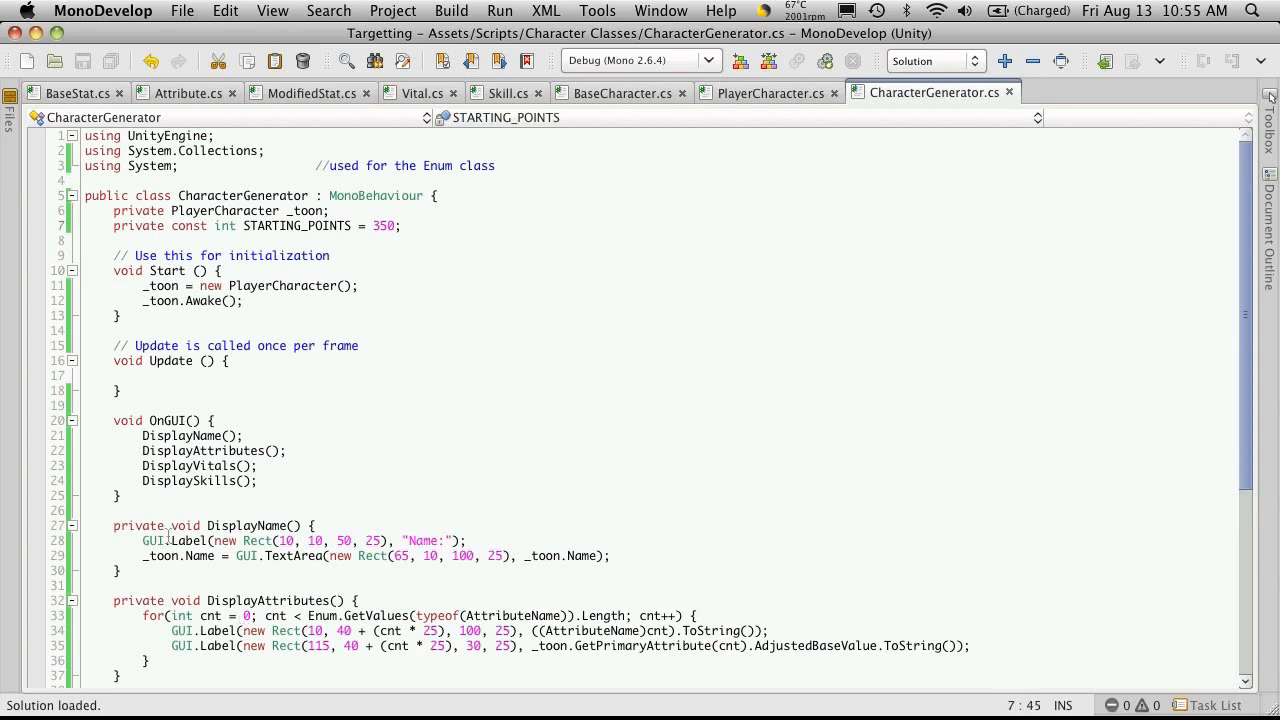
{"action": "mouse_move", "coordinate": [286, 358]}
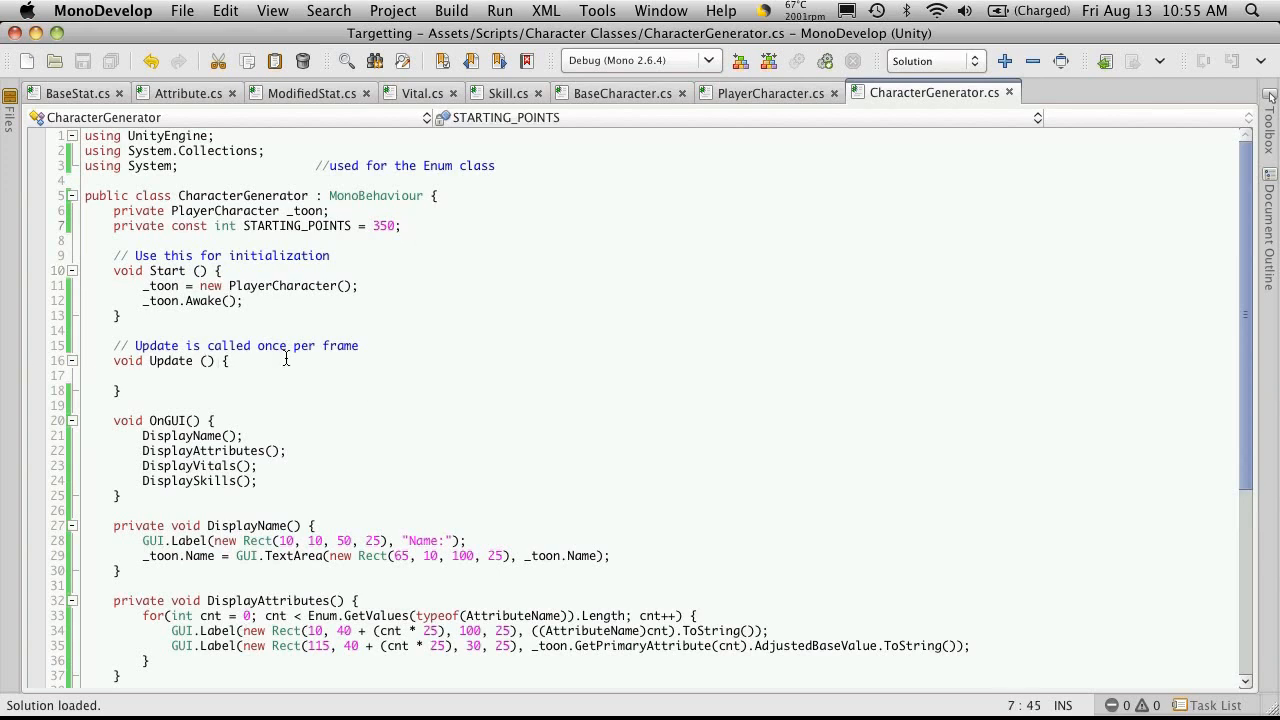
Step: Declare private const int MIN_STARTING_ATTRIBUTE_VALUE = 10 on the next line
{"action": "type", "text": "p"}
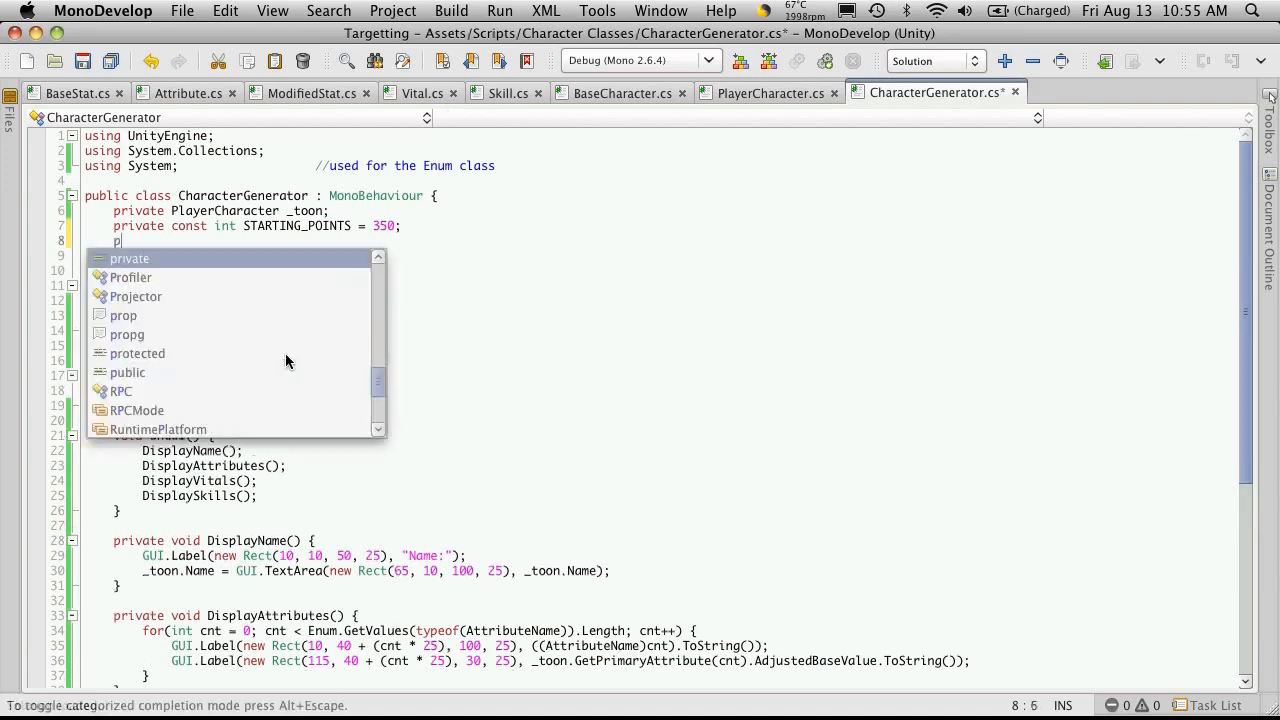
{"action": "type", "text": "von"}
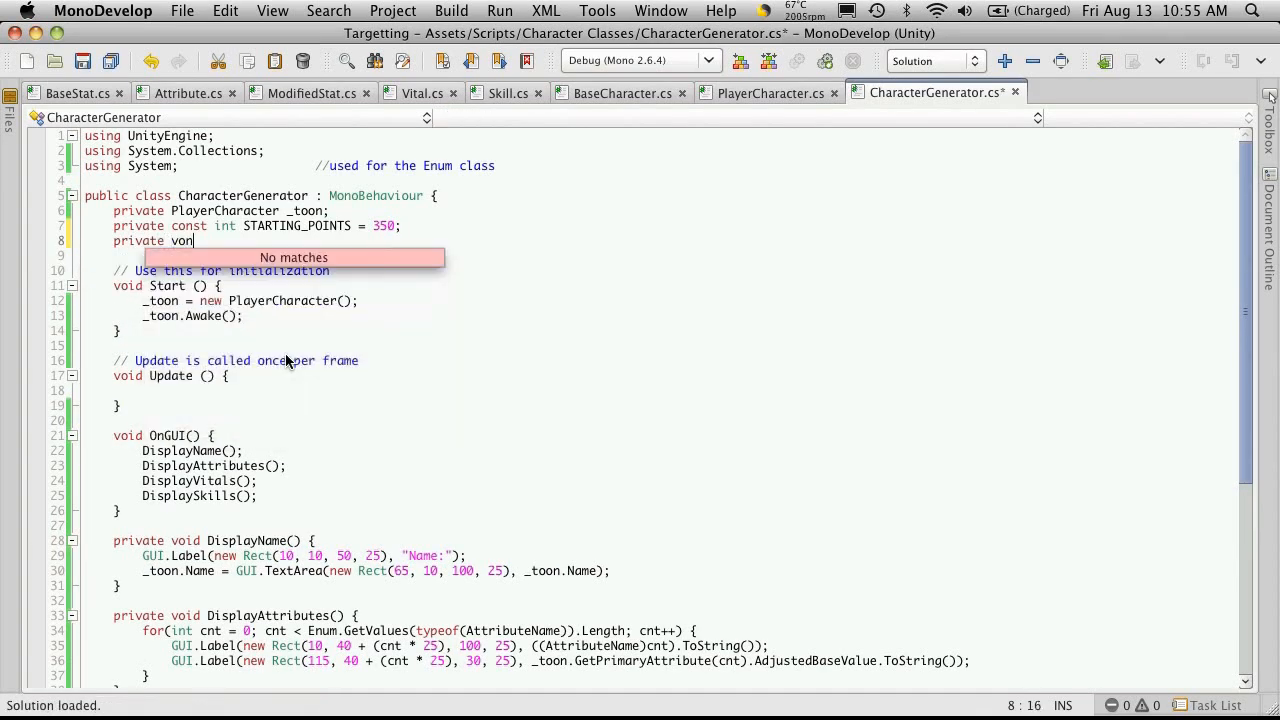
{"action": "type", "text": "ContextStaticAttribute"}
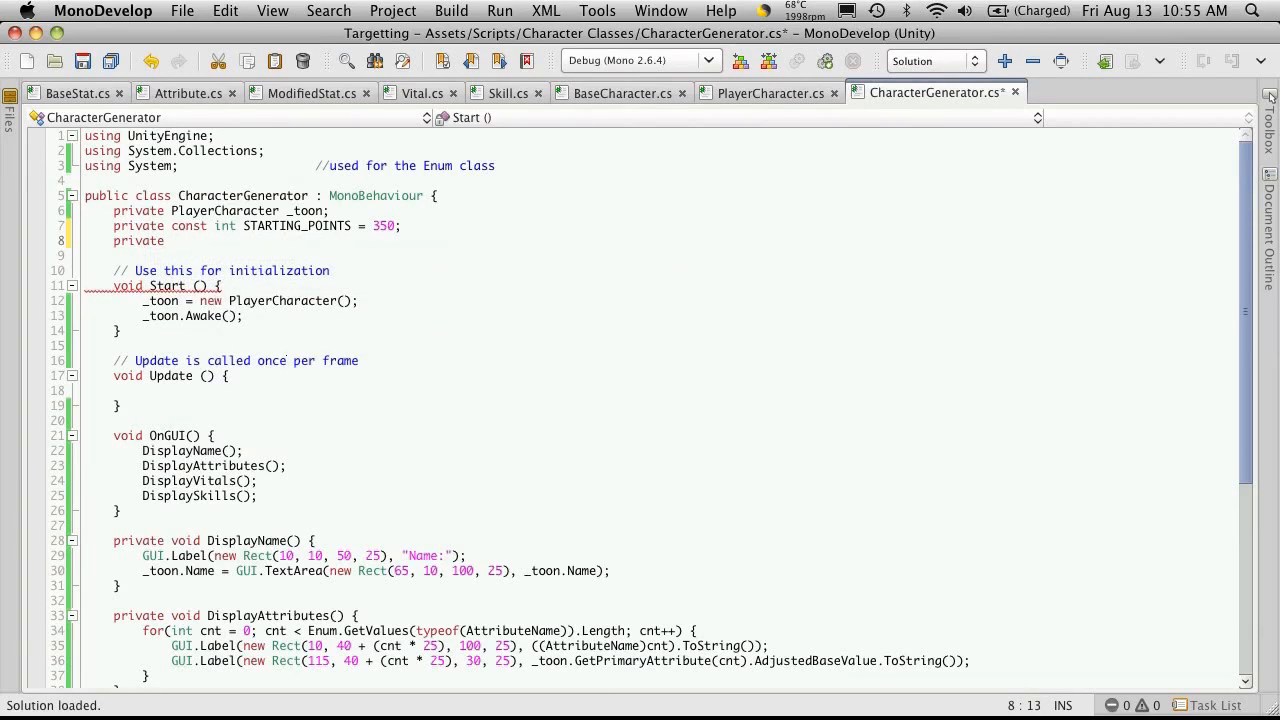
{"action": "type", "text": "cont"}
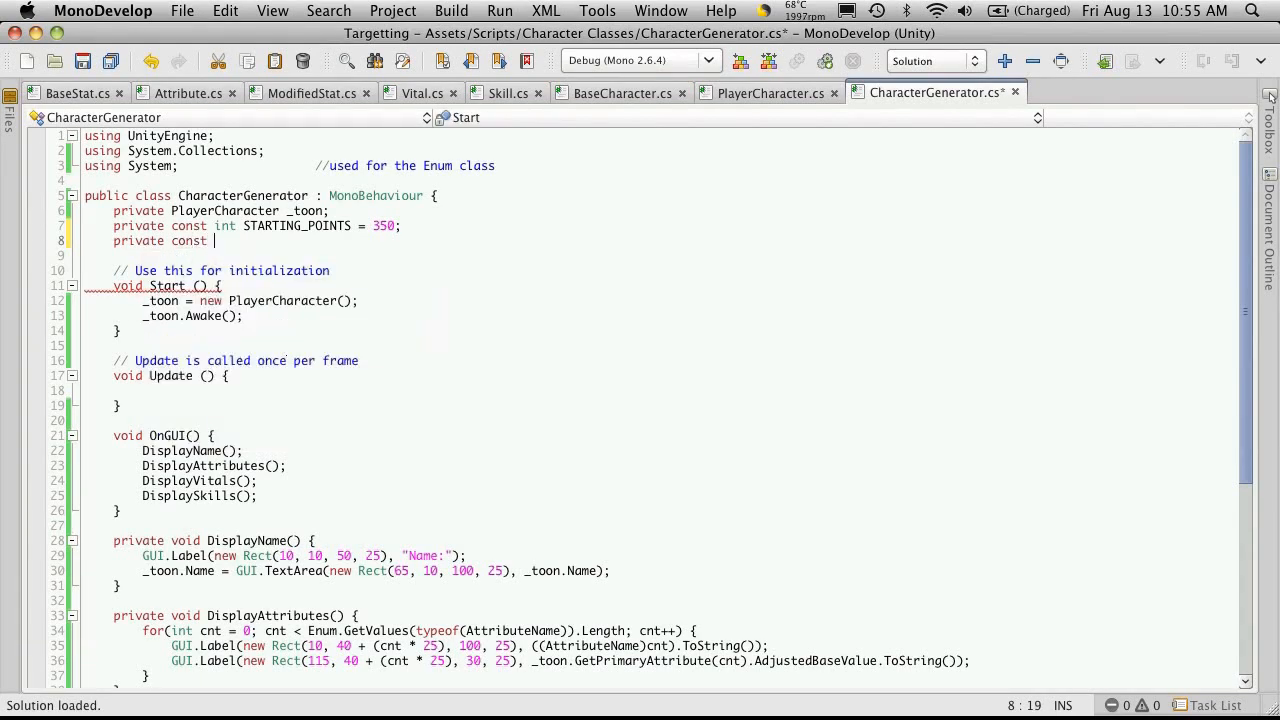
{"action": "type", "text": "int"}
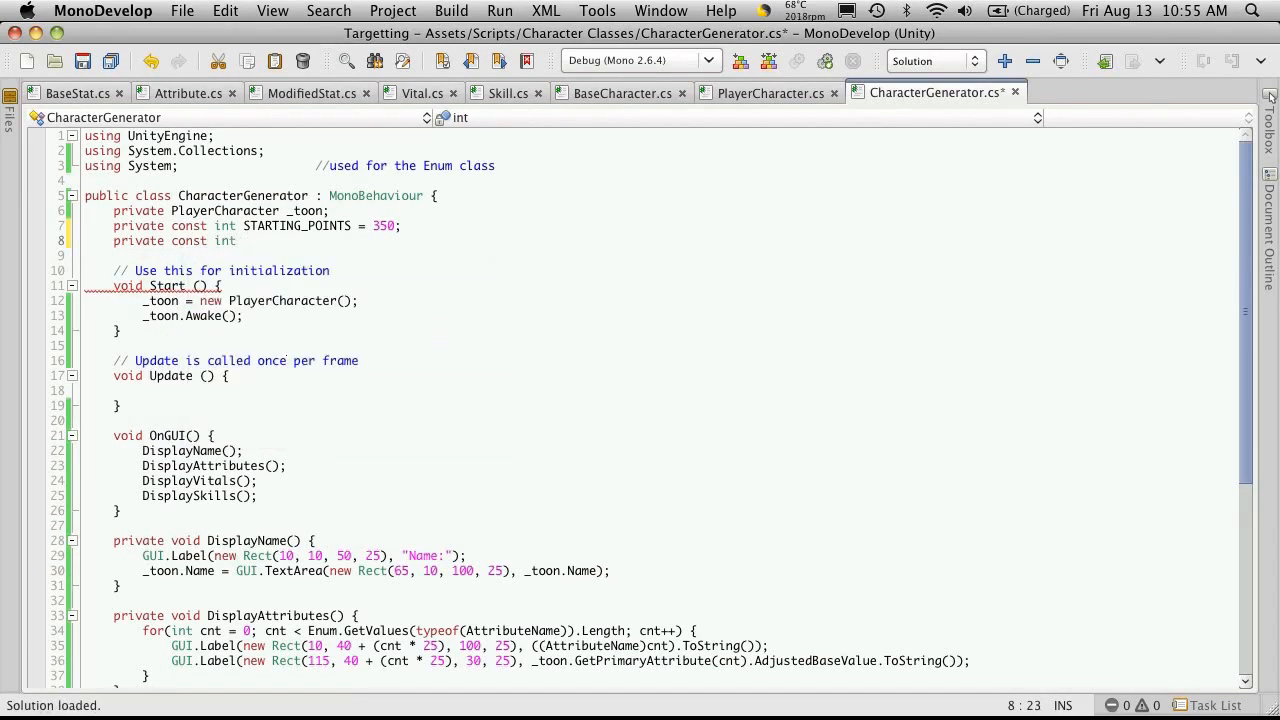
{"action": "type", "text": "Min"}
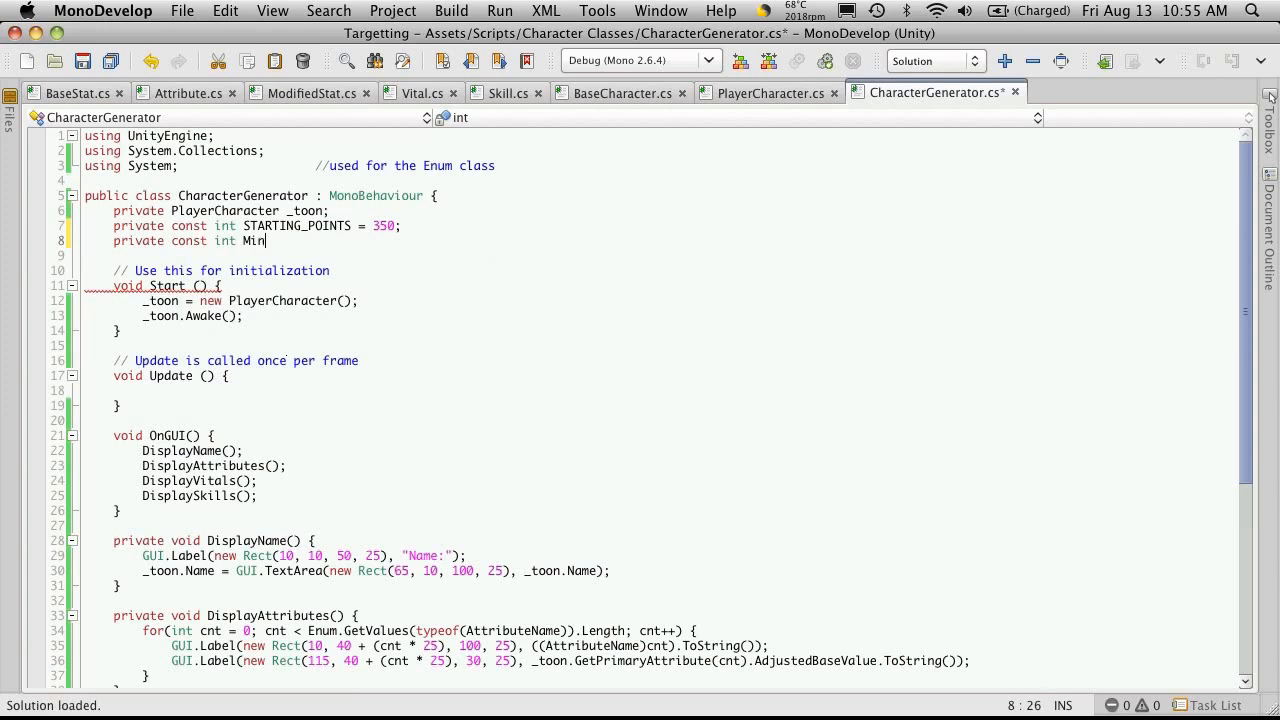
{"action": "type", "text": "I"}
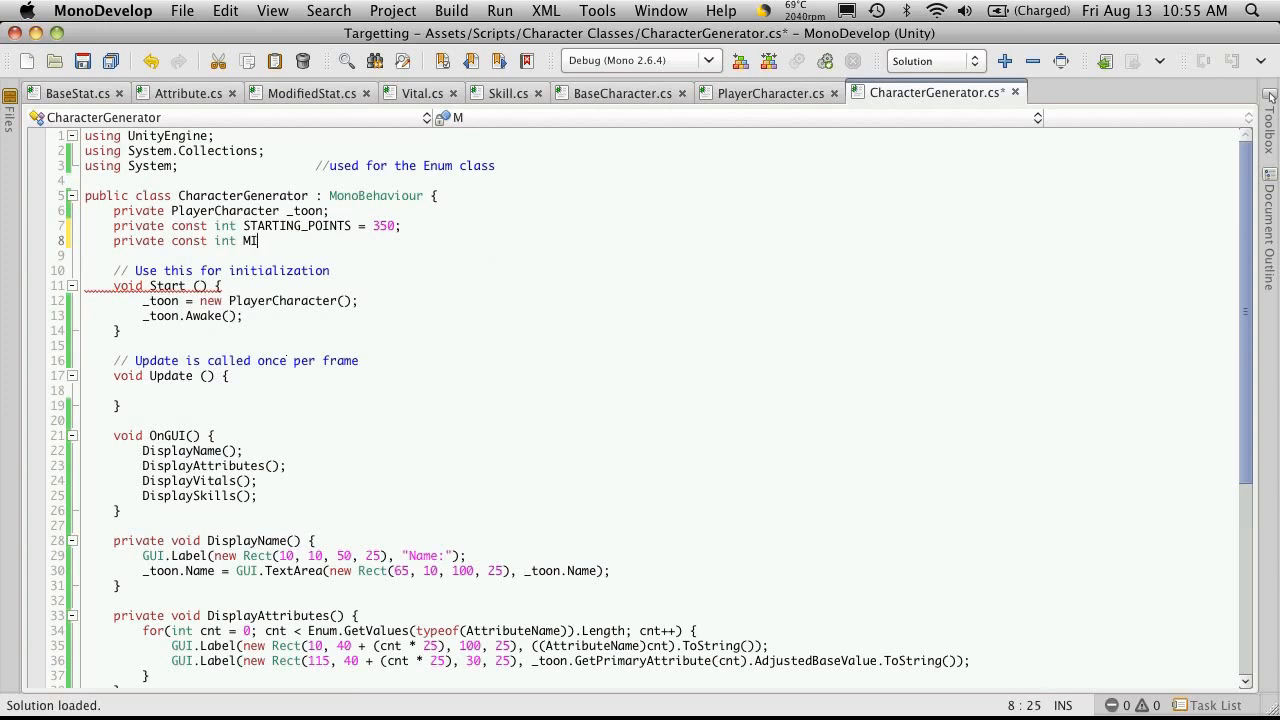
{"action": "type", "text": "N_ST"}
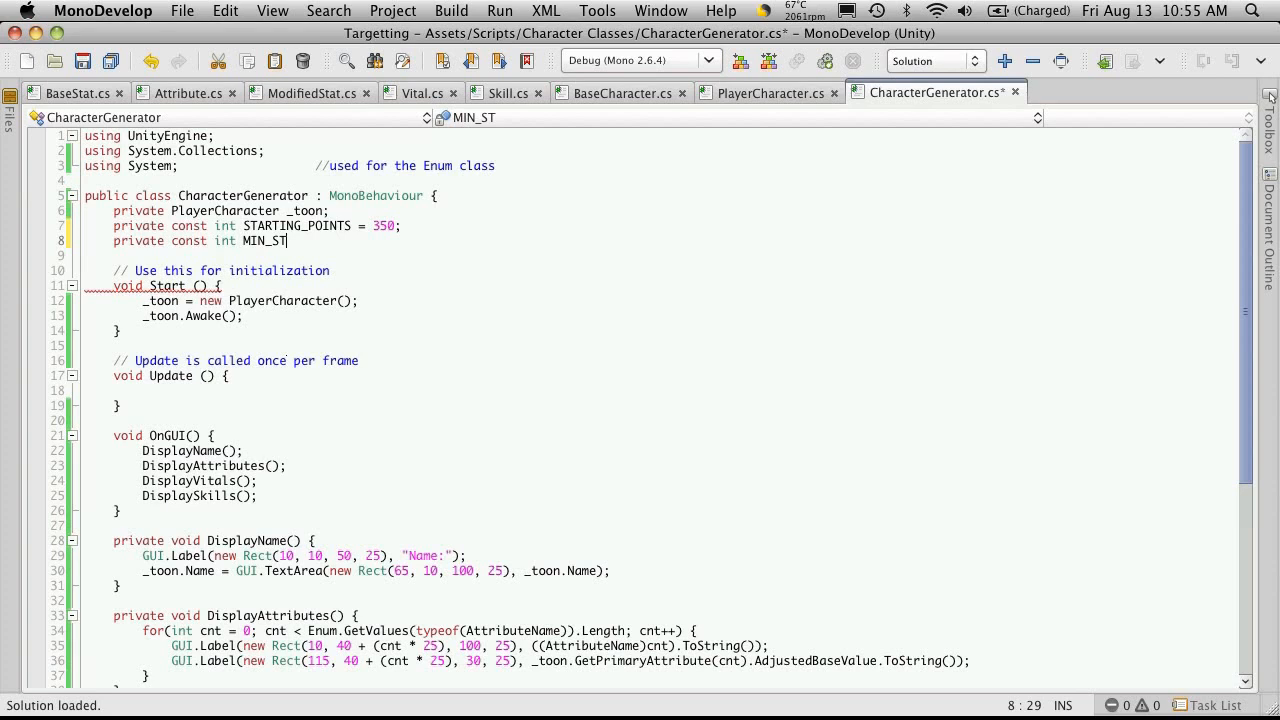
{"action": "type", "text": "ARTING"}
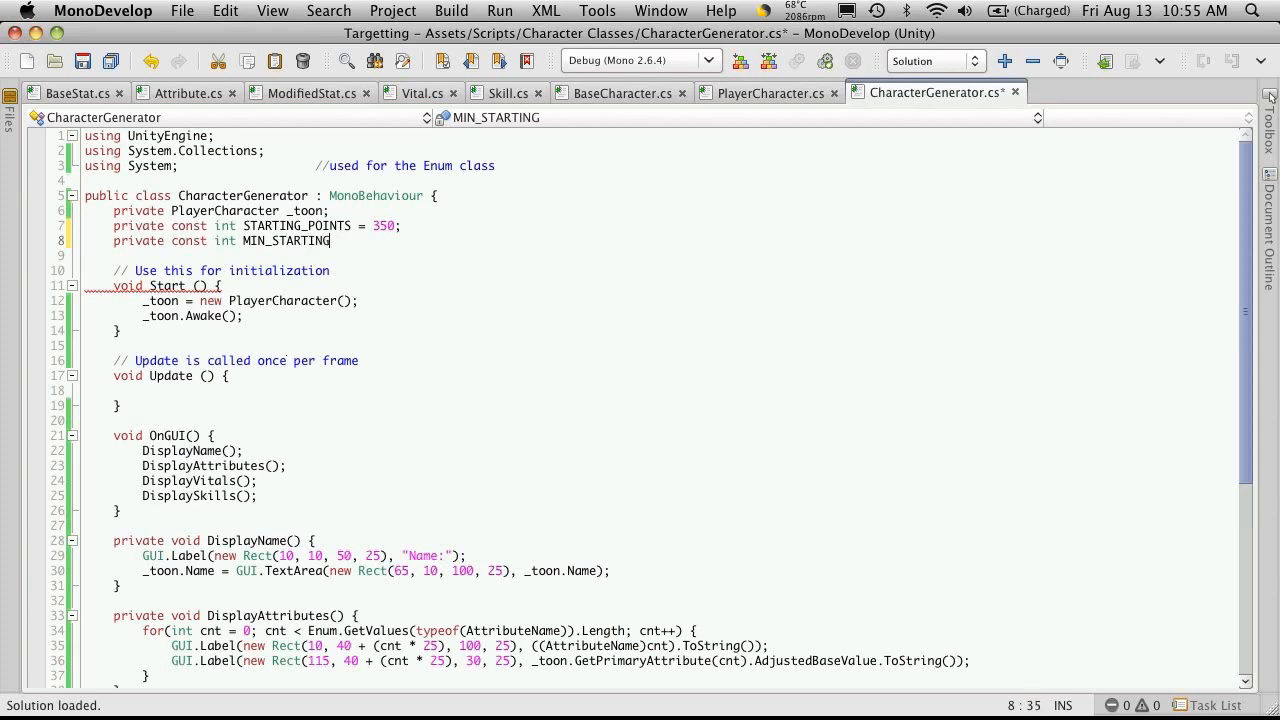
{"action": "type", "text": "_ATT"}
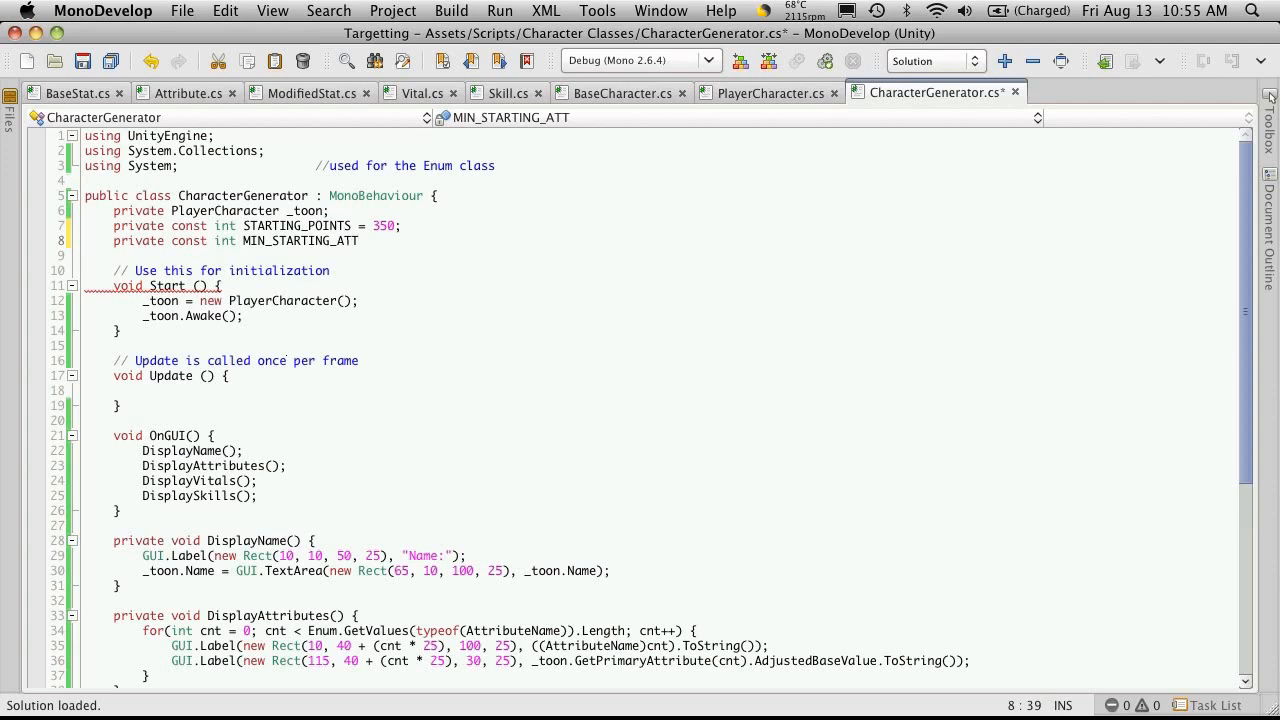
{"action": "type", "text": "RIB"}
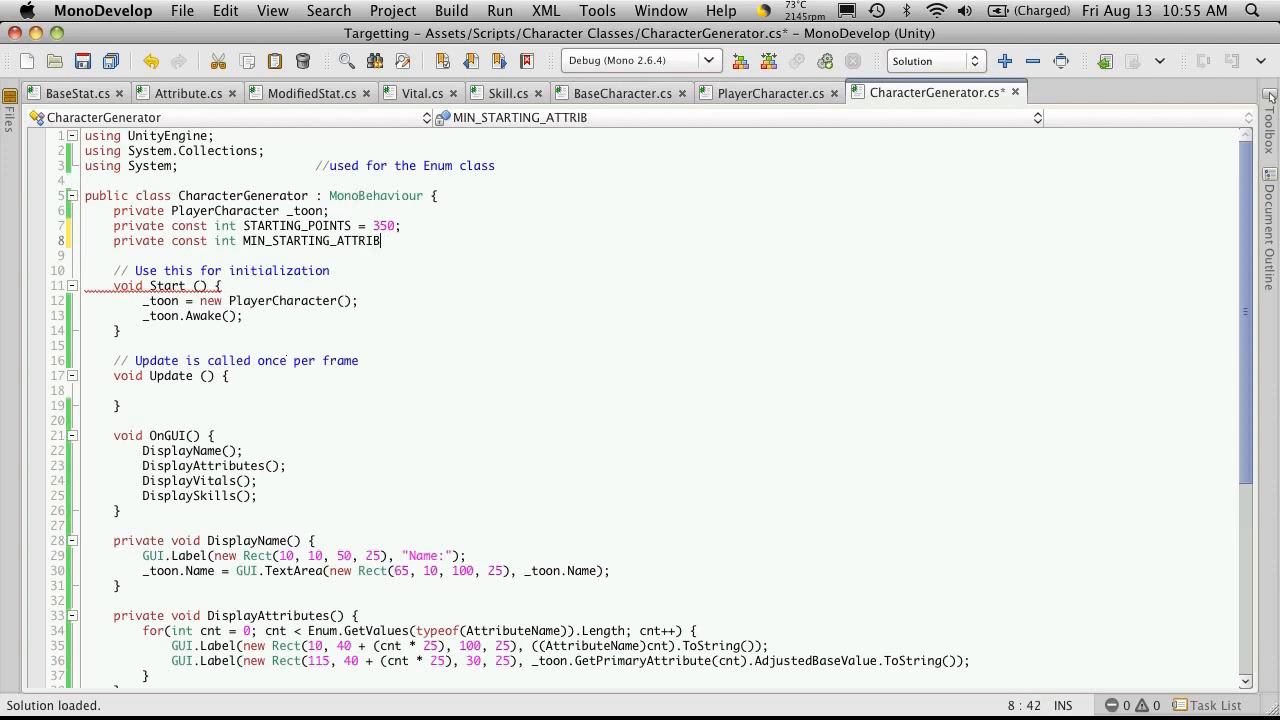
{"action": "type", "text": "UTE_"}
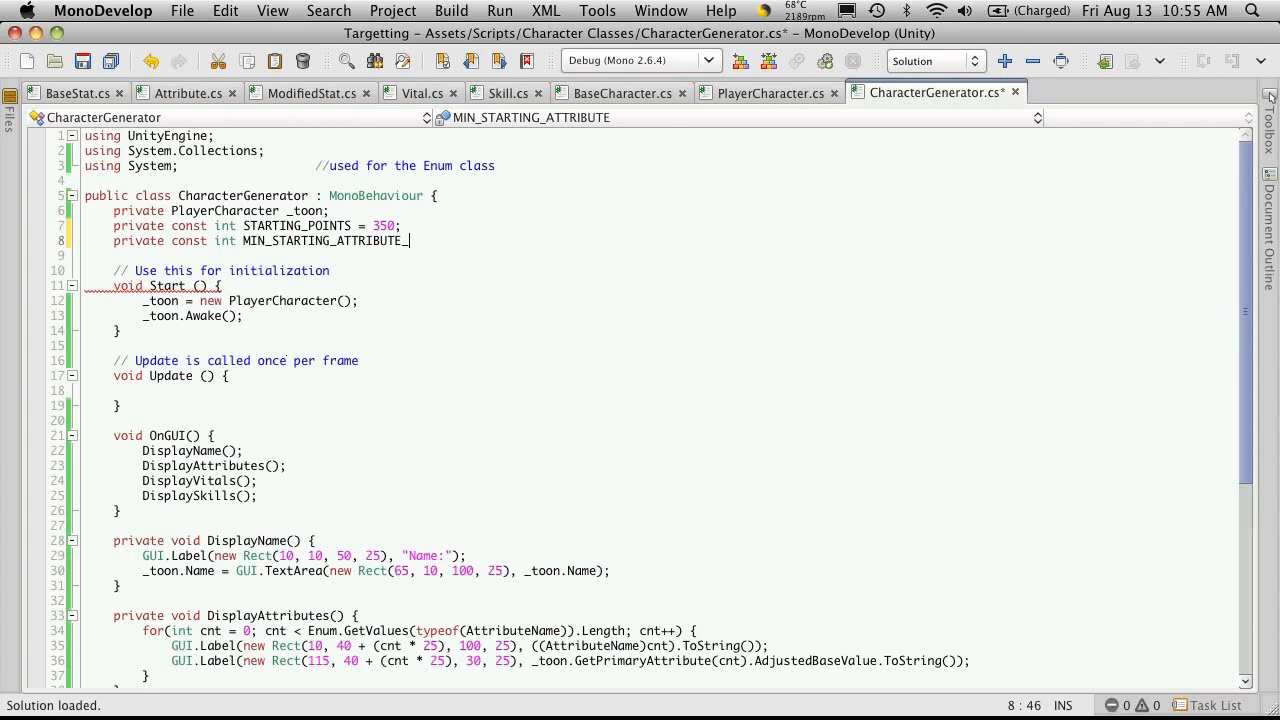
{"action": "type", "text": "_VALUE = 1"}
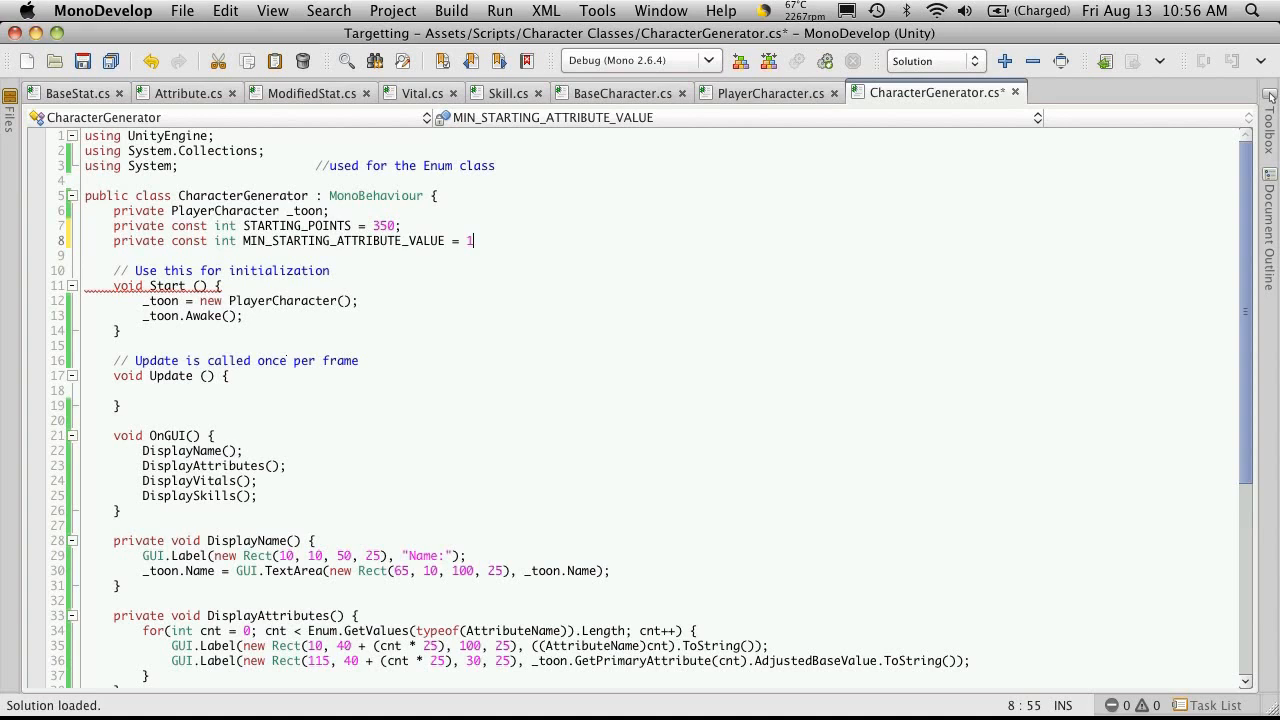
{"action": "type", "text": "0;"}
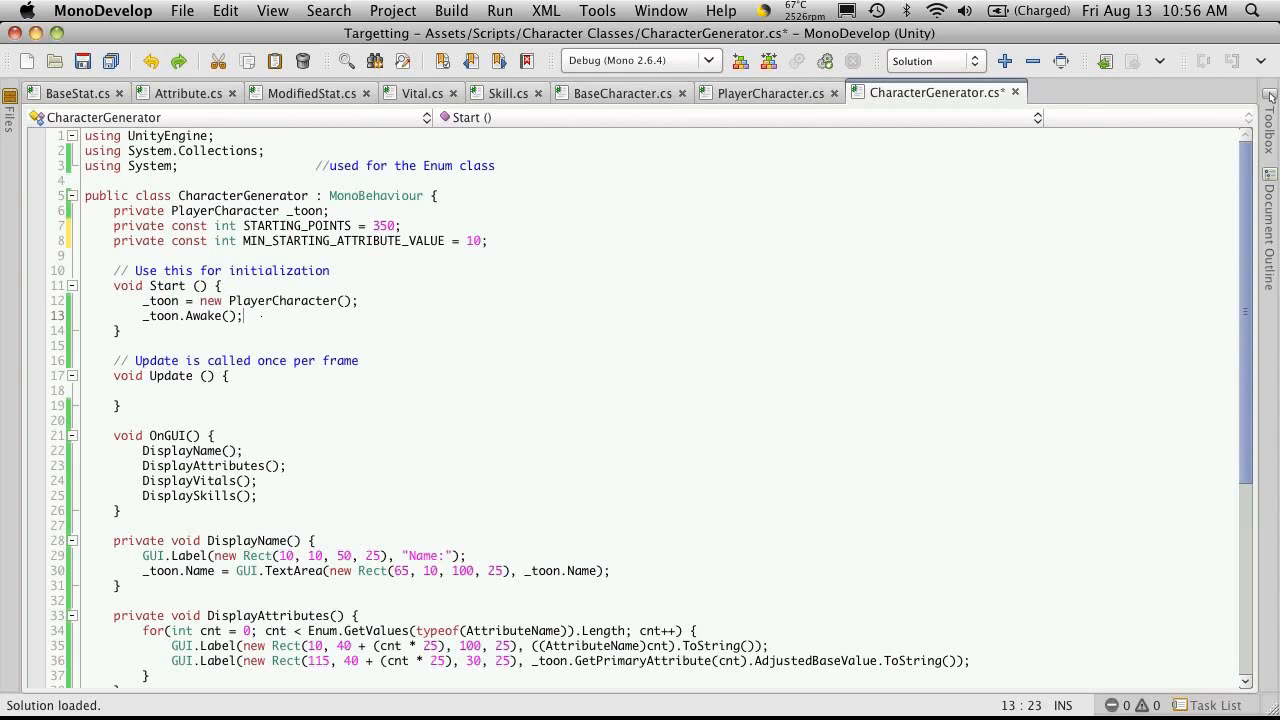
Step: Add a for loop over the primary attributes inside Start
{"action": "key", "text": "Return"}
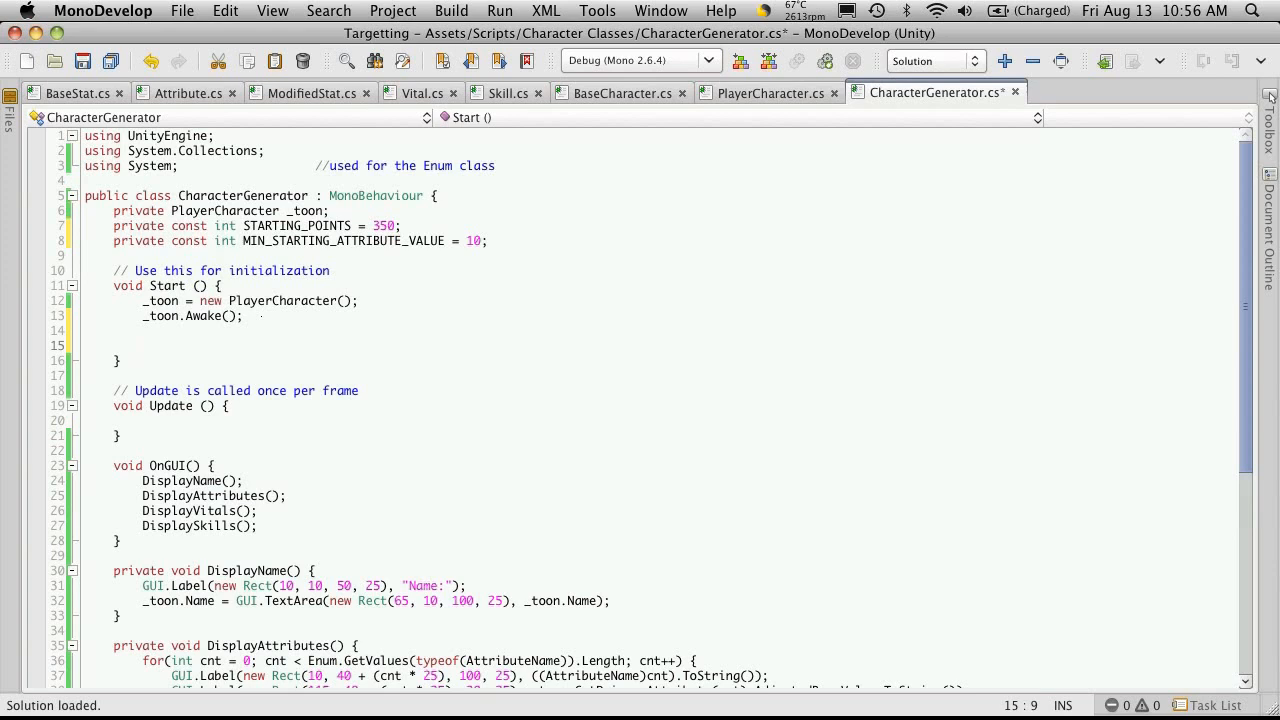
{"action": "type", "text": "for"}
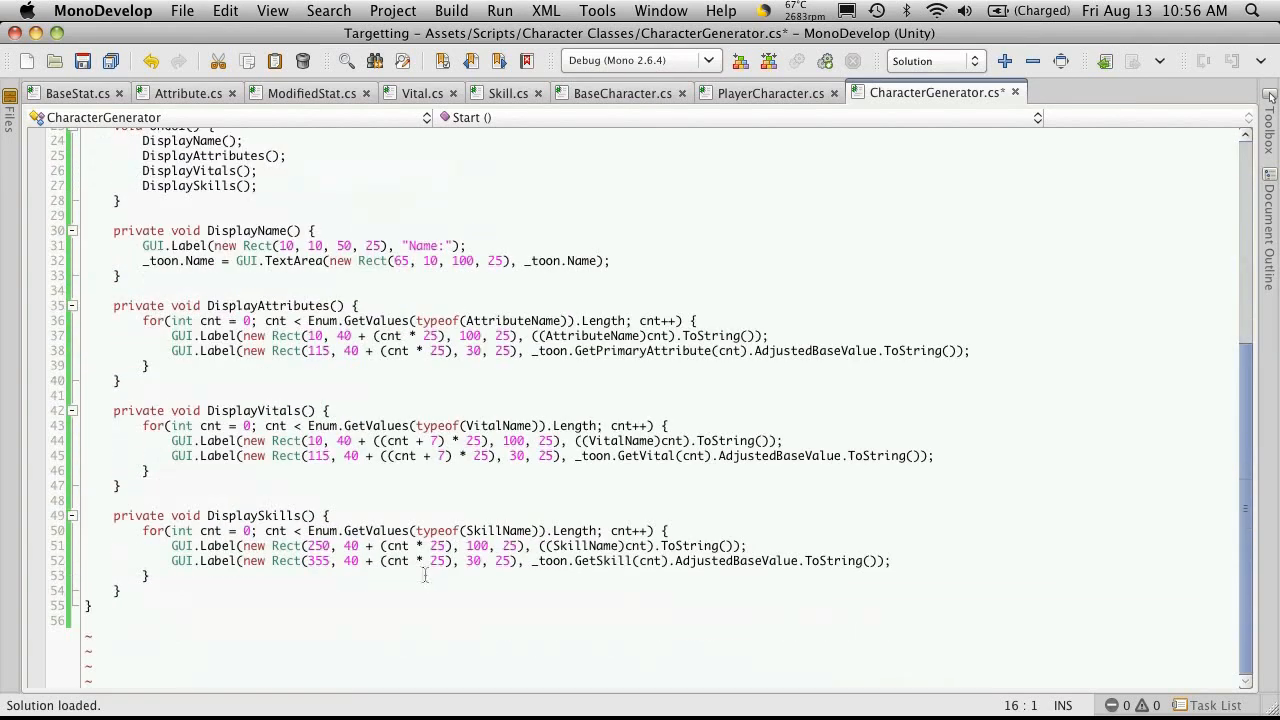
{"action": "left_click", "coordinate": [362, 305]}
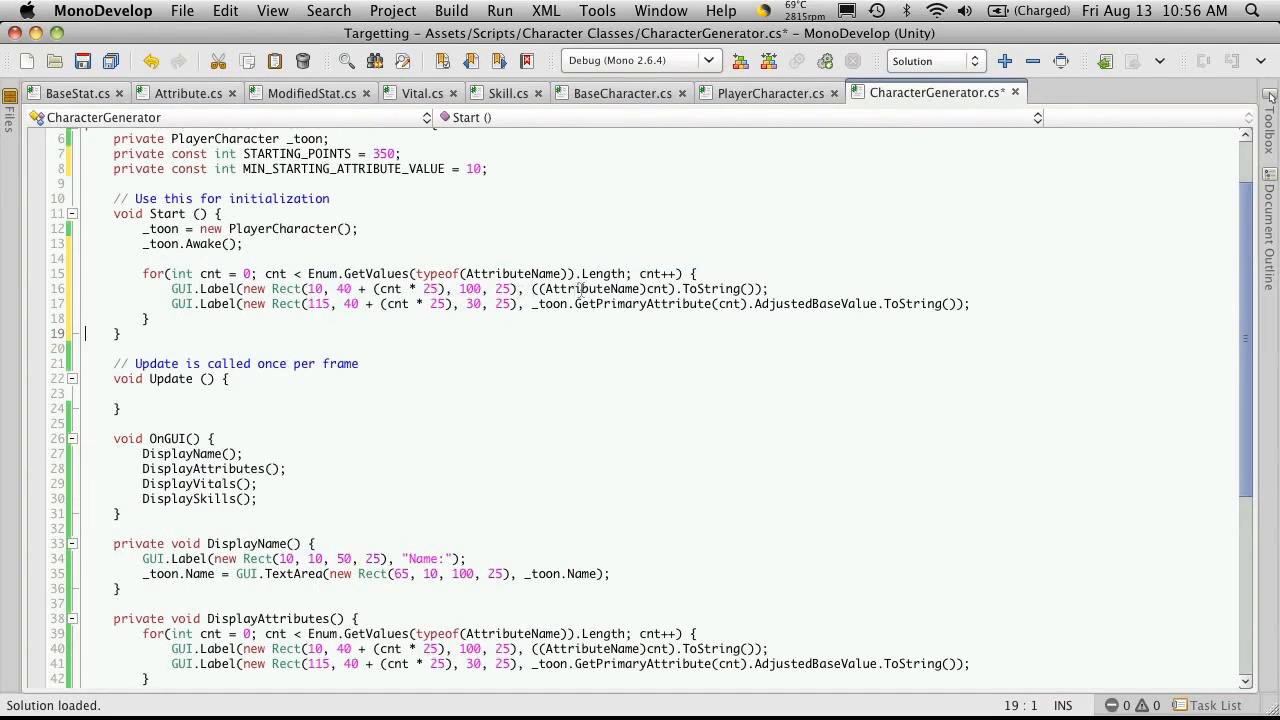
{"action": "left_click", "coordinate": [356, 252]}
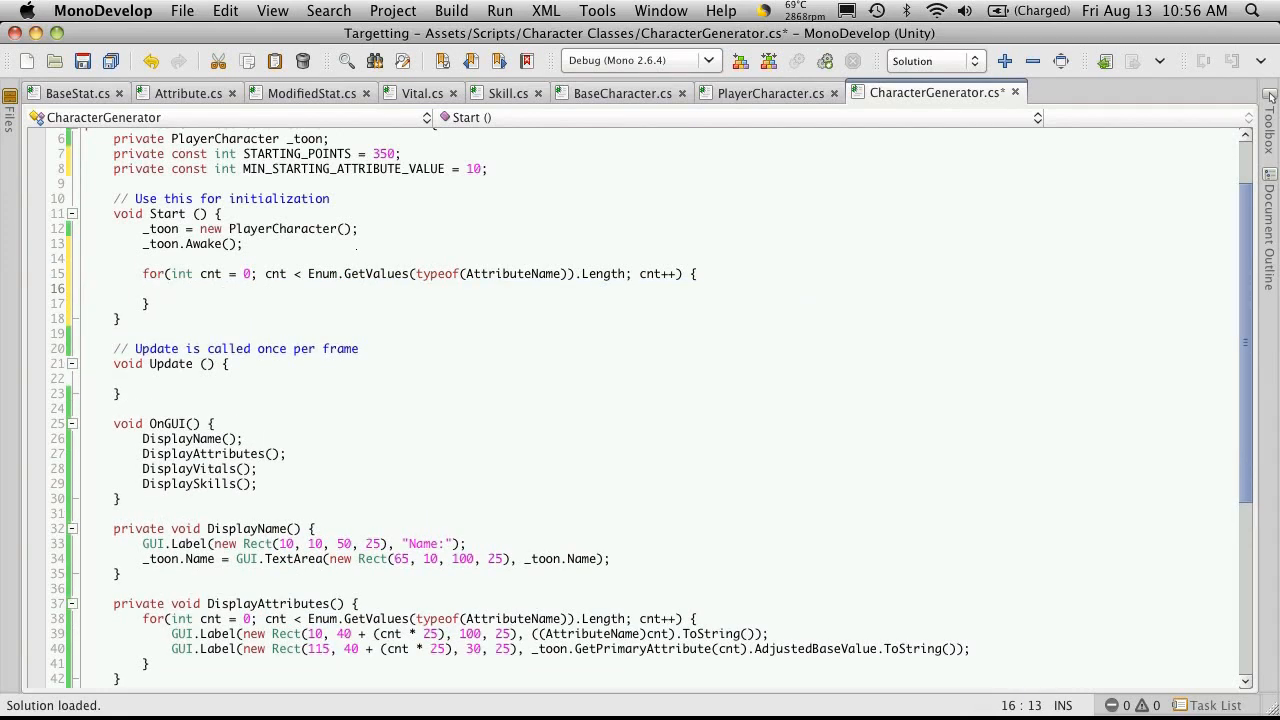
Step: Set _toon.GetPrimaryAttribute(cnt).BaseValue to MIN_STARTING_ATTRIBUTE_VALUE inside the loop
{"action": "type", "text": "_too"}
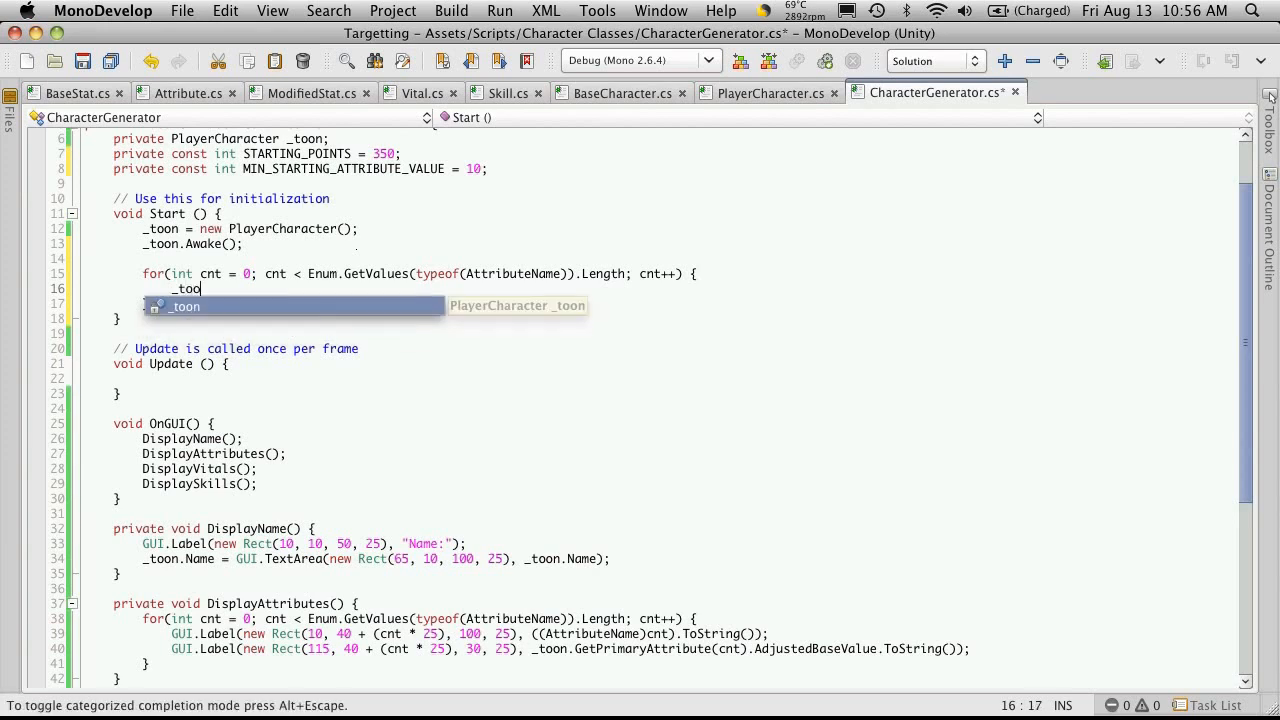
{"action": "type", "text": "n.P"}
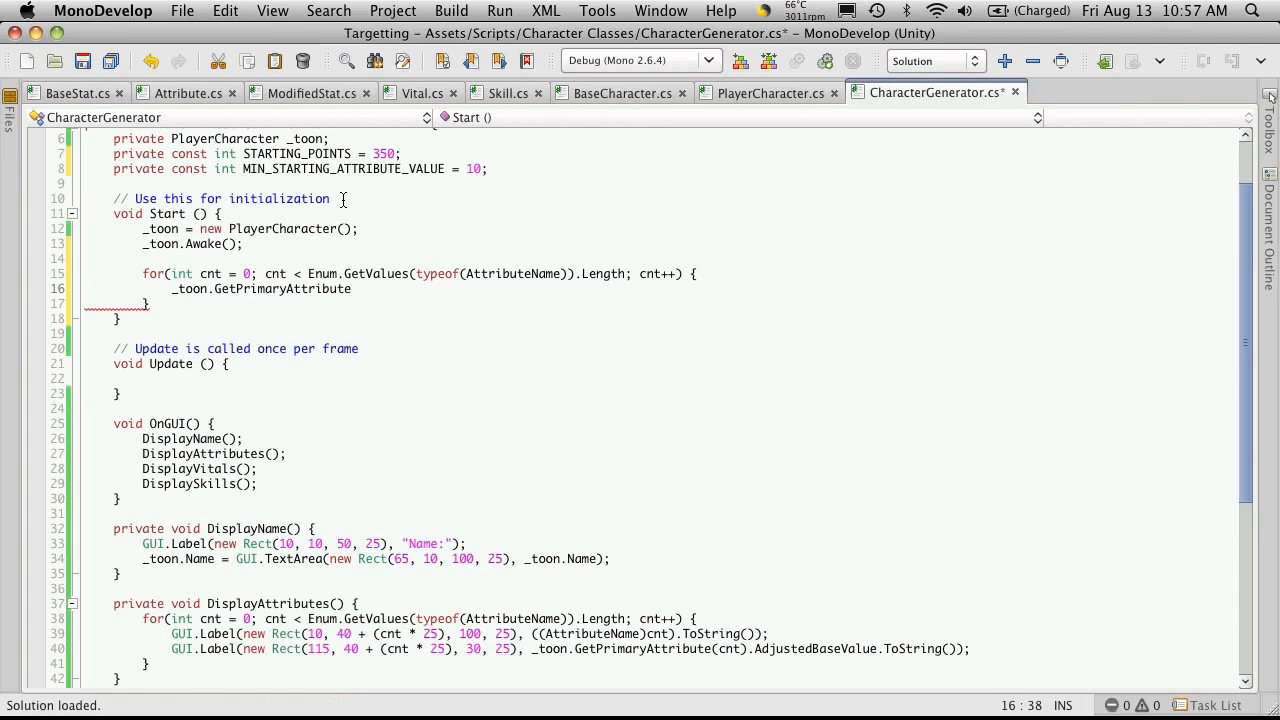
{"action": "type", "text": "("}
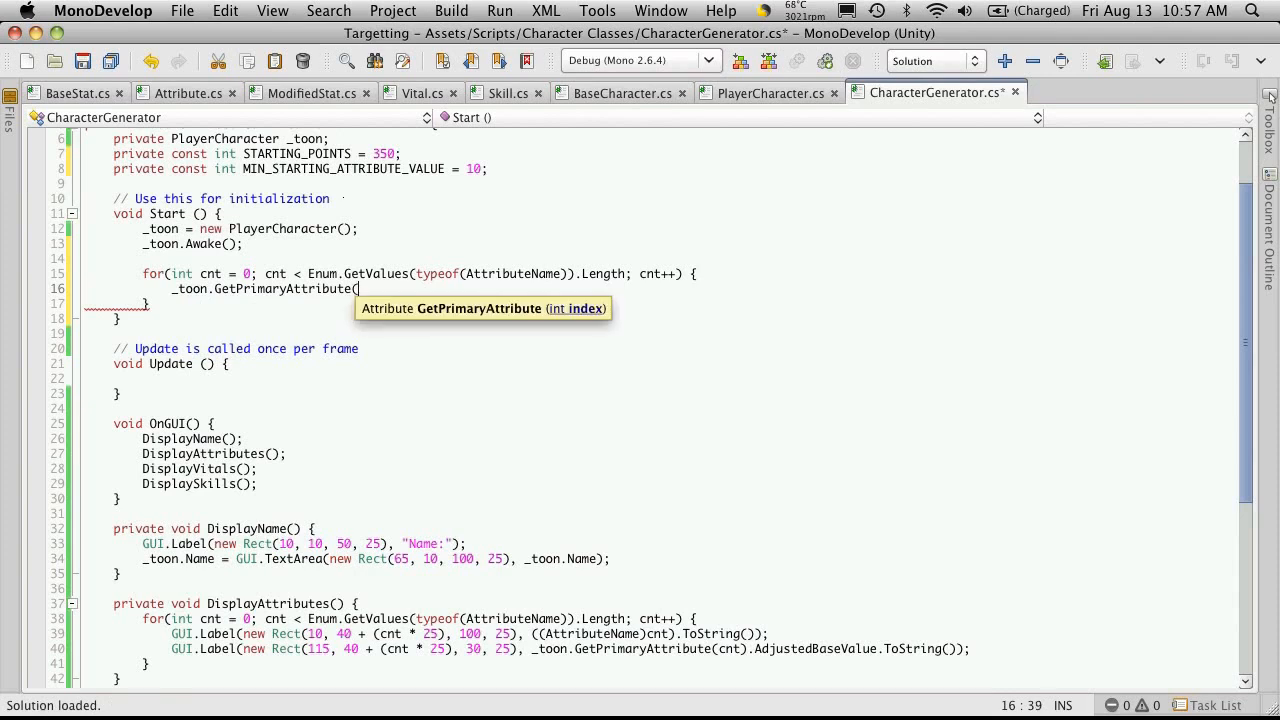
{"action": "type", "text": "cnt"}
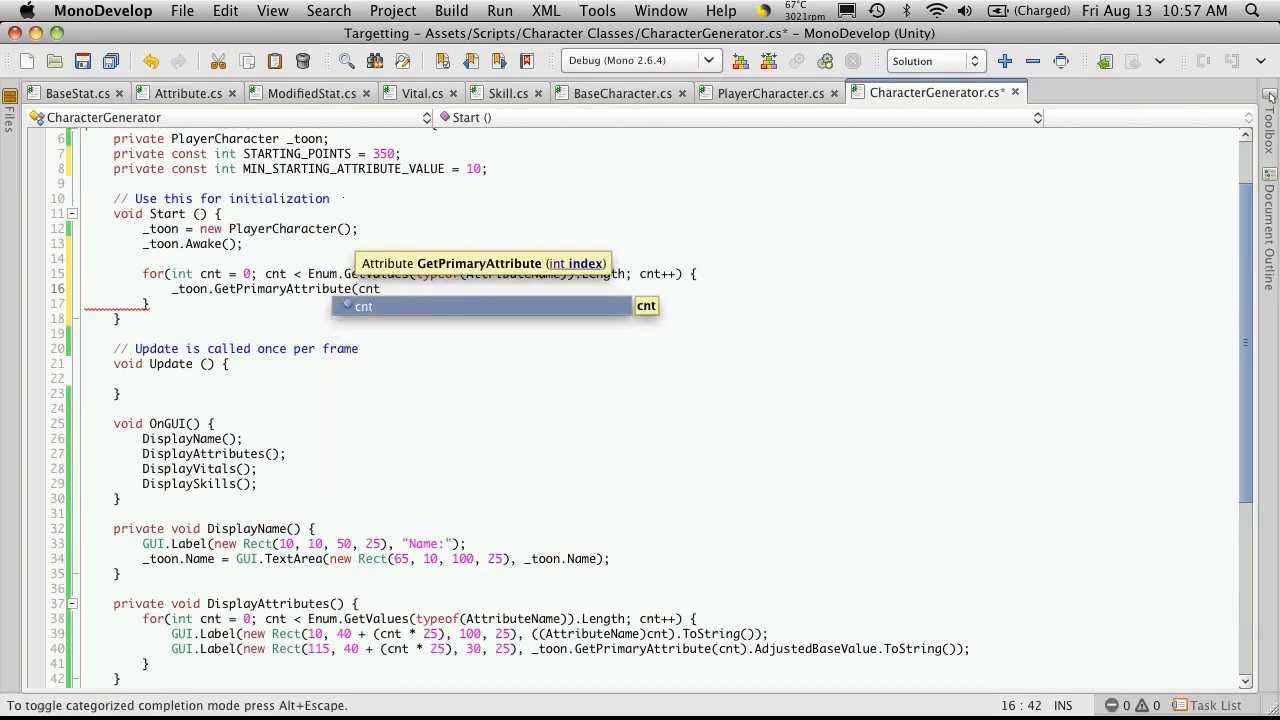
{"action": "type", "text": ").BaseValue"}
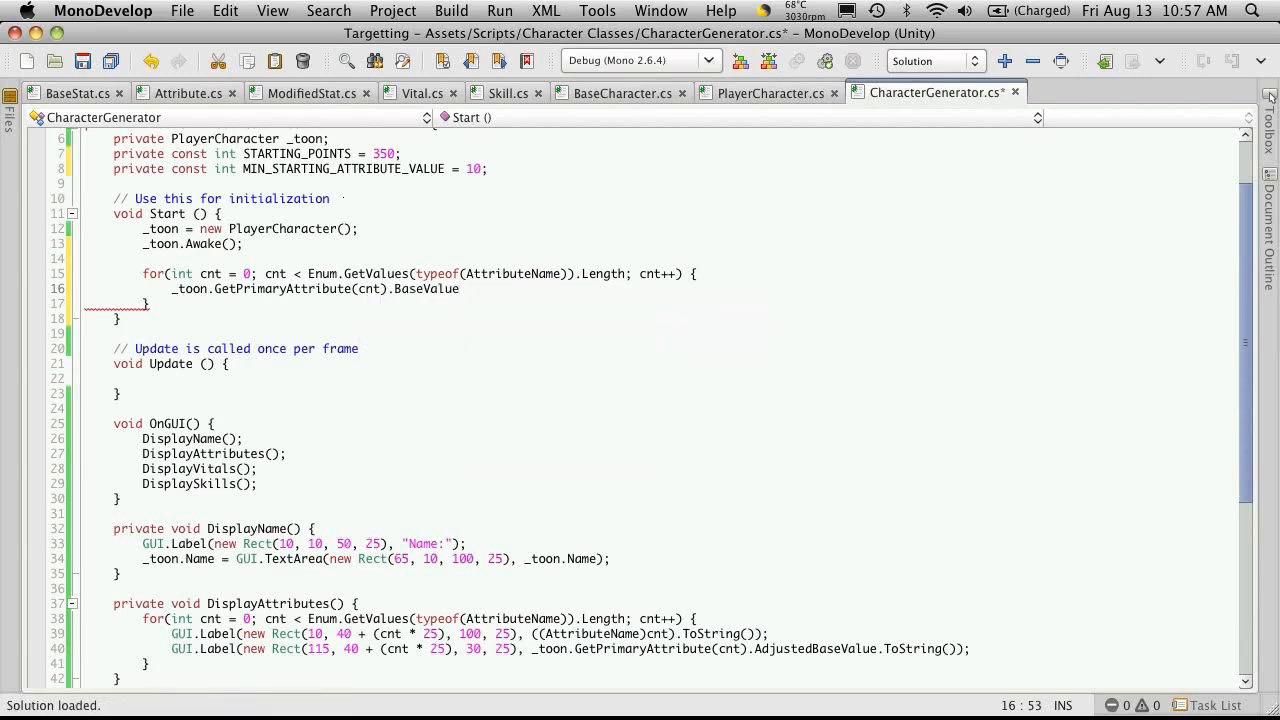
{"action": "type", "text": "="}
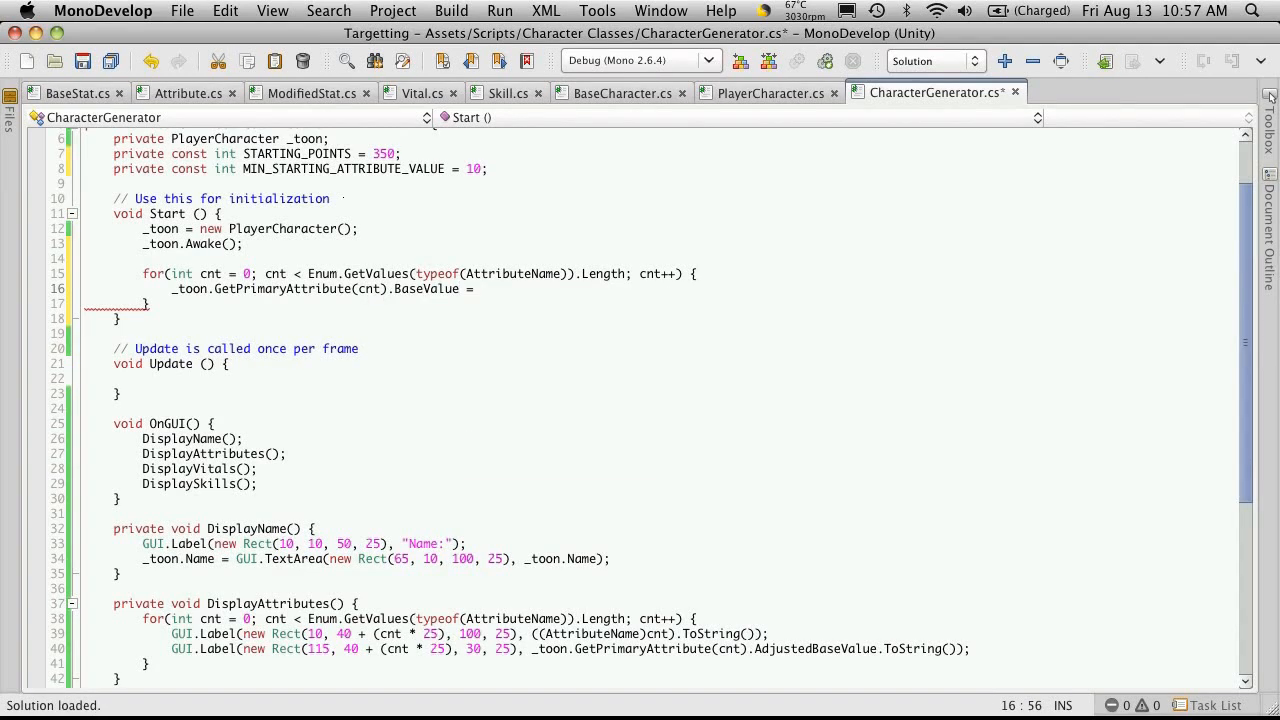
{"action": "type", "text": "MIN"}
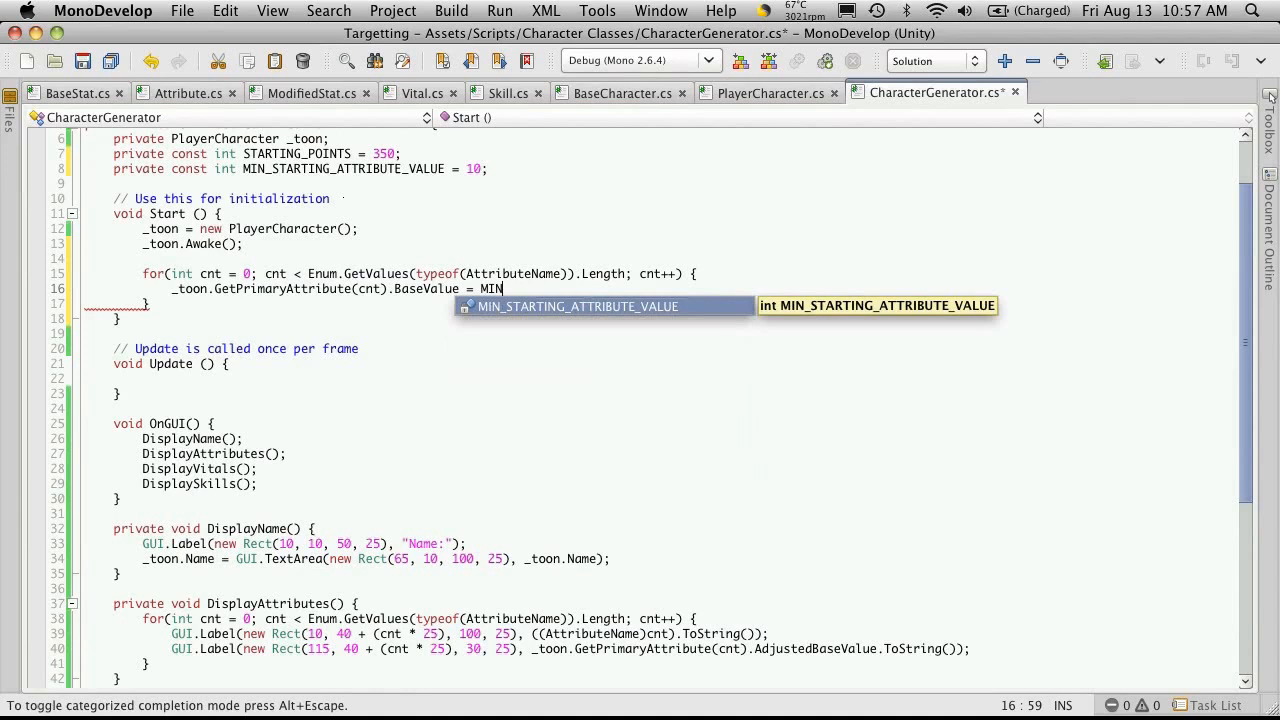
{"action": "key", "text": "Tab"}
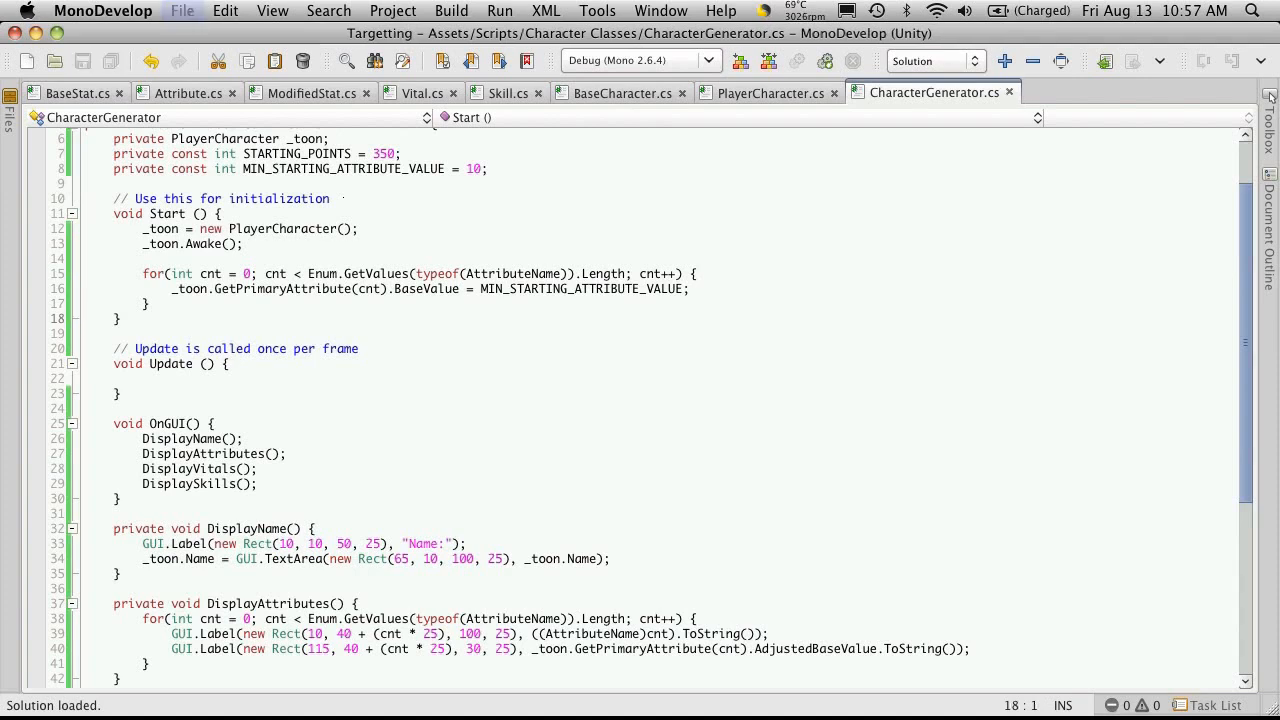
Step: Play the scene in Unity, confirm all seven attributes show 10, then stop
{"action": "key", "text": "cmd+tab"}
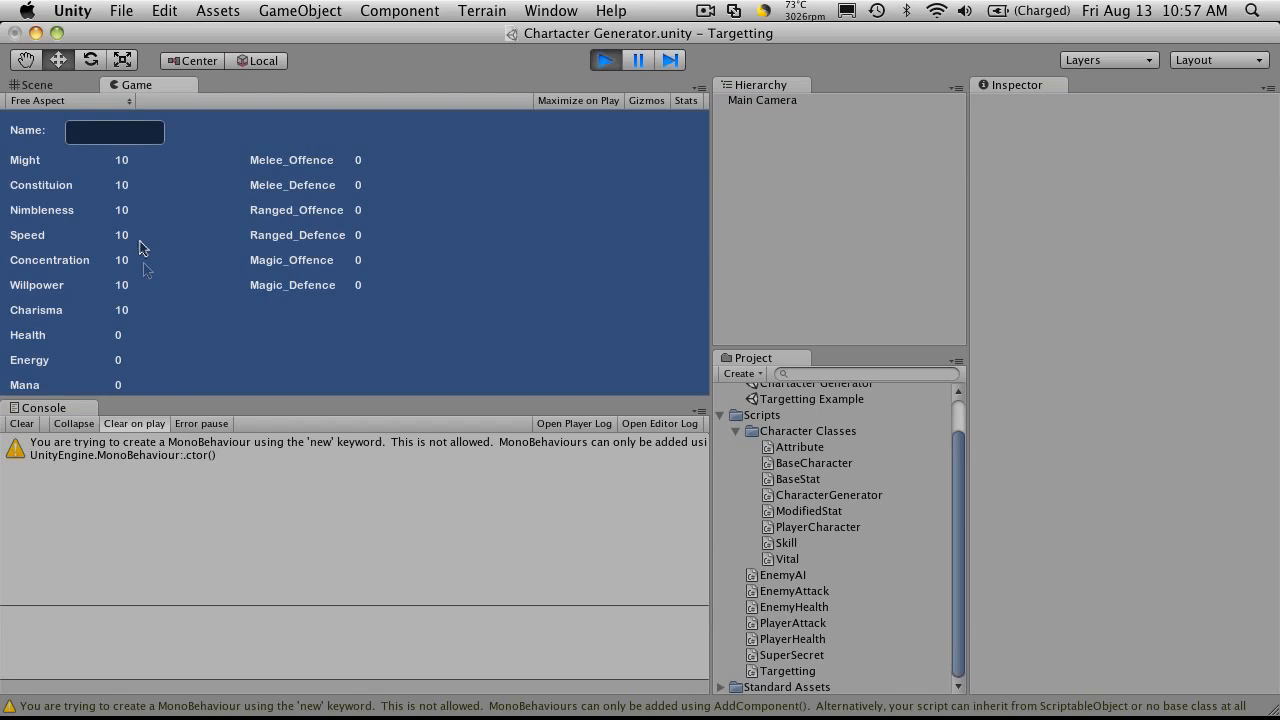
{"action": "left_click", "coordinate": [37, 84]}
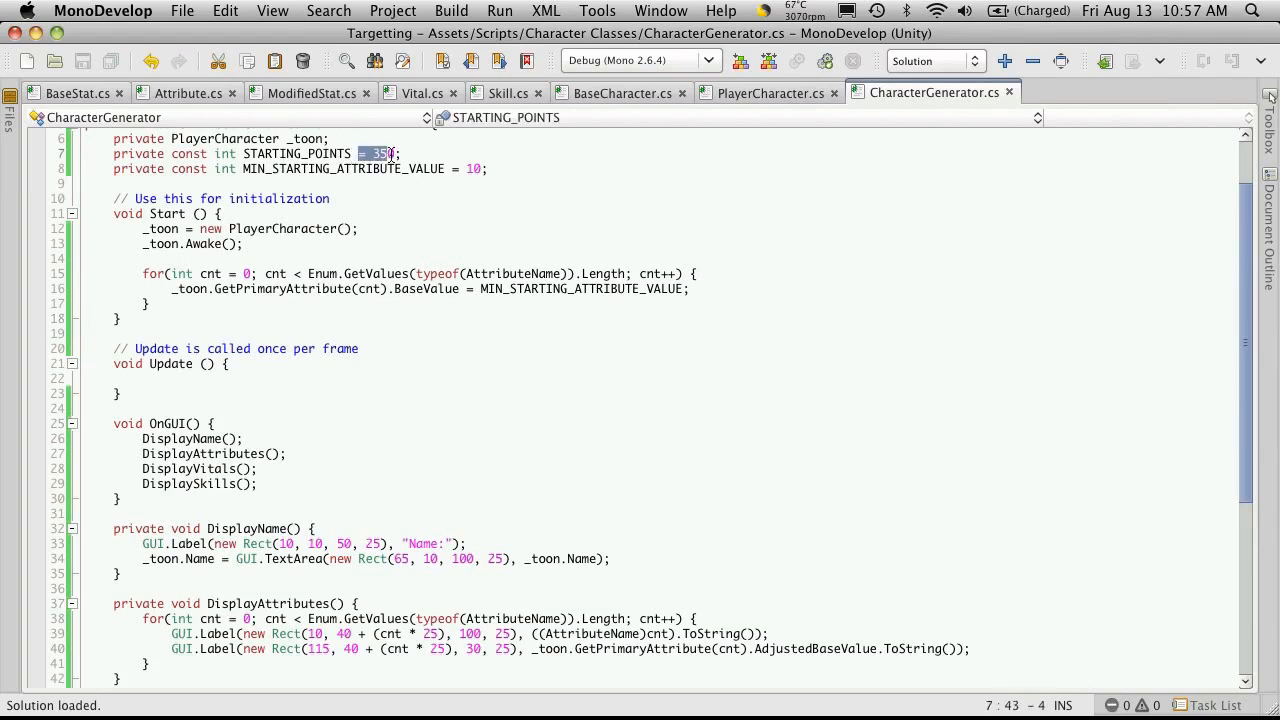
Step: Call DisplayPointsLeft() from OnGUI and declare an empty private void DisplayPointsLeft() method
{"action": "scroll", "scroll_direction": "down", "scroll_amount": 3}
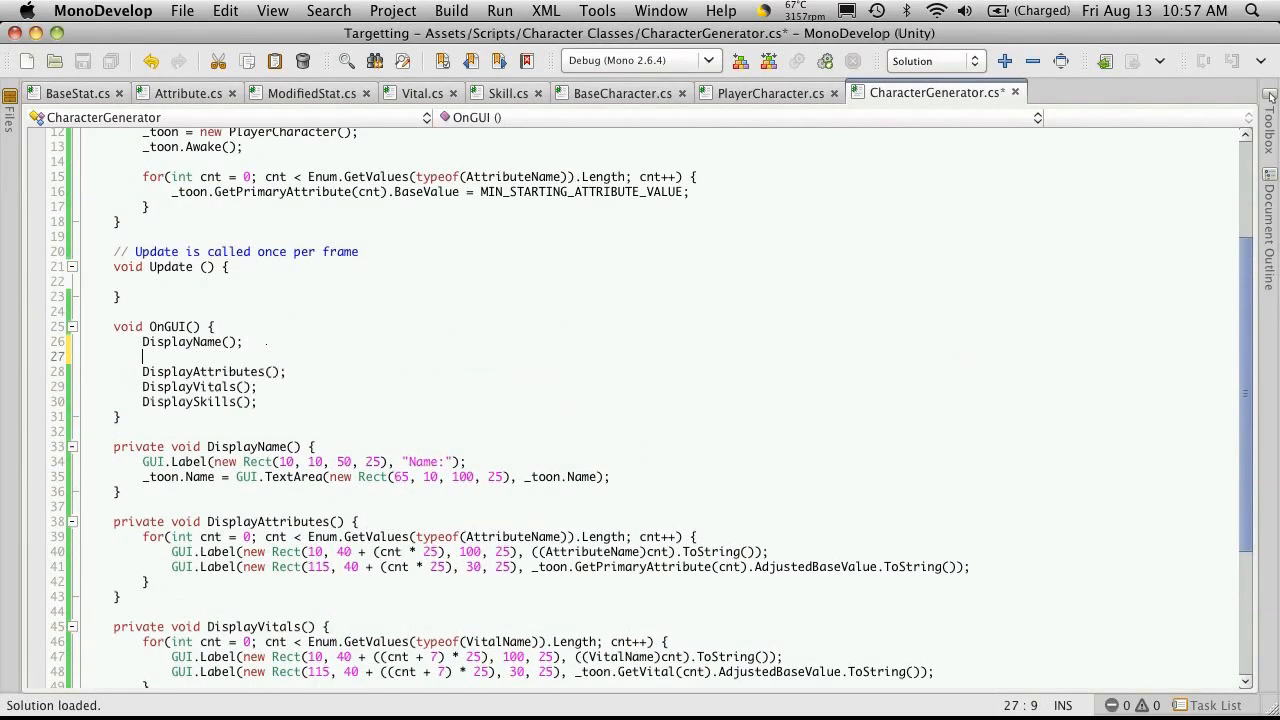
{"action": "type", "text": "DisplayPointsLeft("}
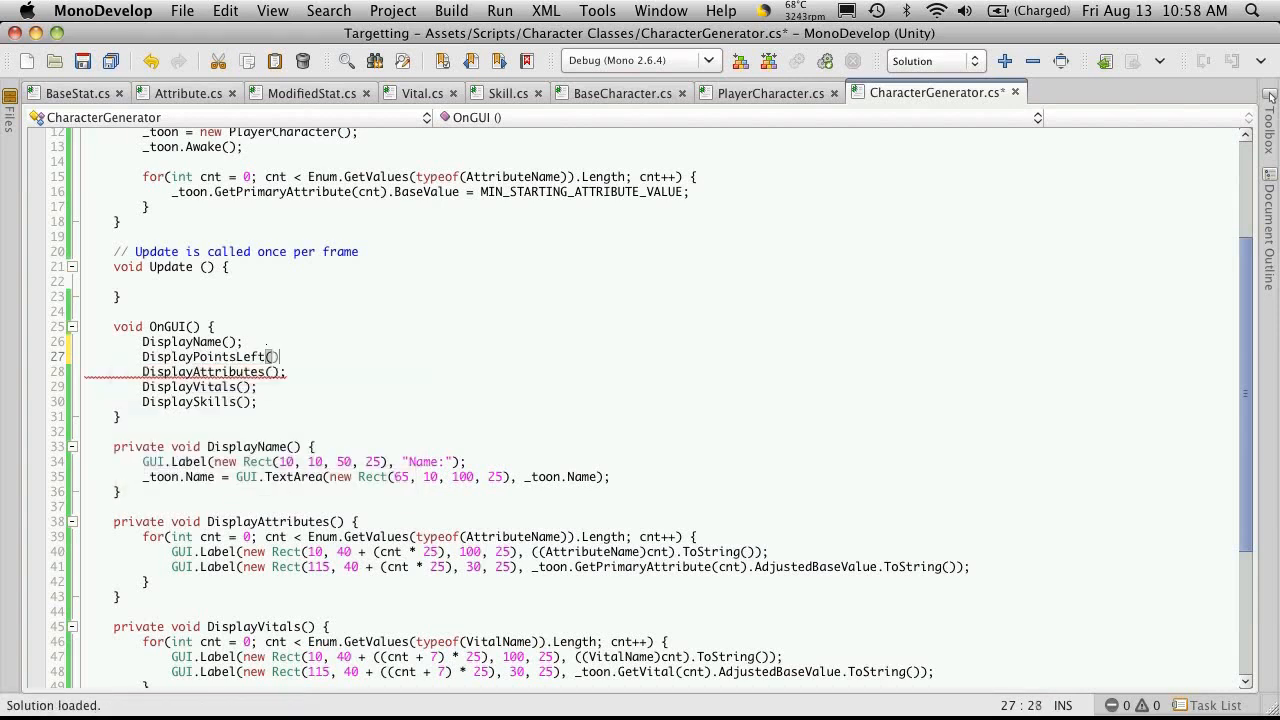
{"action": "scroll", "scroll_direction": "down", "scroll_amount": 3}
{"action": "type", "text": ";"}
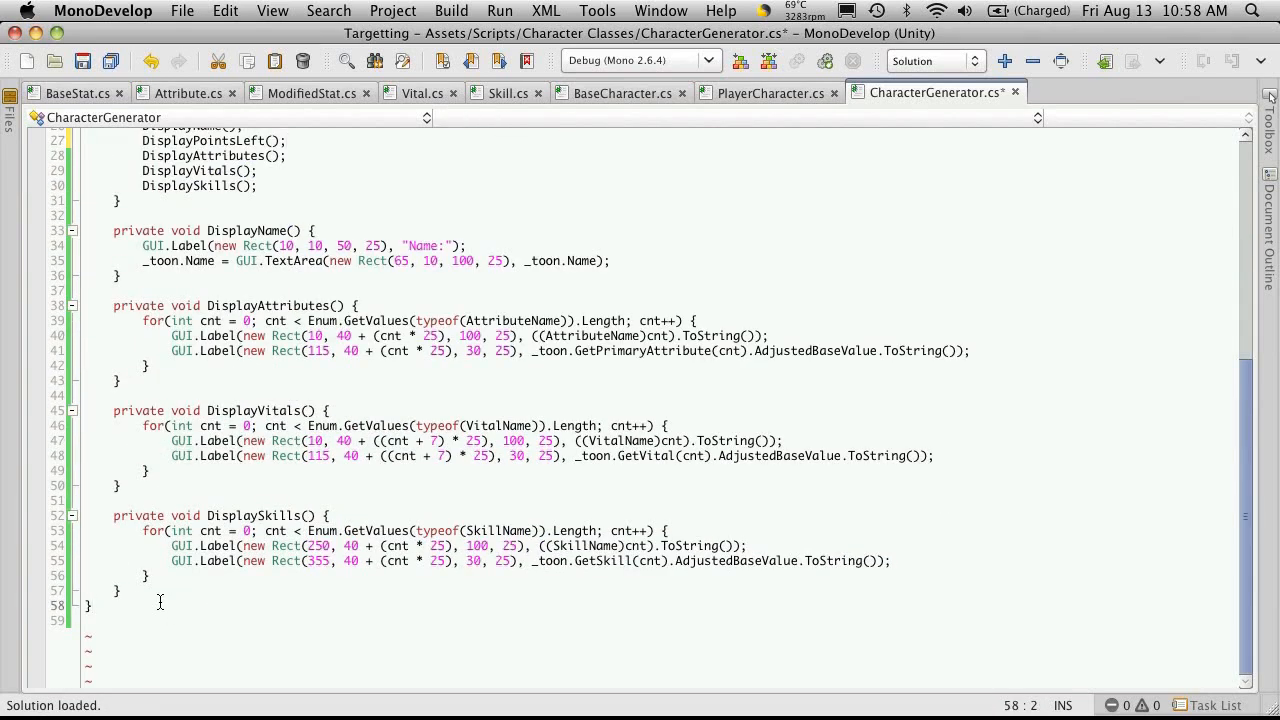
{"action": "type", "text": "private void DisplayPo"}
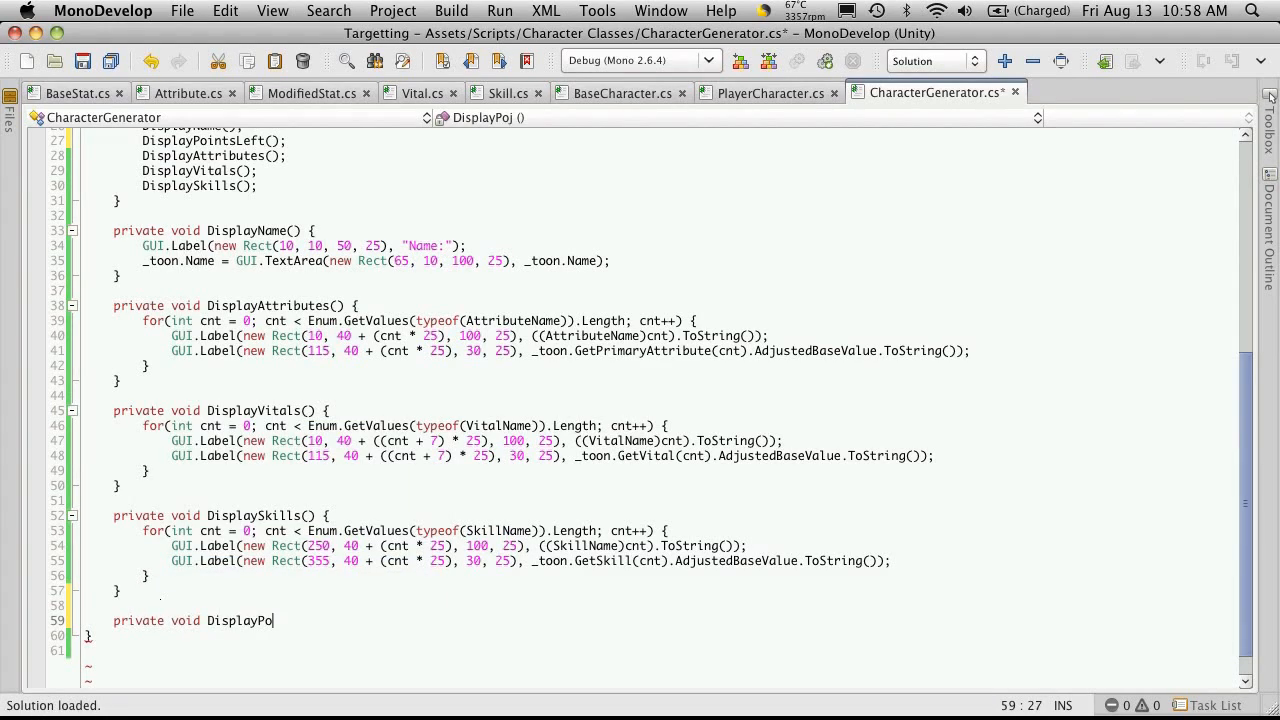
{"action": "type", "text": "intsLeft"}
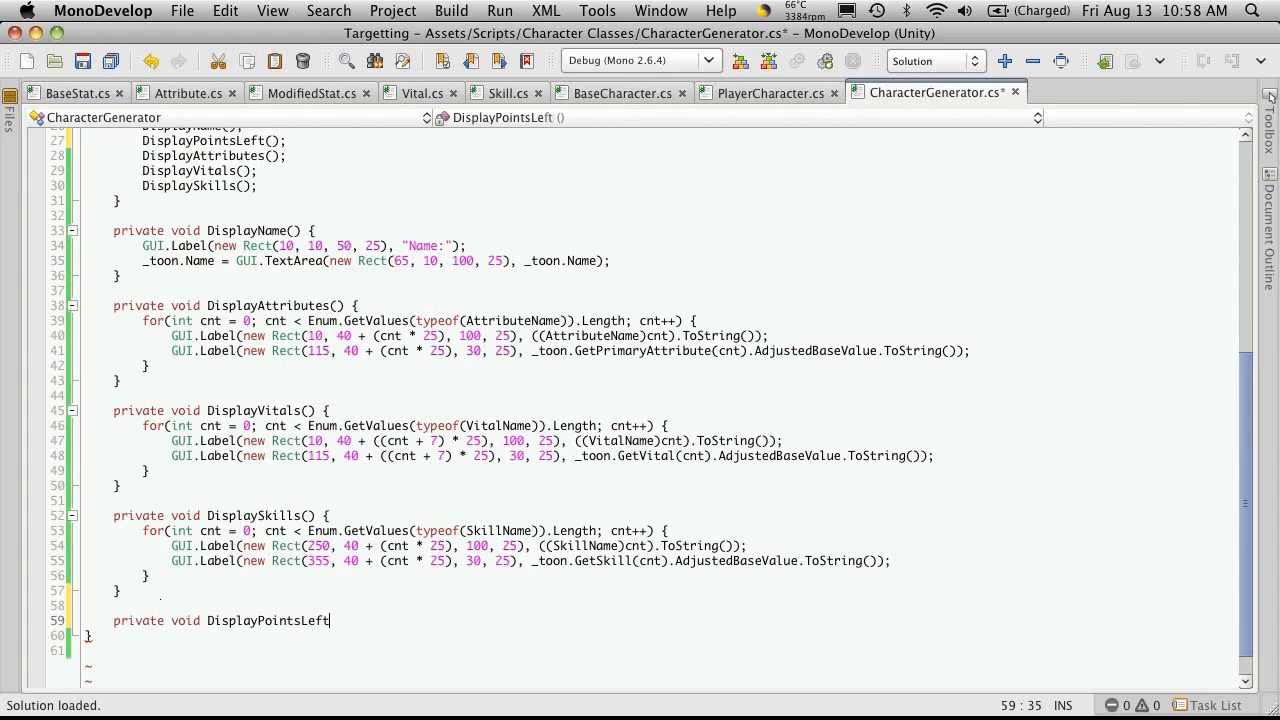
{"action": "type", "text": "() {"}
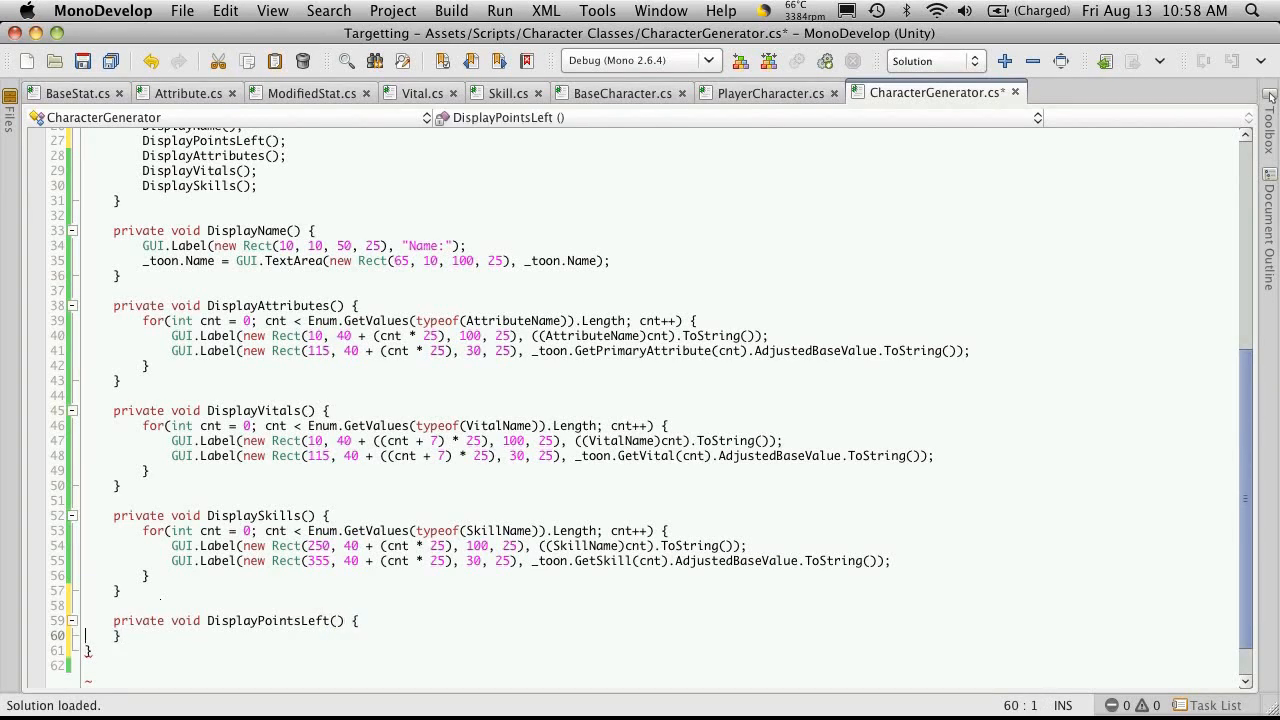
{"action": "key", "text": "Tab"}
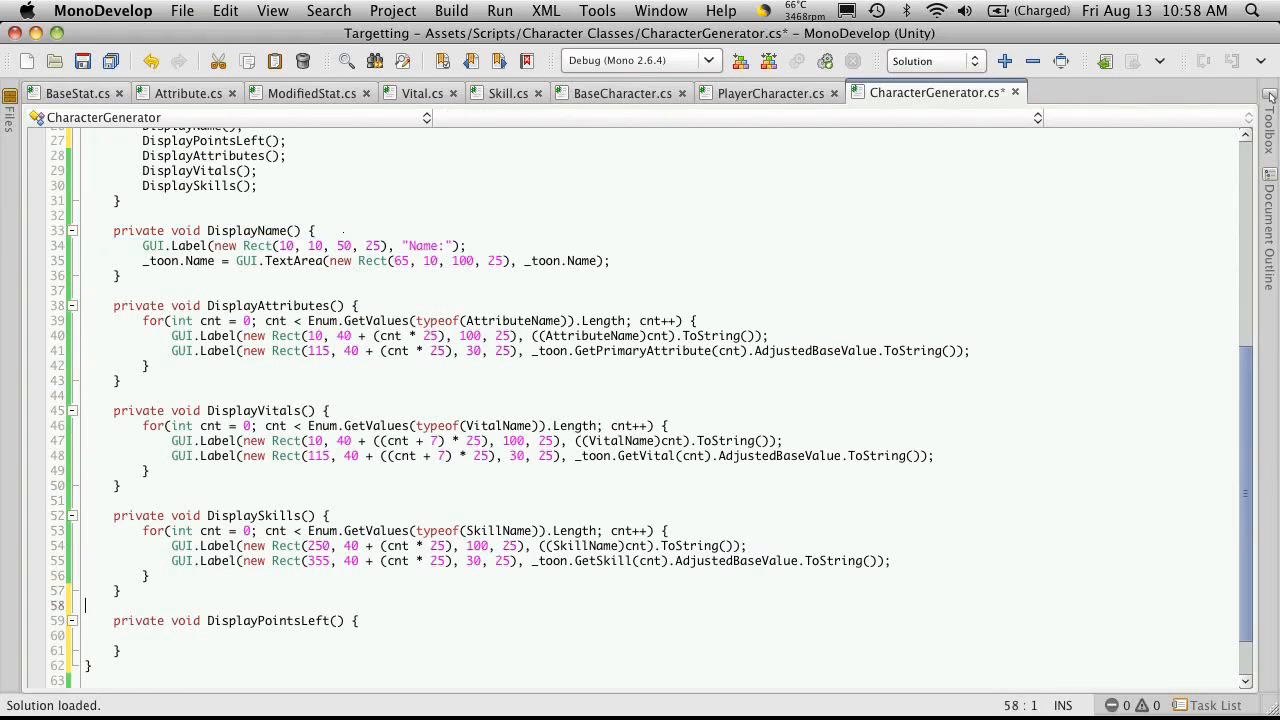
Step: Draw a "Points Left:" GUI.Label at Rect(250, 10, 100, 25) inside the method
{"action": "type", "text": "GUI.Label(new Rect(10, 10, 50, 25), \"Name:\");"}
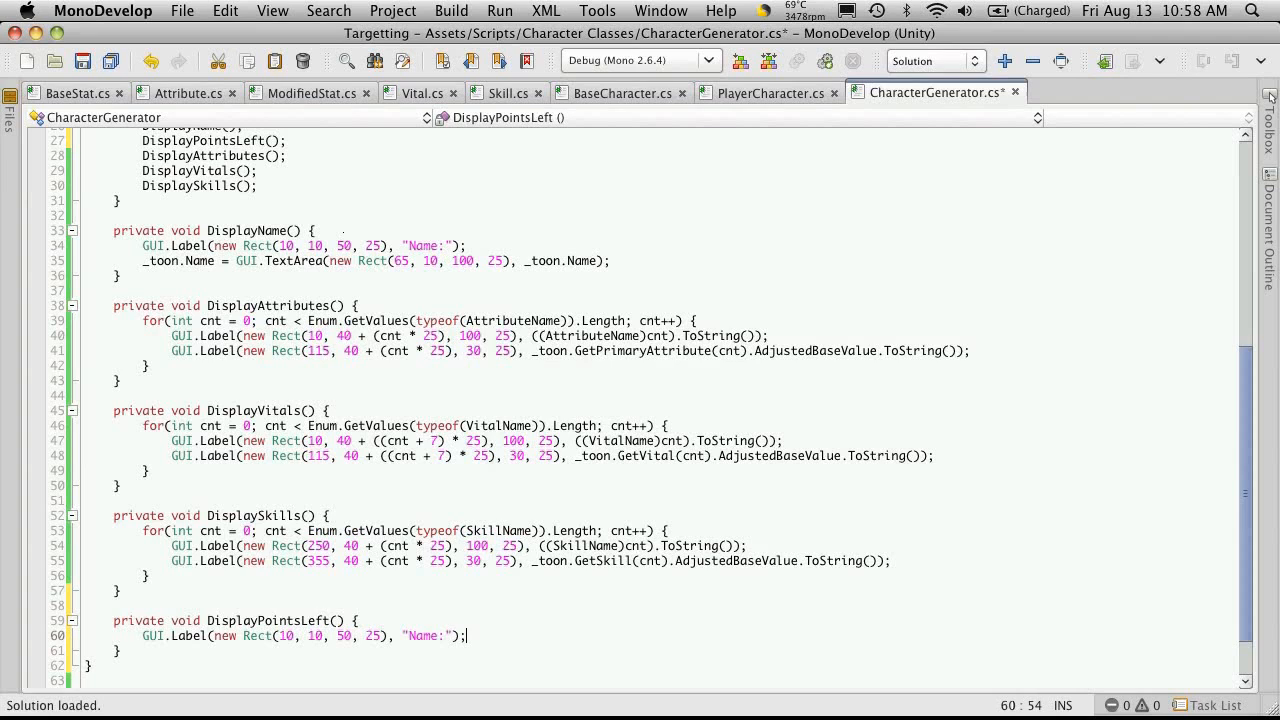
{"action": "double_click", "coordinate": [422, 636]}
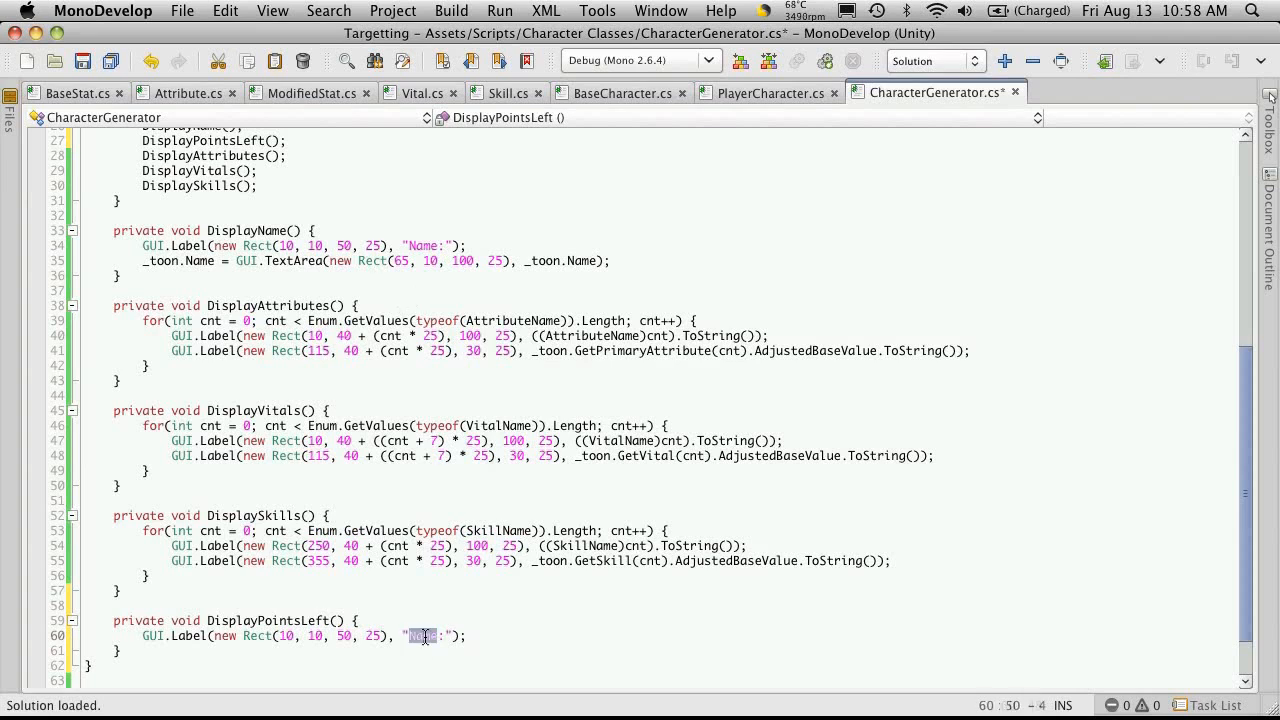
{"action": "type", "text": "Name"}
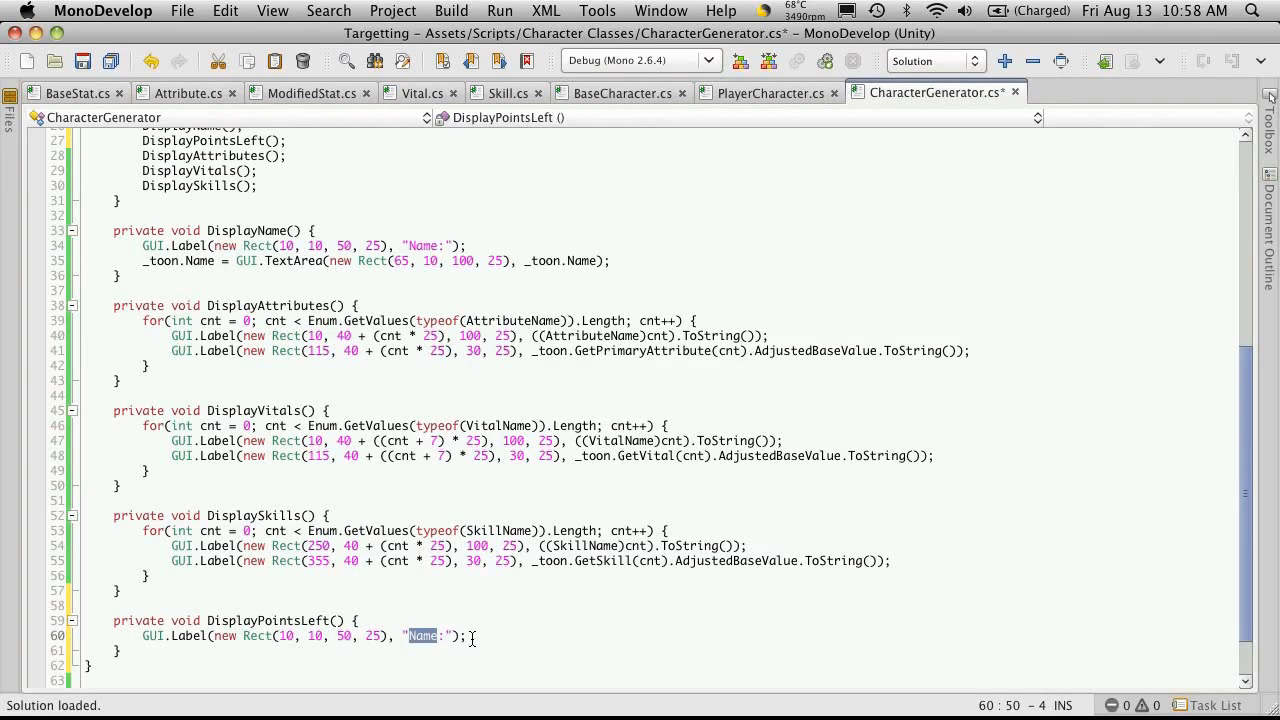
{"action": "type", "text": "Points Left"}
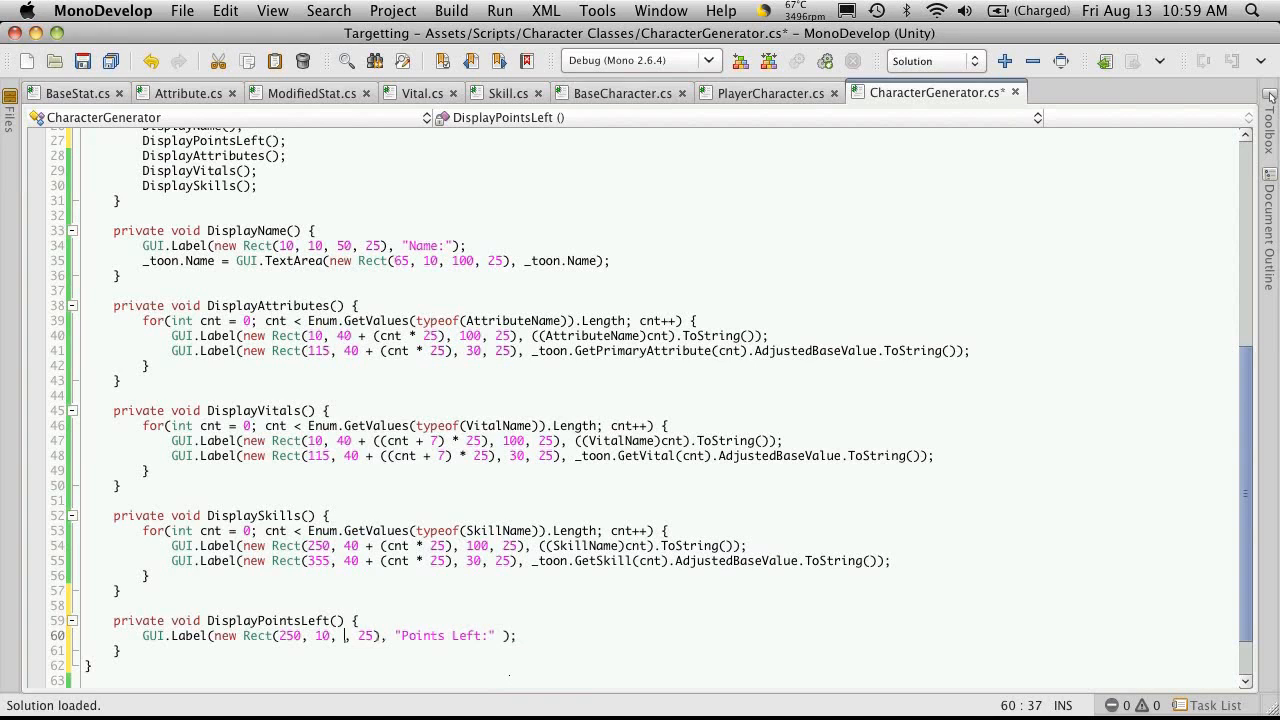
{"action": "type", "text": "100"}
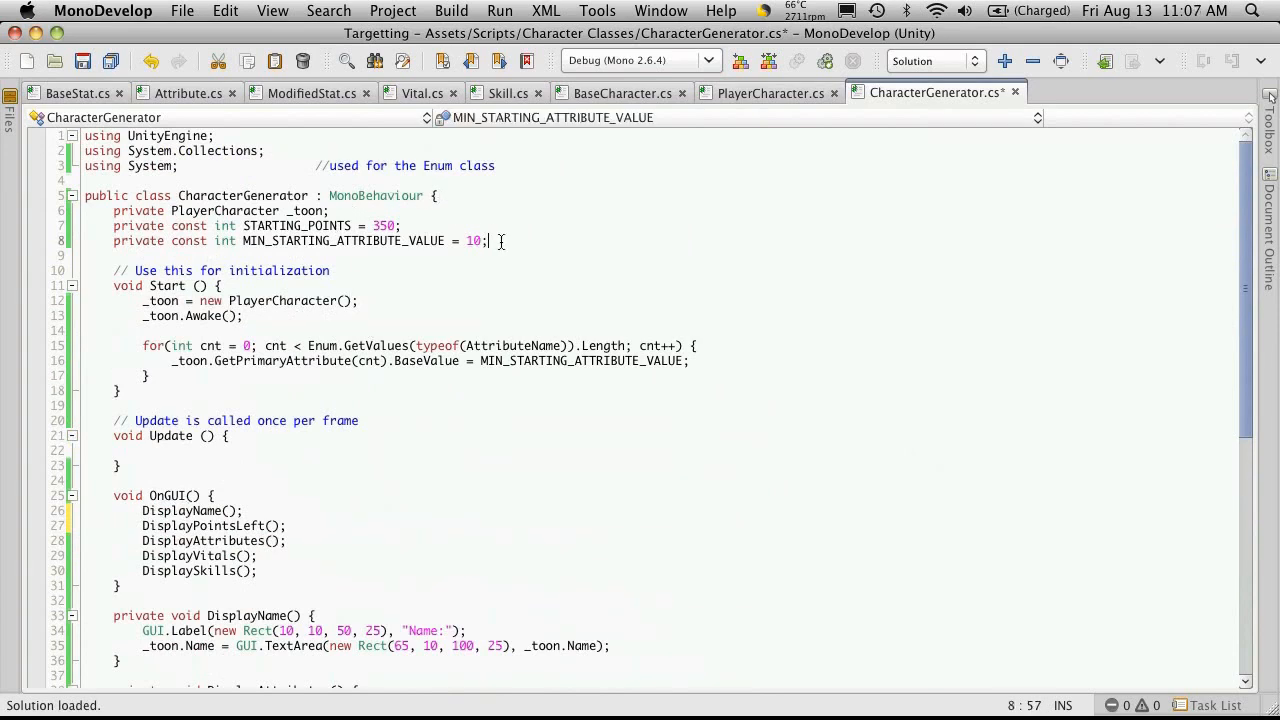
Step: Declare a private int pointsLeft field and begin a pointsLeft line in Start
{"action": "type", "text": "private int"}
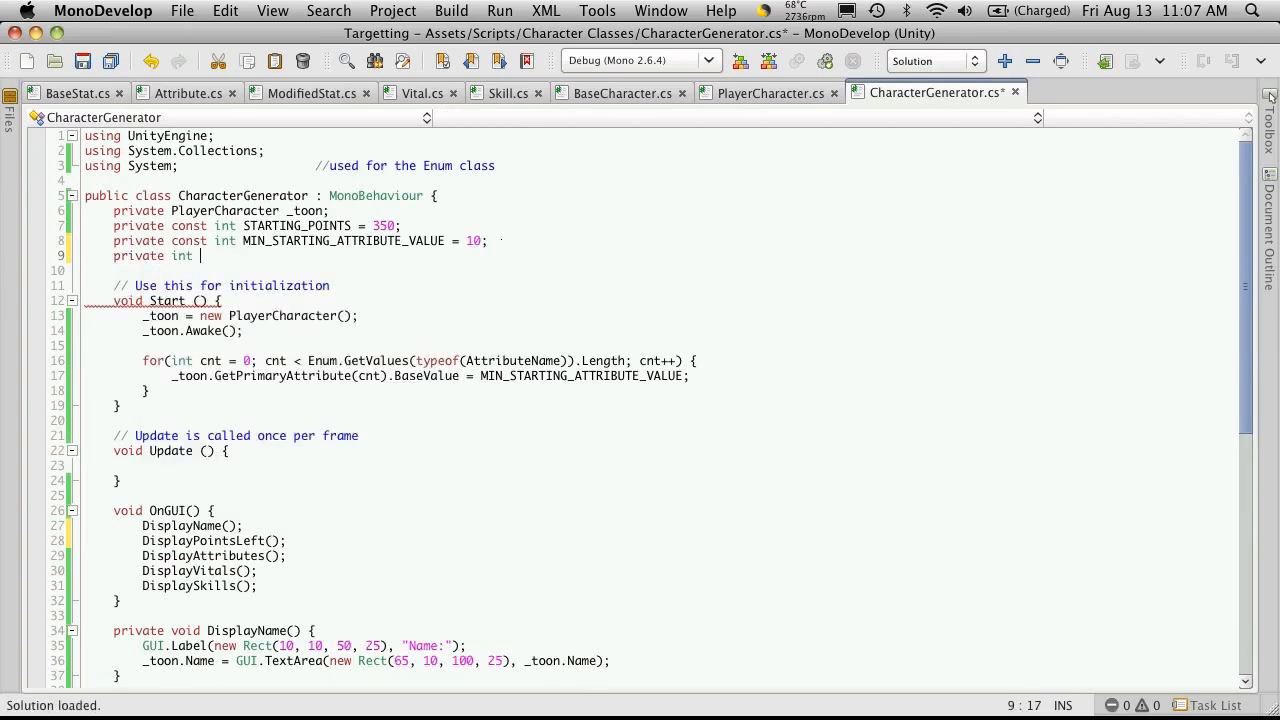
{"action": "type", "text": "points"}
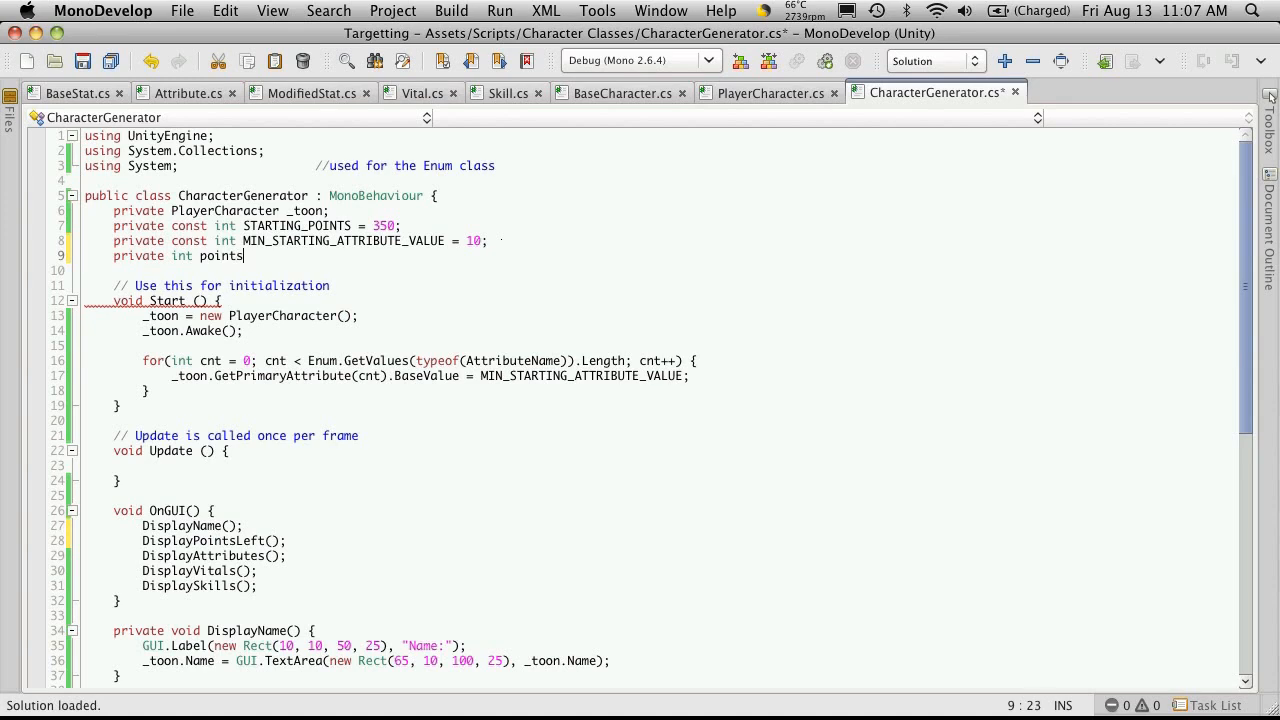
{"action": "type", "text": "Left;"}
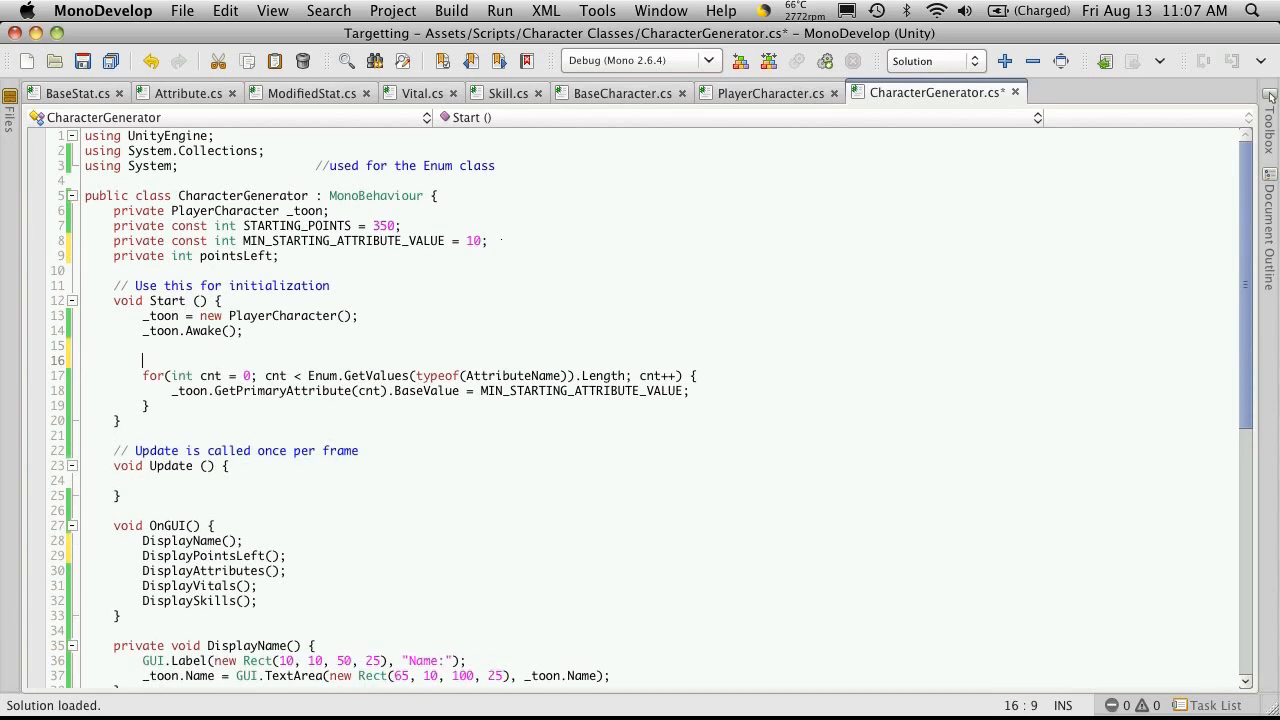
{"action": "type", "text": "poi"}
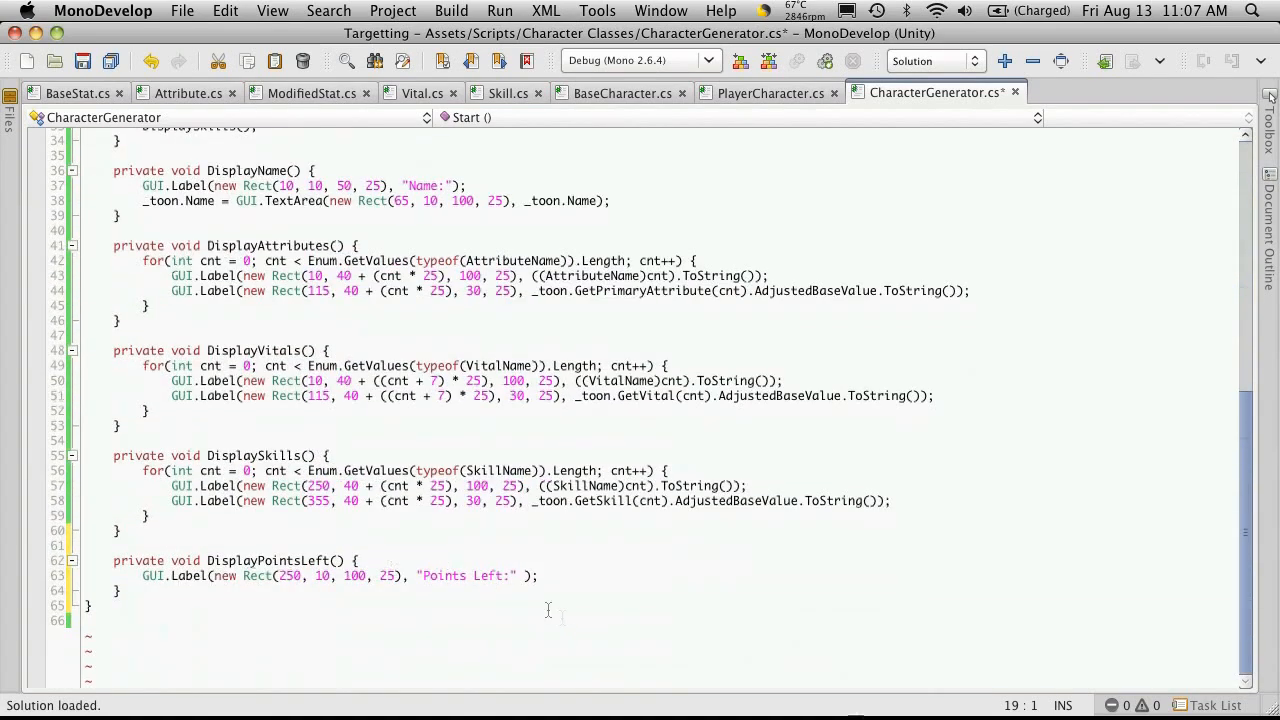
Step: Append + pointsLeft.ToString() to the "Points Left:" label text and save
{"action": "left_click", "coordinate": [210, 575]}
{"action": "type", "text": "+ "}
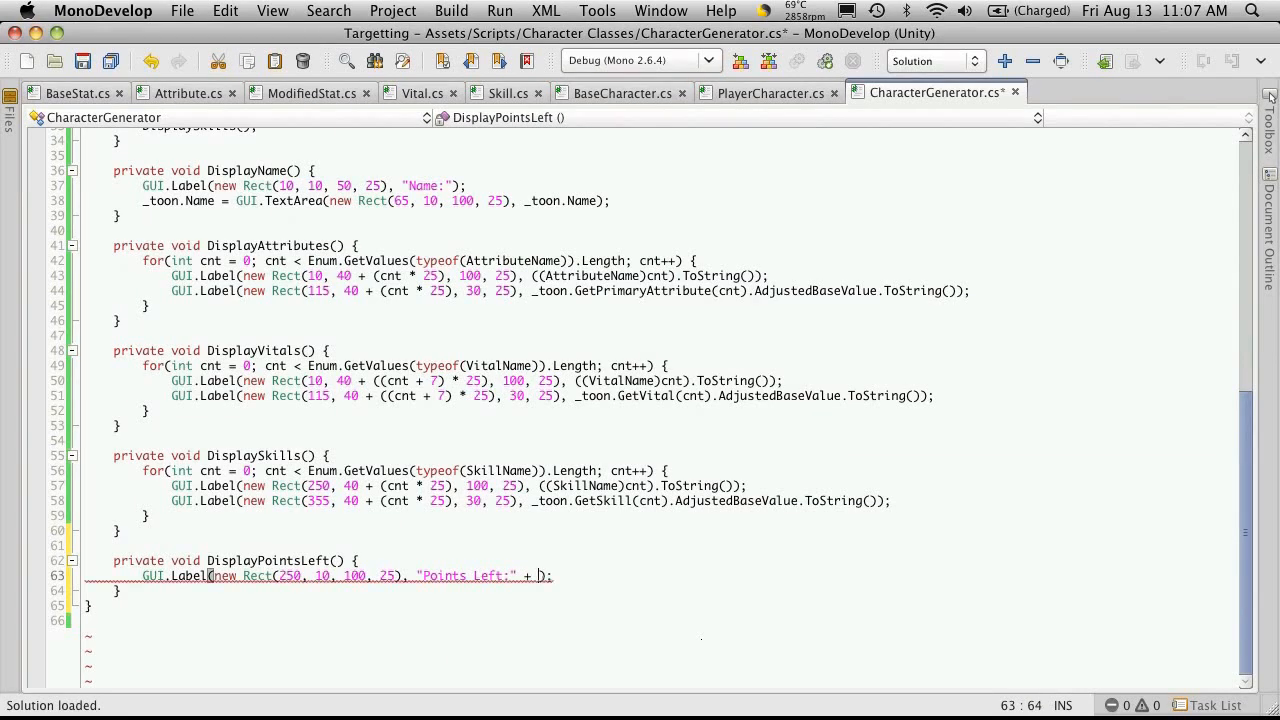
{"action": "type", "text": "pointsLeft"}
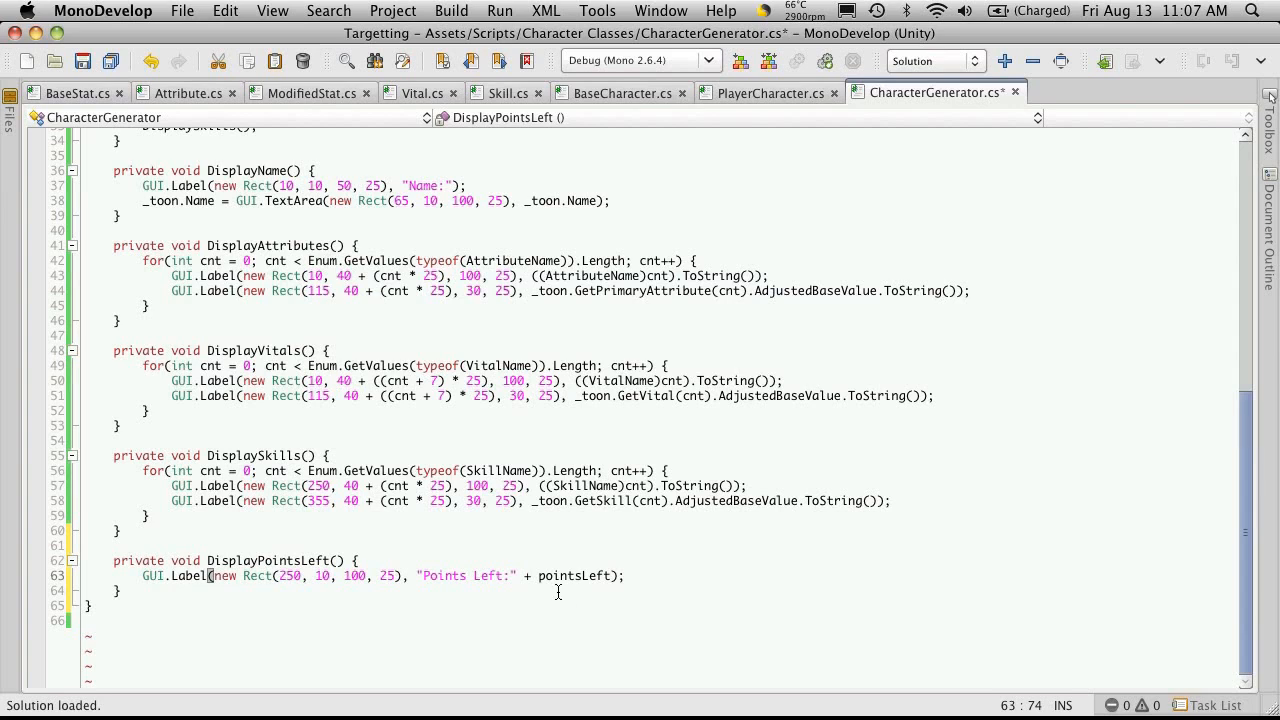
{"action": "left_click", "coordinate": [469, 575]}
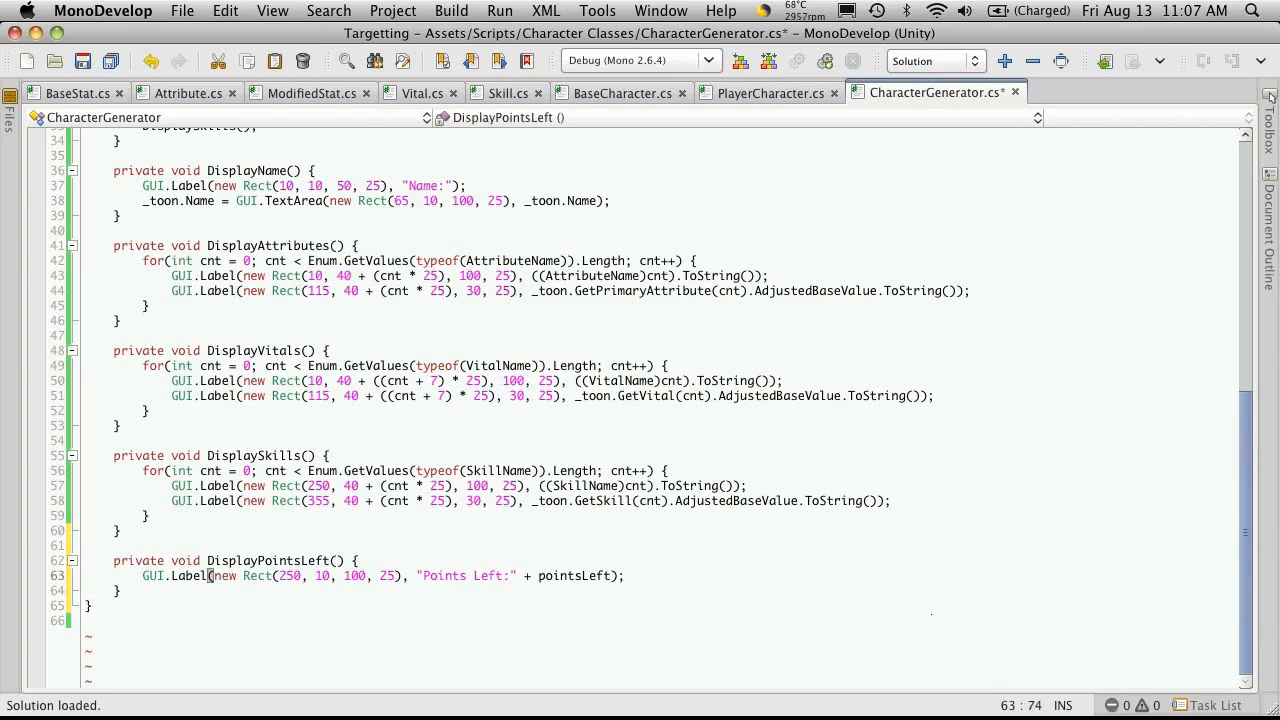
{"action": "type", "text": ".ToString("}
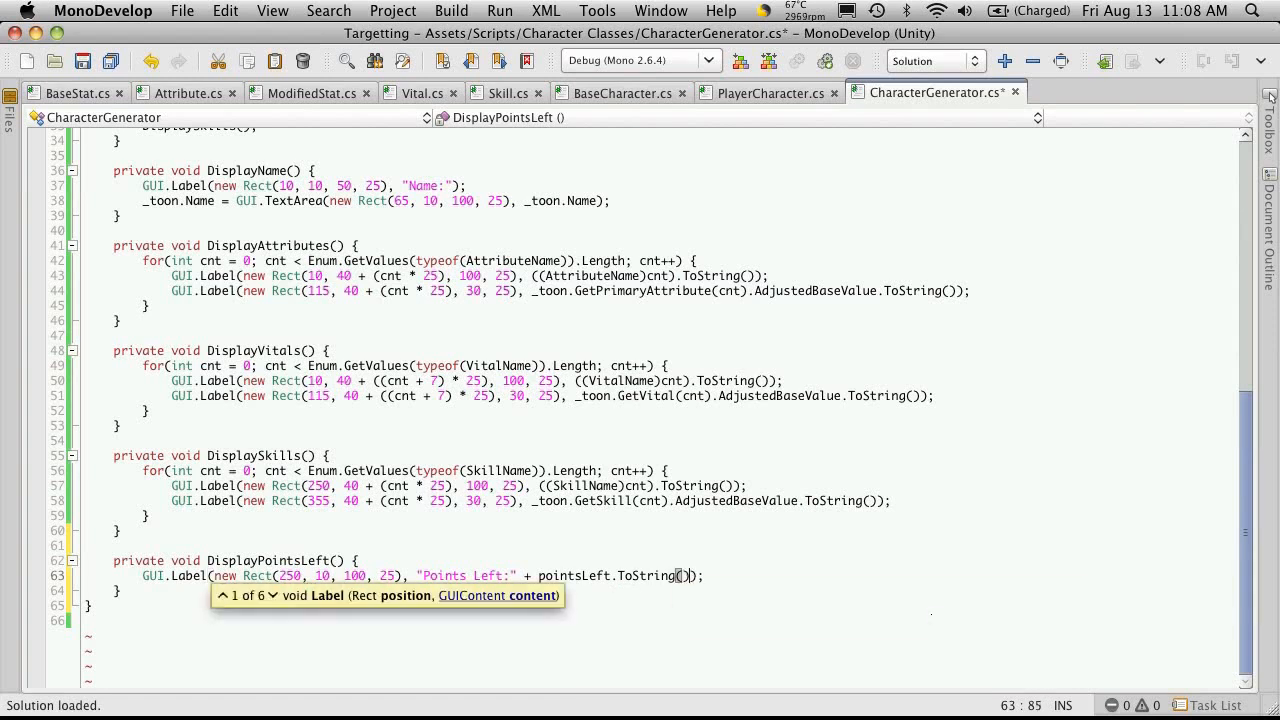
{"action": "key", "text": "cmd+s"}
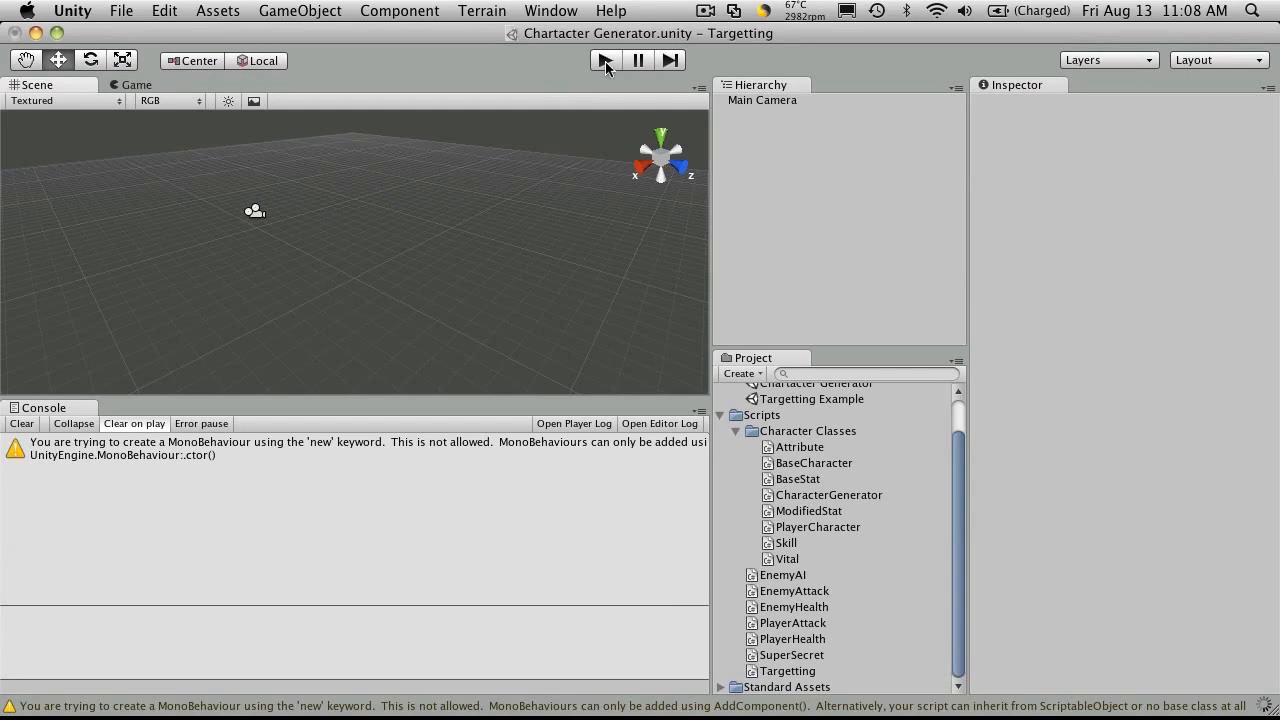
Step: Run the scene in Unity to preview the Points Left: 350 label beside the attributes
{"action": "left_click", "coordinate": [604, 60]}
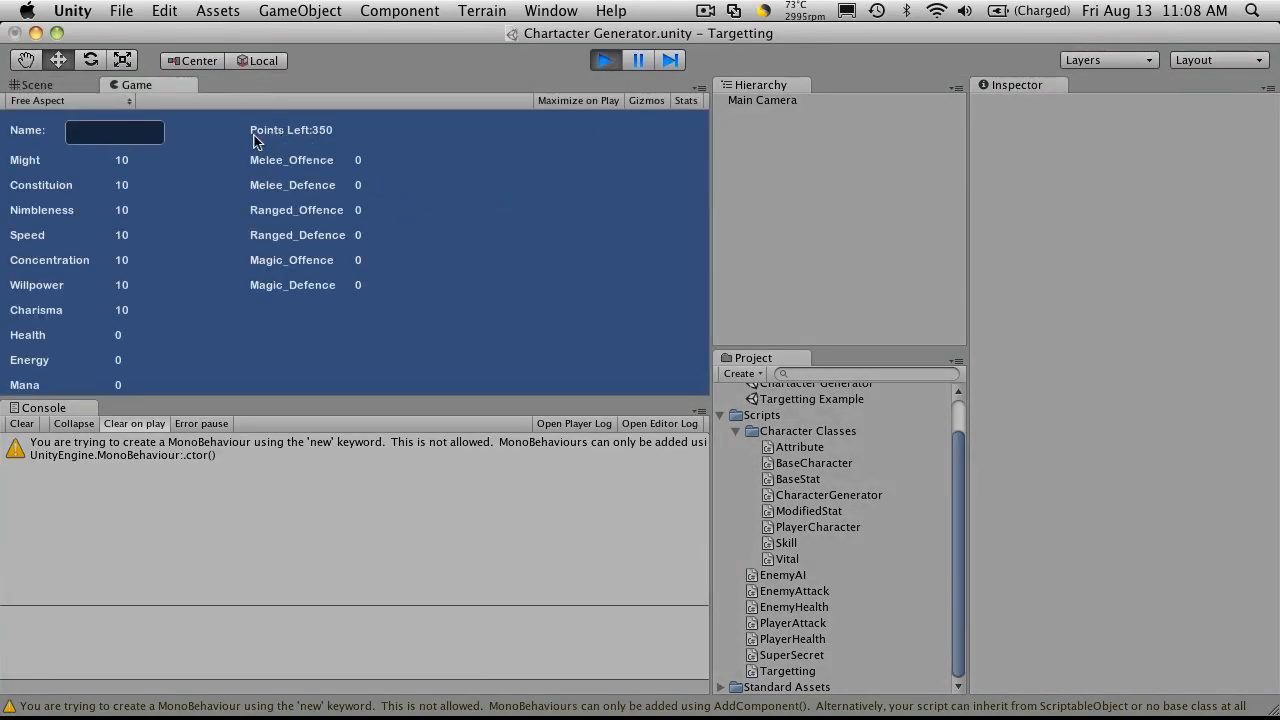
{"action": "mouse_move", "coordinate": [320, 140]}
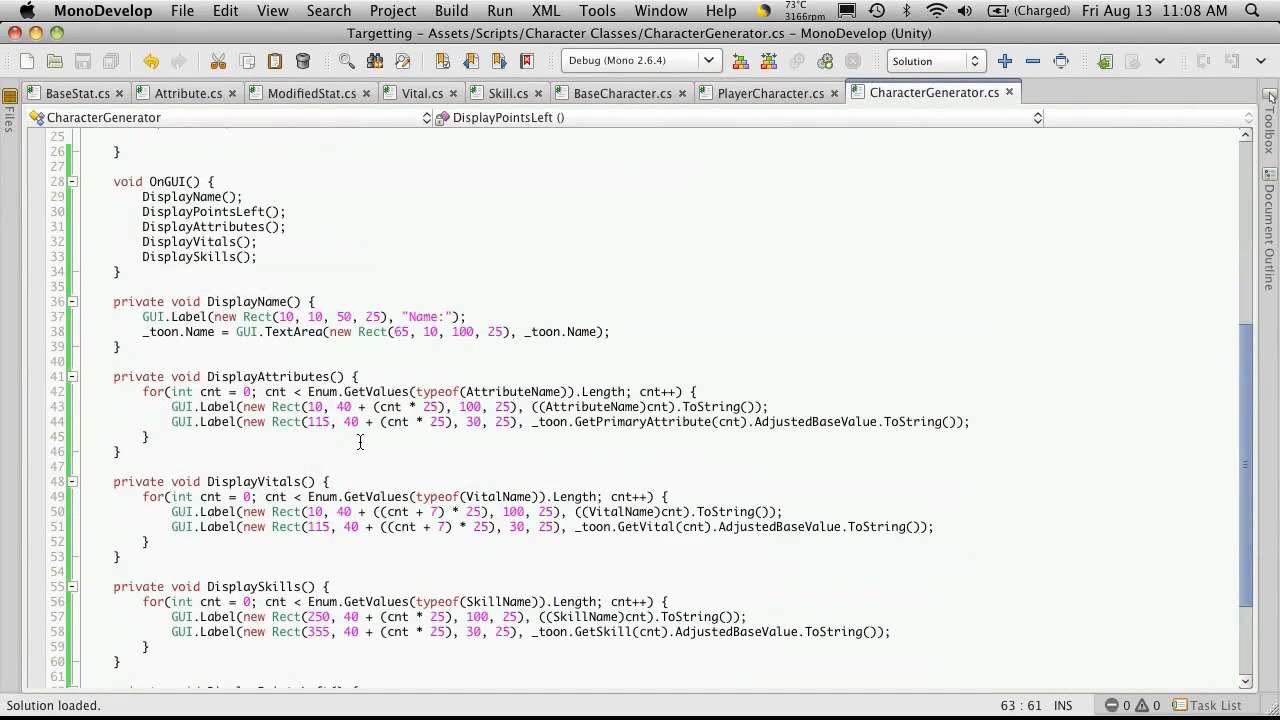
{"action": "mouse_move", "coordinate": [492, 442]}
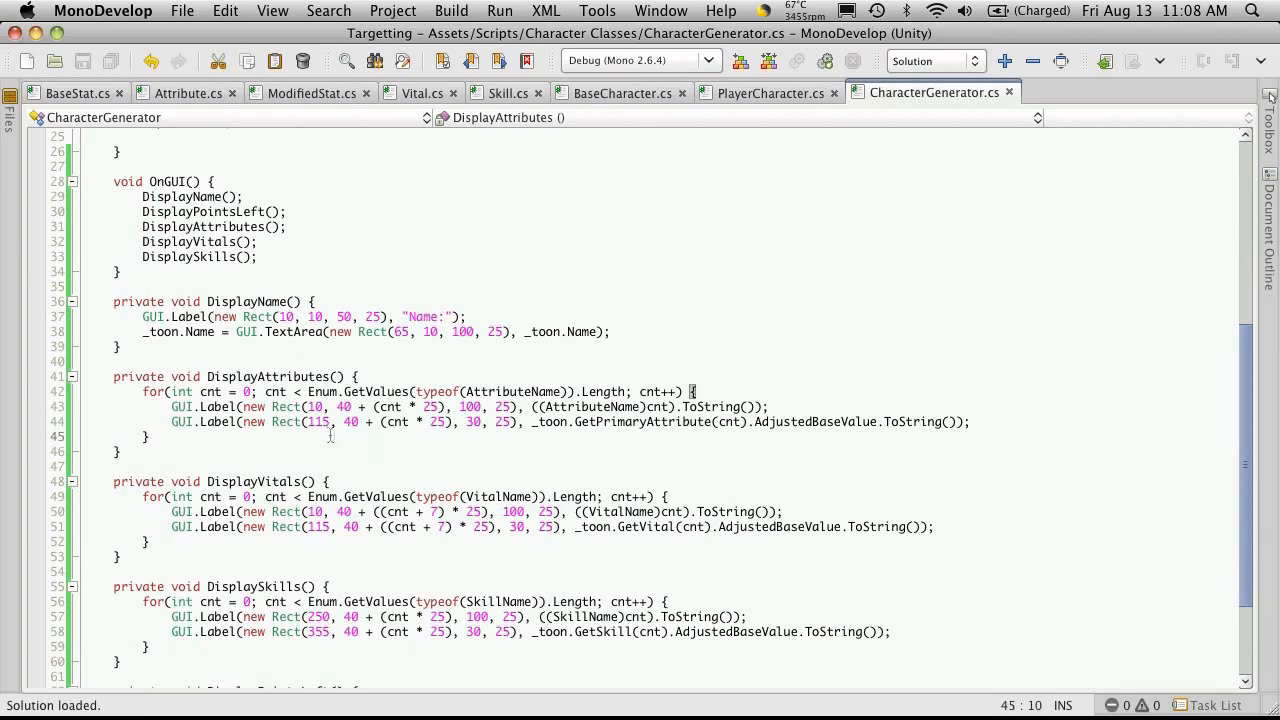
Step: Begin a "-" GUI.Button at x 150 after each attribute's value line in DisplayAttributes
{"action": "left_click", "coordinate": [210, 376]}
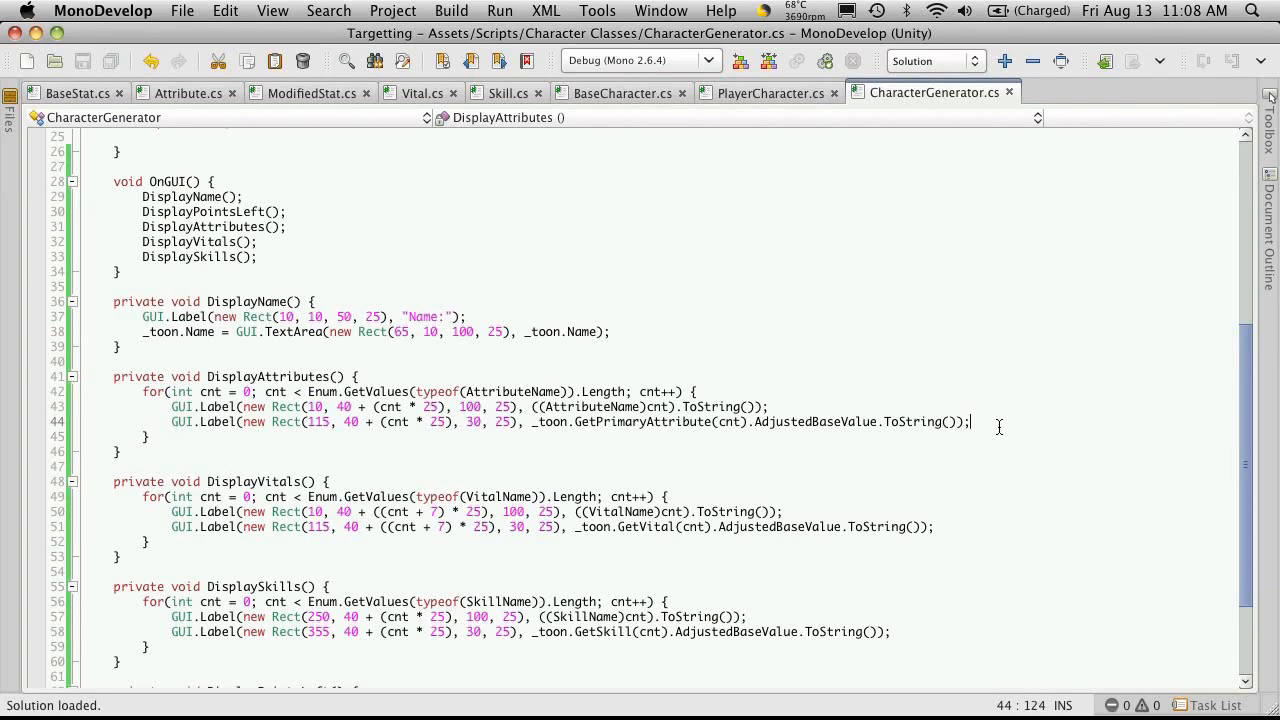
{"action": "type", "text": "GUI.Bu"}
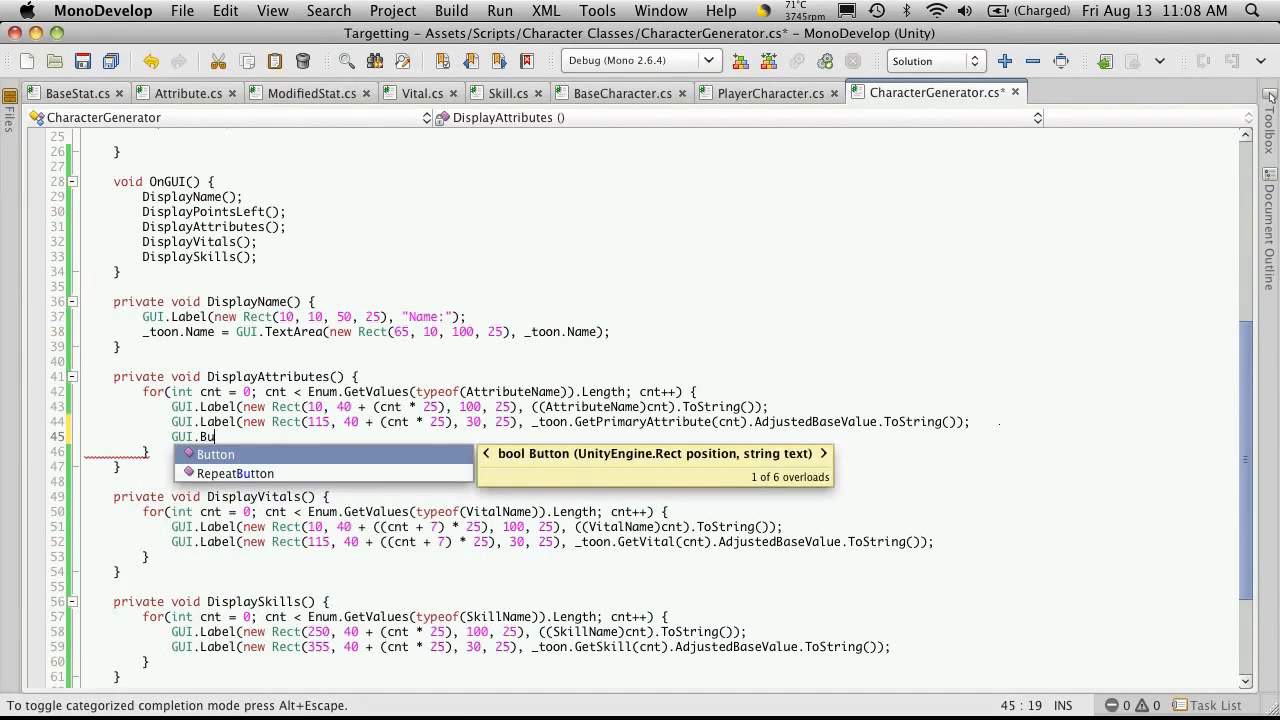
{"action": "type", "text": "tton("}
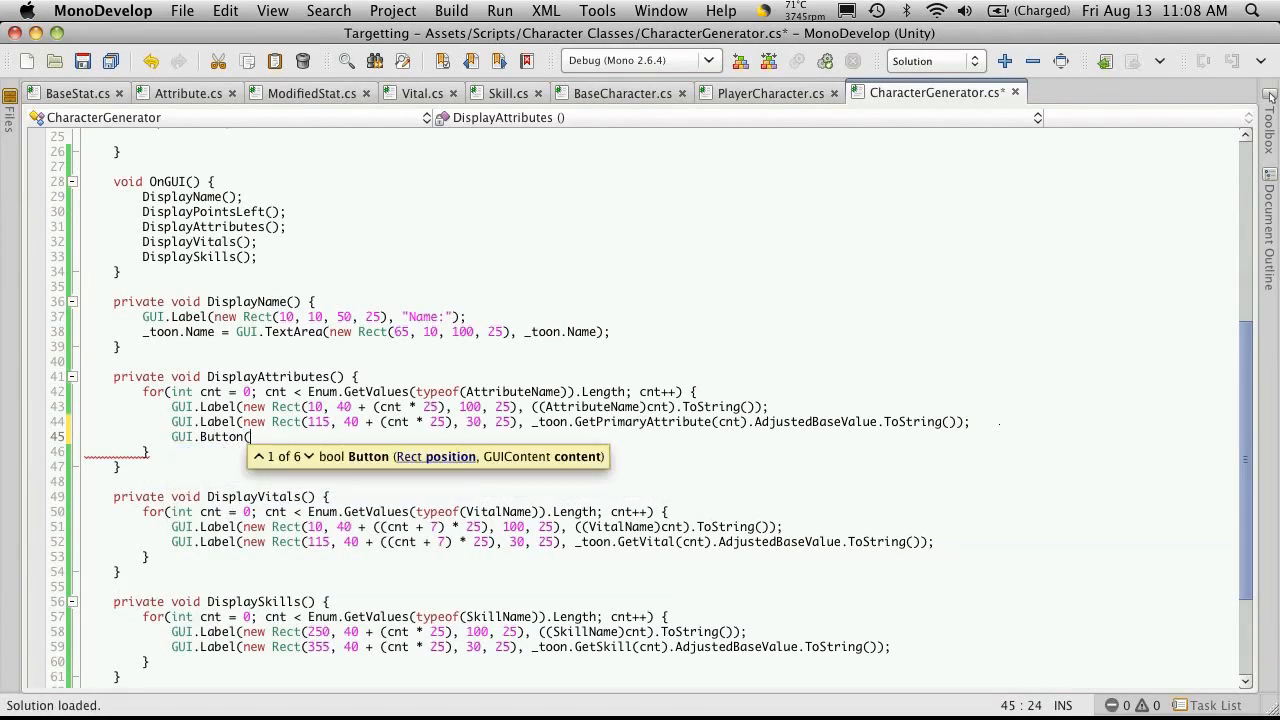
{"action": "type", "text": ");"}
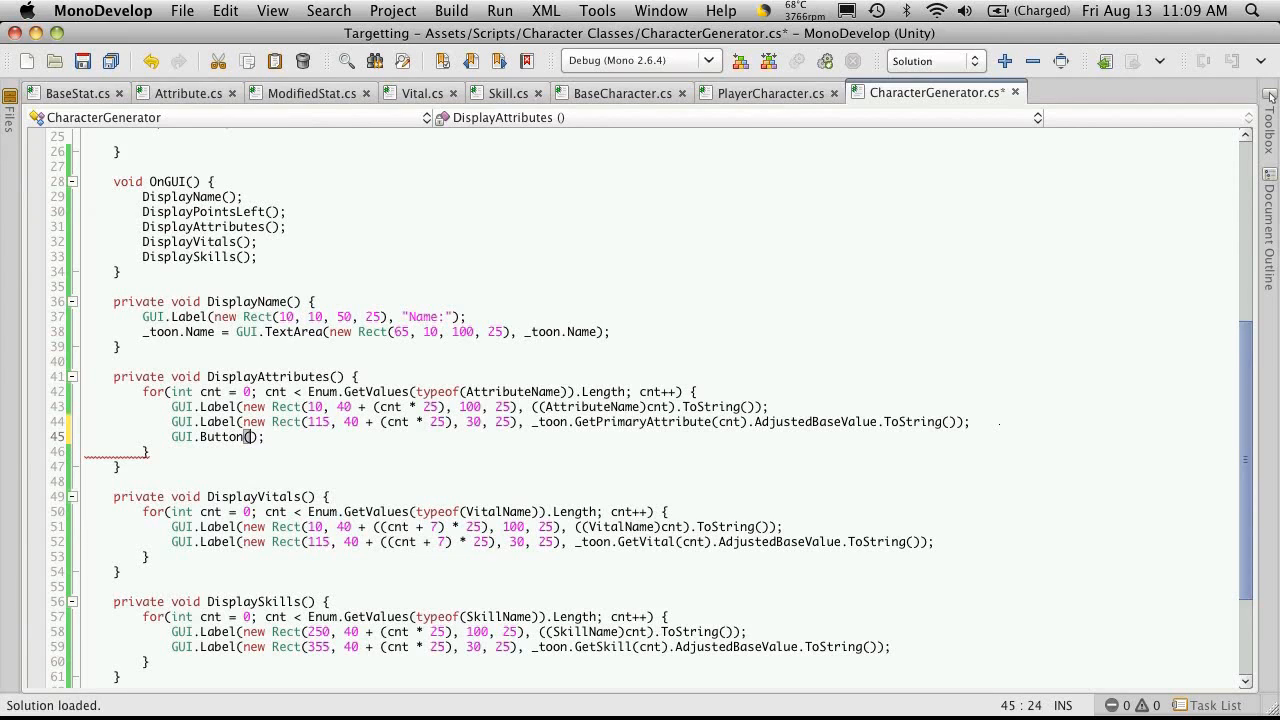
{"action": "type", "text": "new Rect(),"}
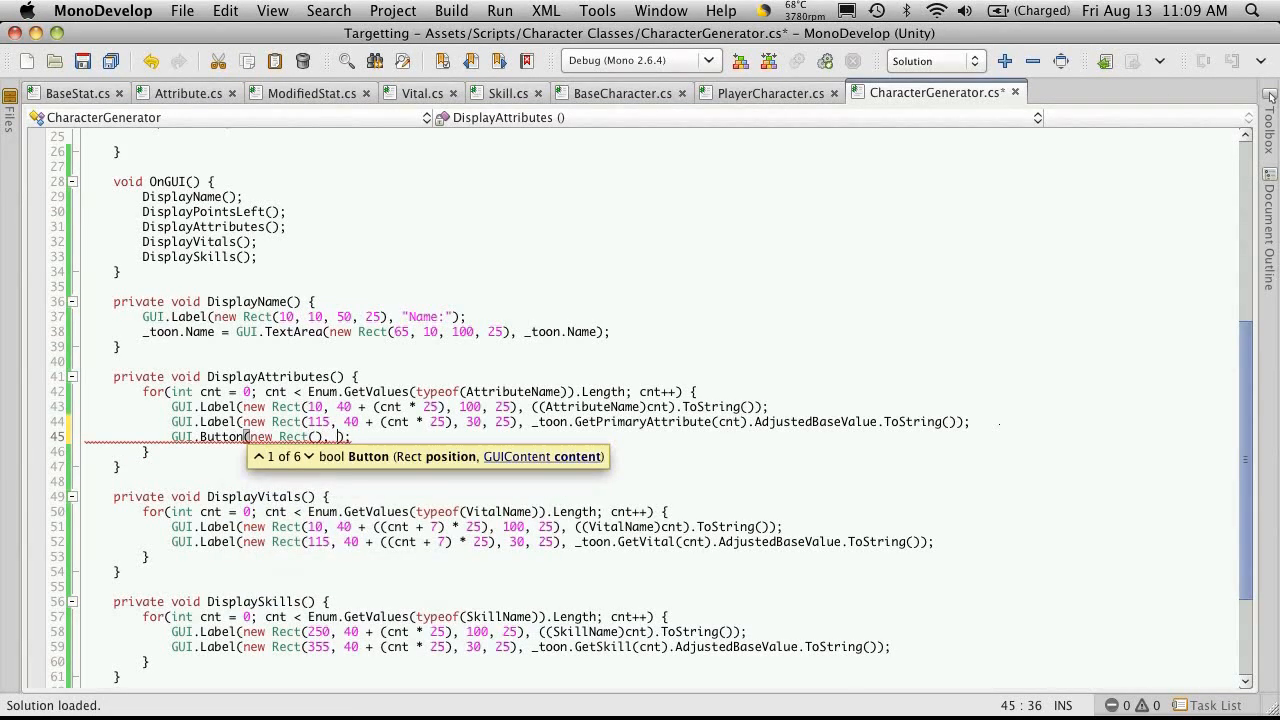
{"action": "type", "text": "-\""}
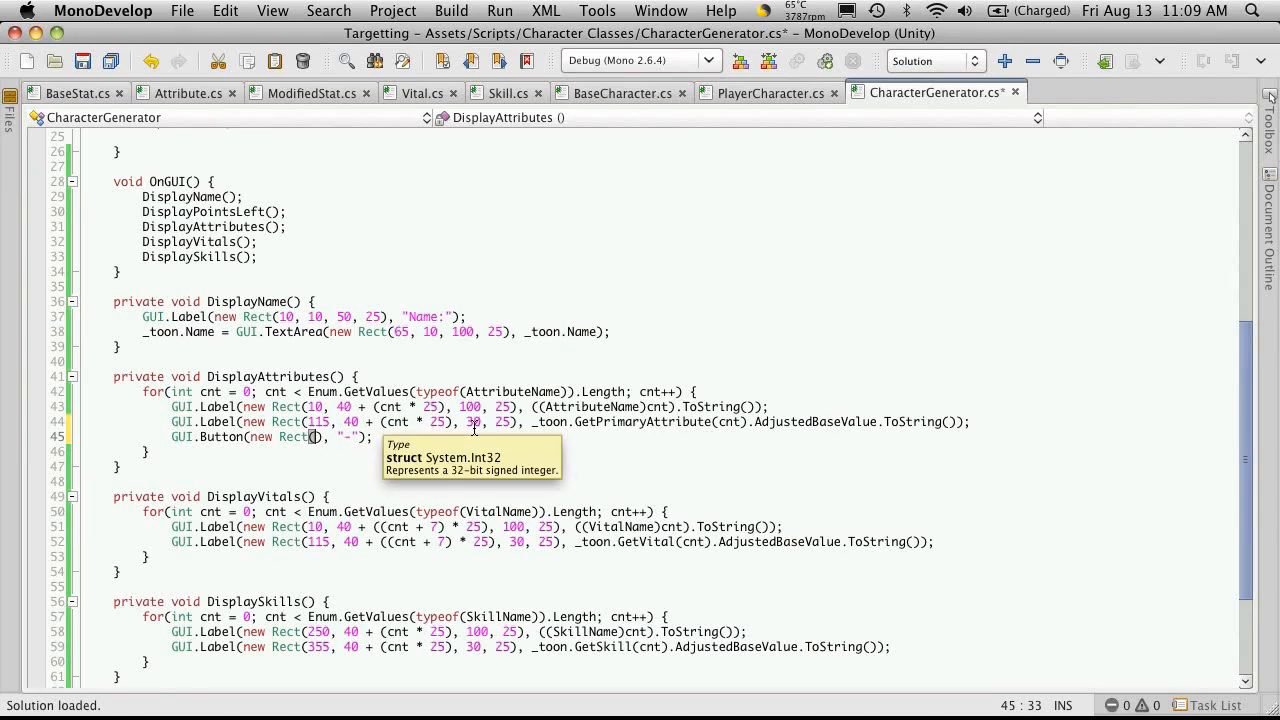
{"action": "mouse_move", "coordinate": [398, 461]}
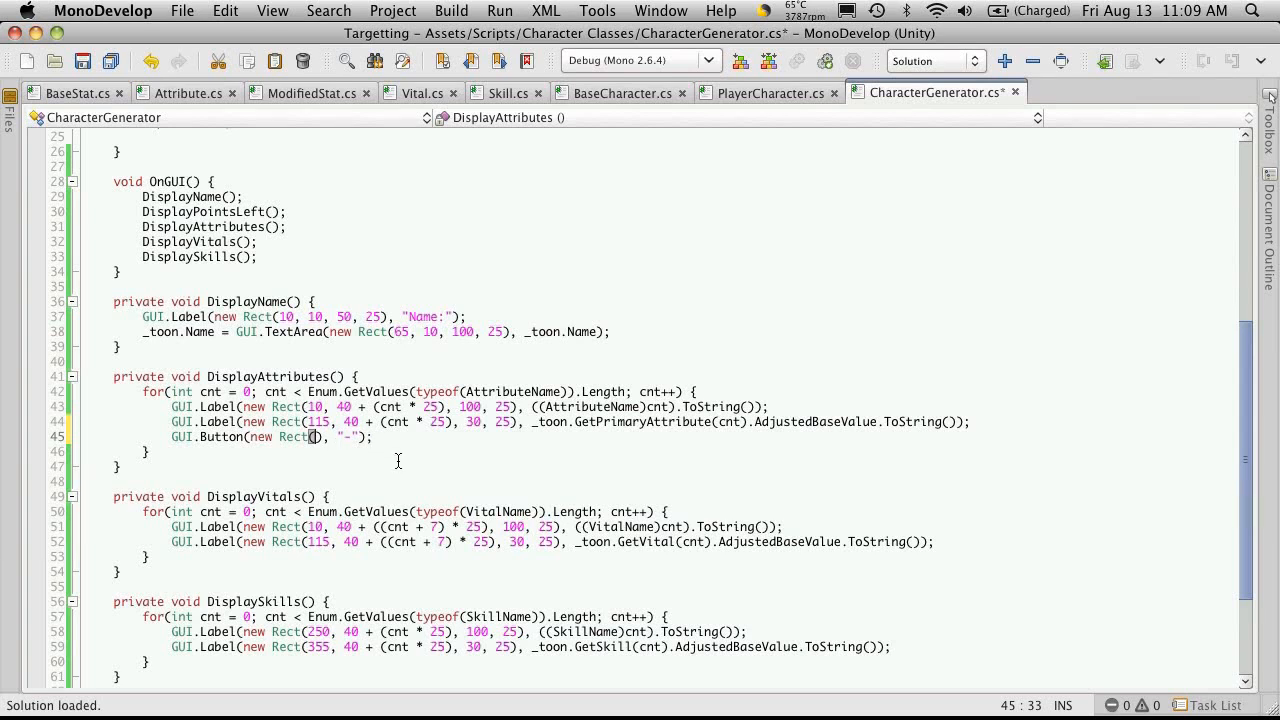
{"action": "type", "text": "150"}
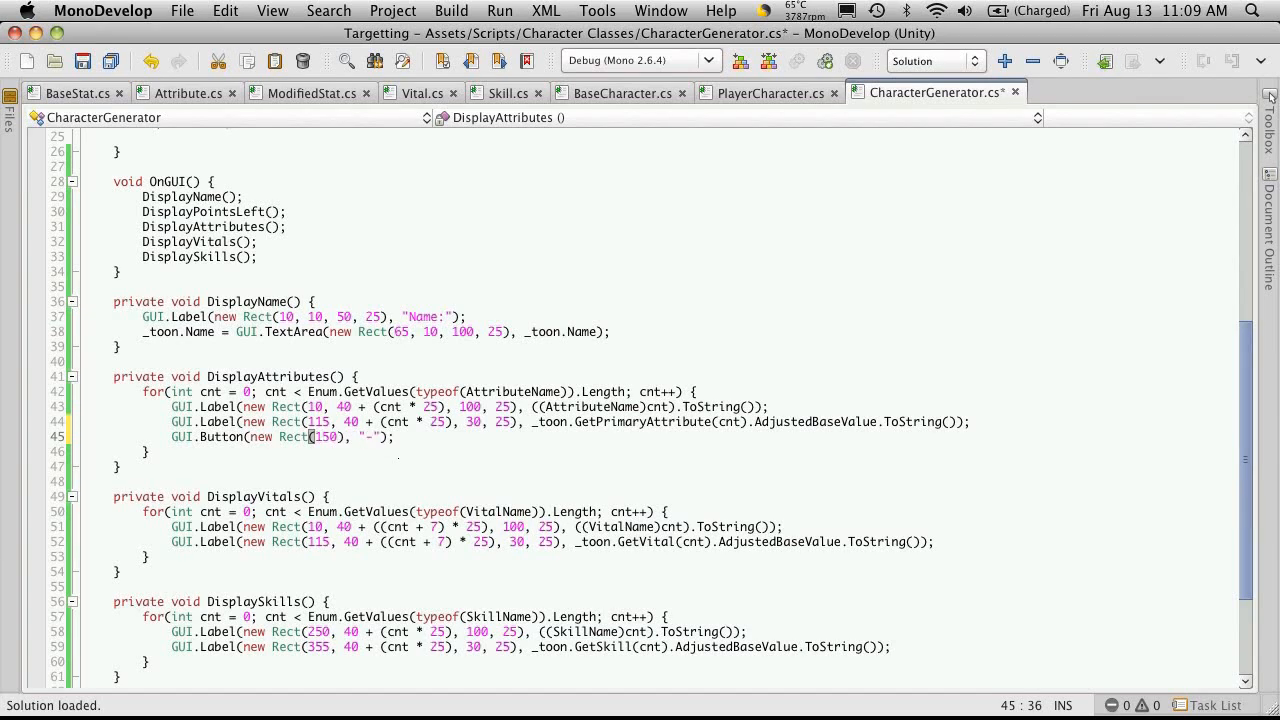
{"action": "type", "text": ","}
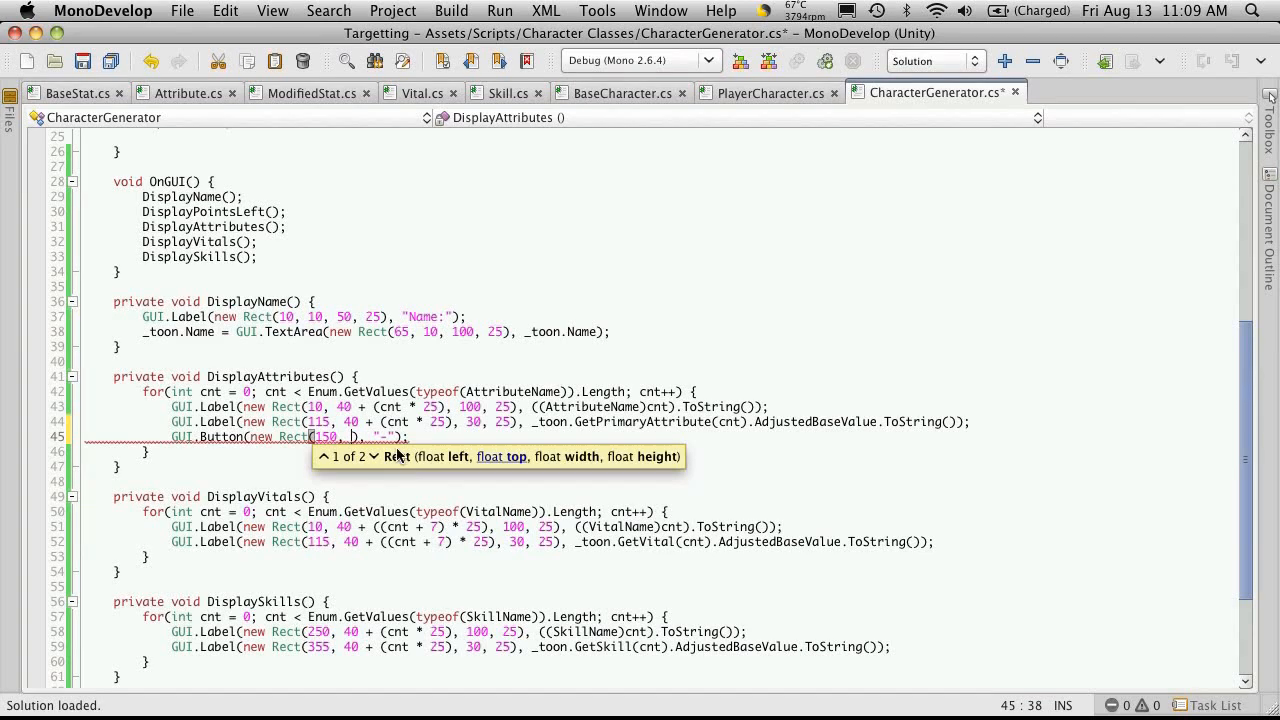
Step: Set the row offset to 40 + (cnt * 25), add a matching "+" button, and run
{"action": "double_click", "coordinate": [396, 421]}
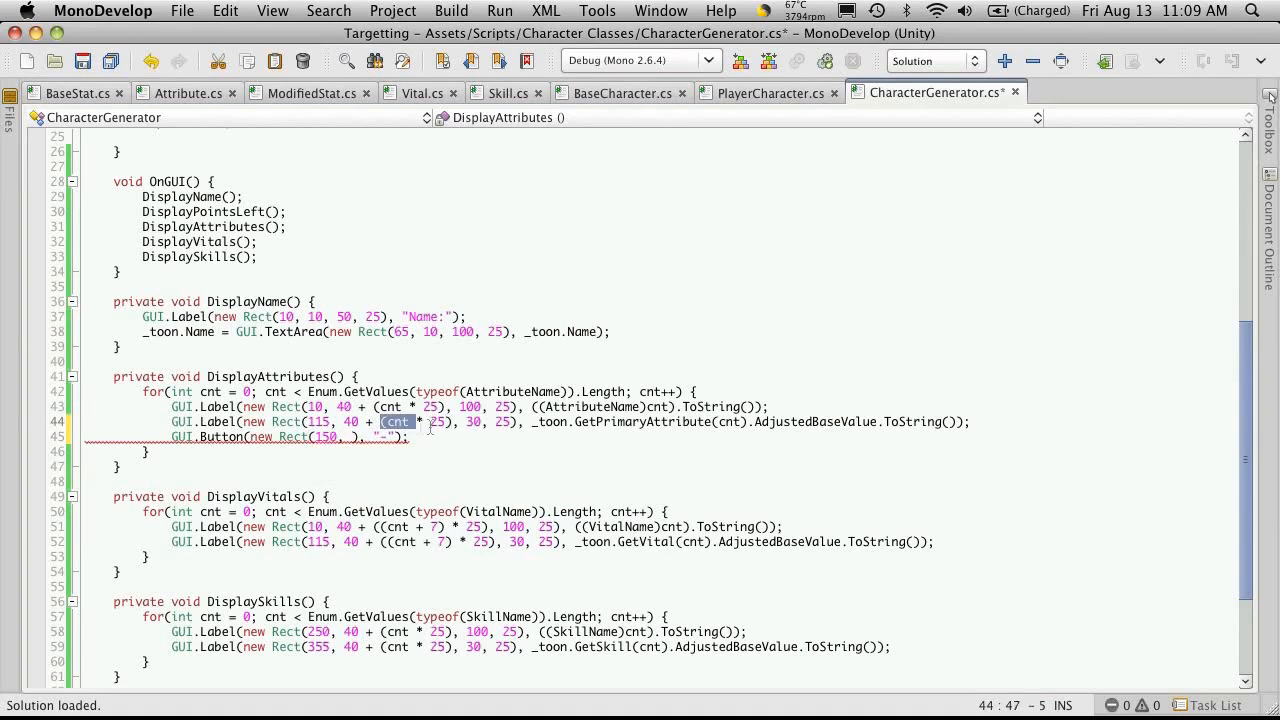
{"action": "left_click_drag", "start_coordinate": [382, 421], "coordinate": [448, 421]}
{"action": "type", "text": " 40 + (cnt * 25), 25, 25"}
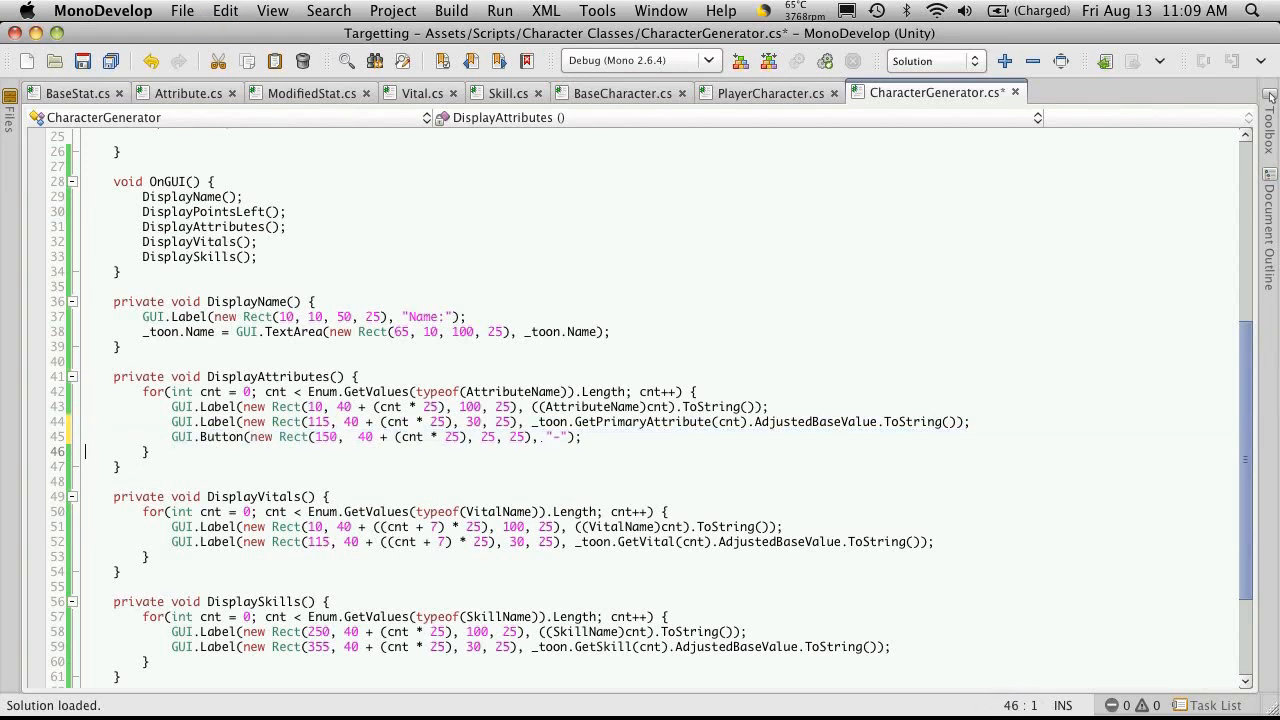
{"action": "type", "text": "GUI.Button(new Rect(150,  40 + (cnt * 25), 25, 25), \"+\");"}
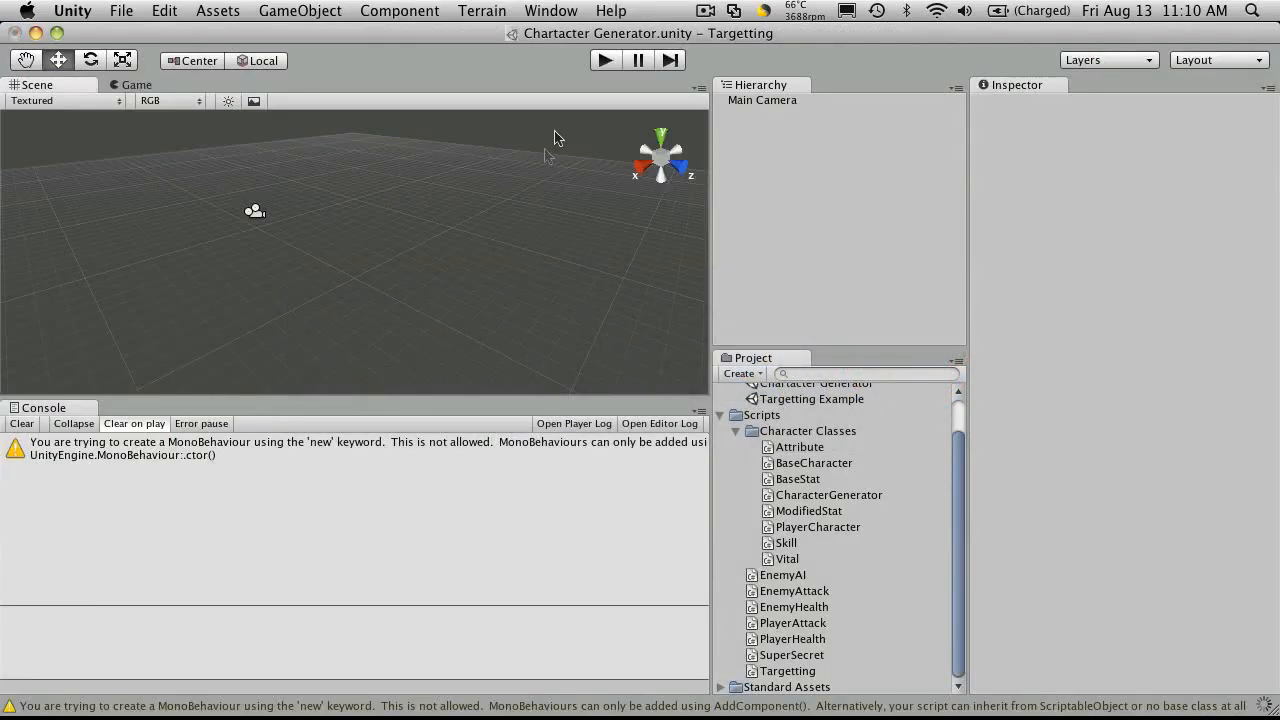
{"action": "left_click", "coordinate": [604, 59]}
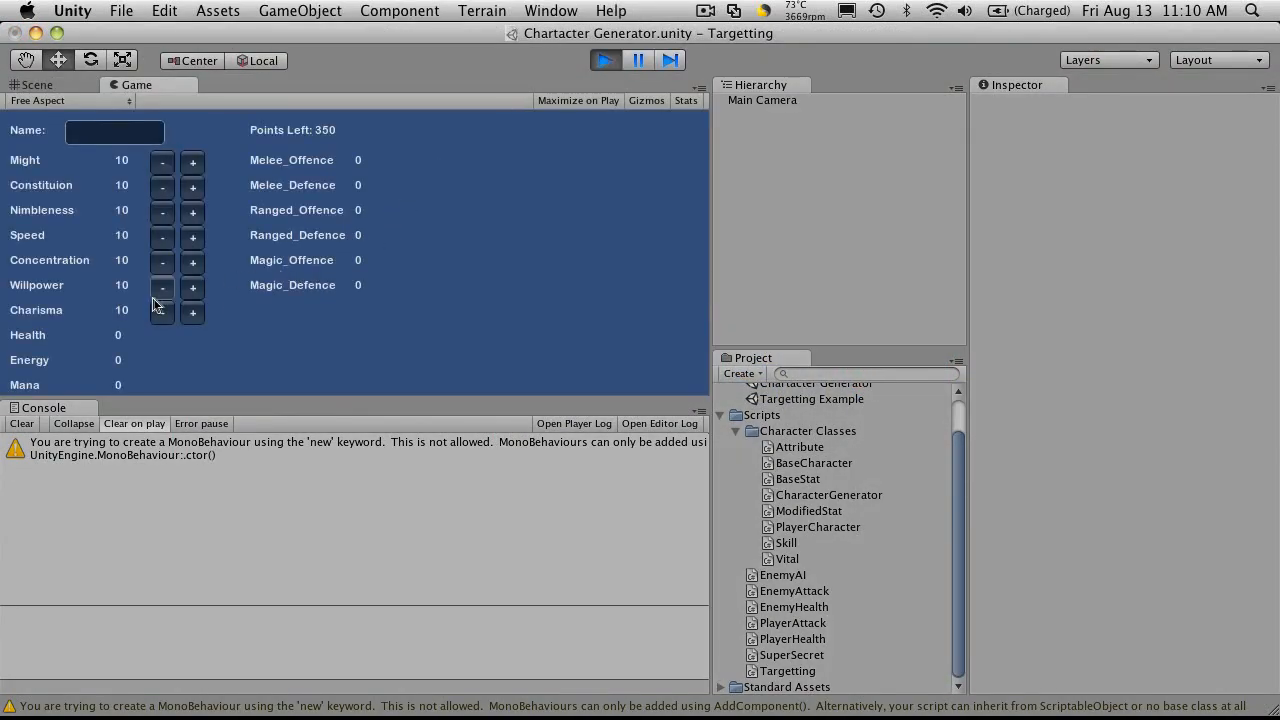